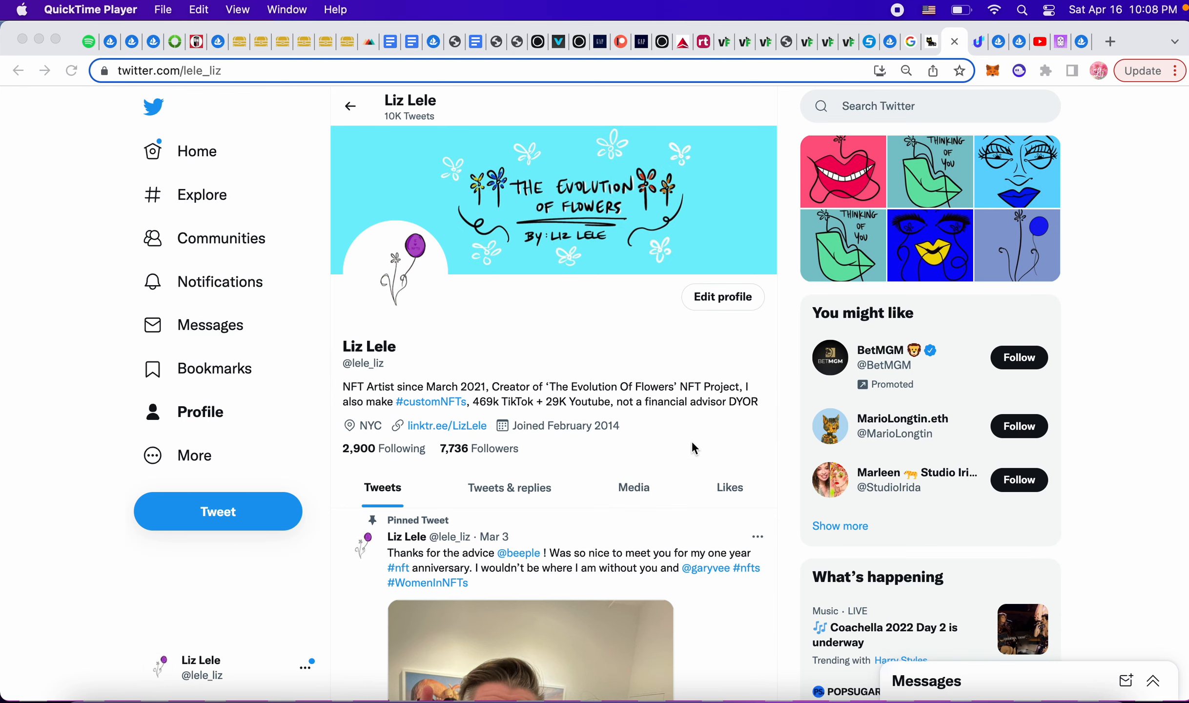
Open retweeted illustrator Vlada Bystrova's Twitter profile and follow her opensea.io bio link.
scroll(down, 3)
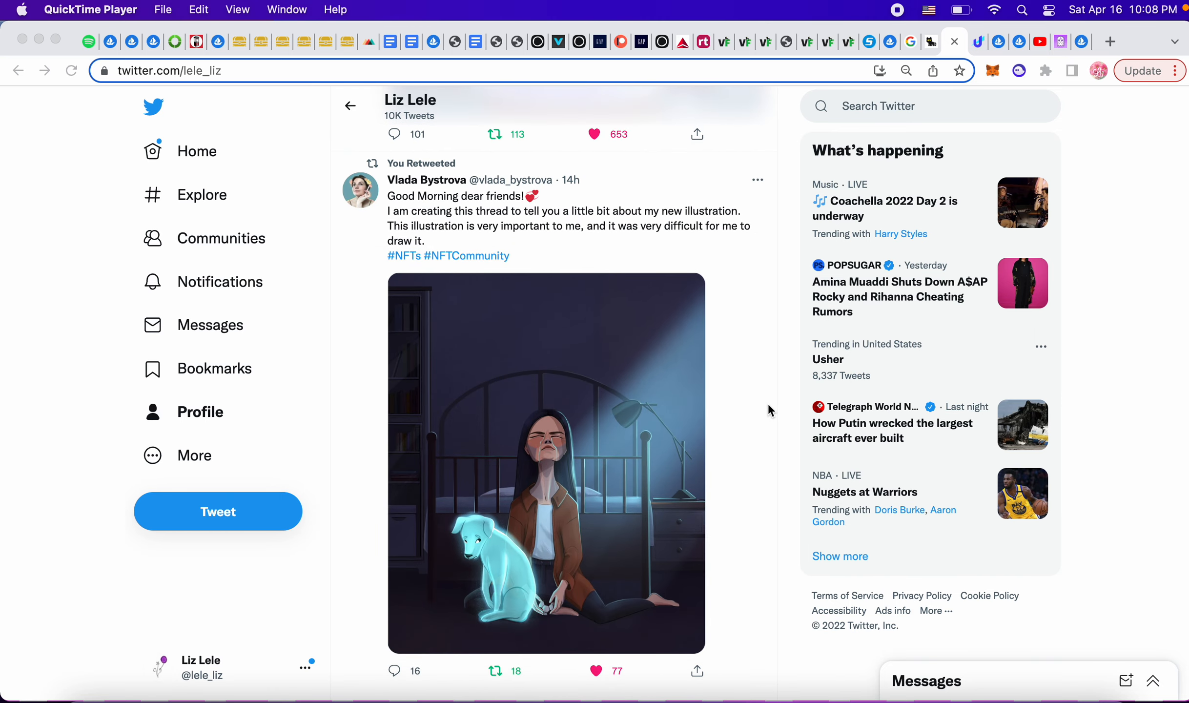
mouse_move(768, 437)
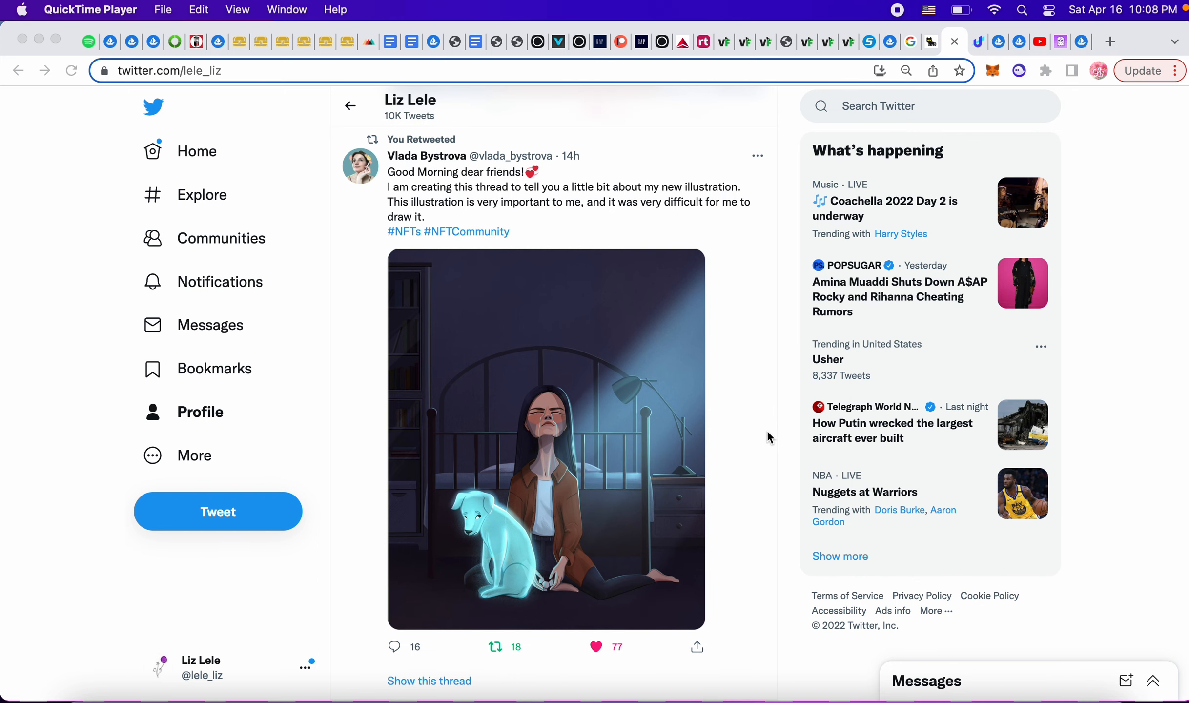
click(427, 156)
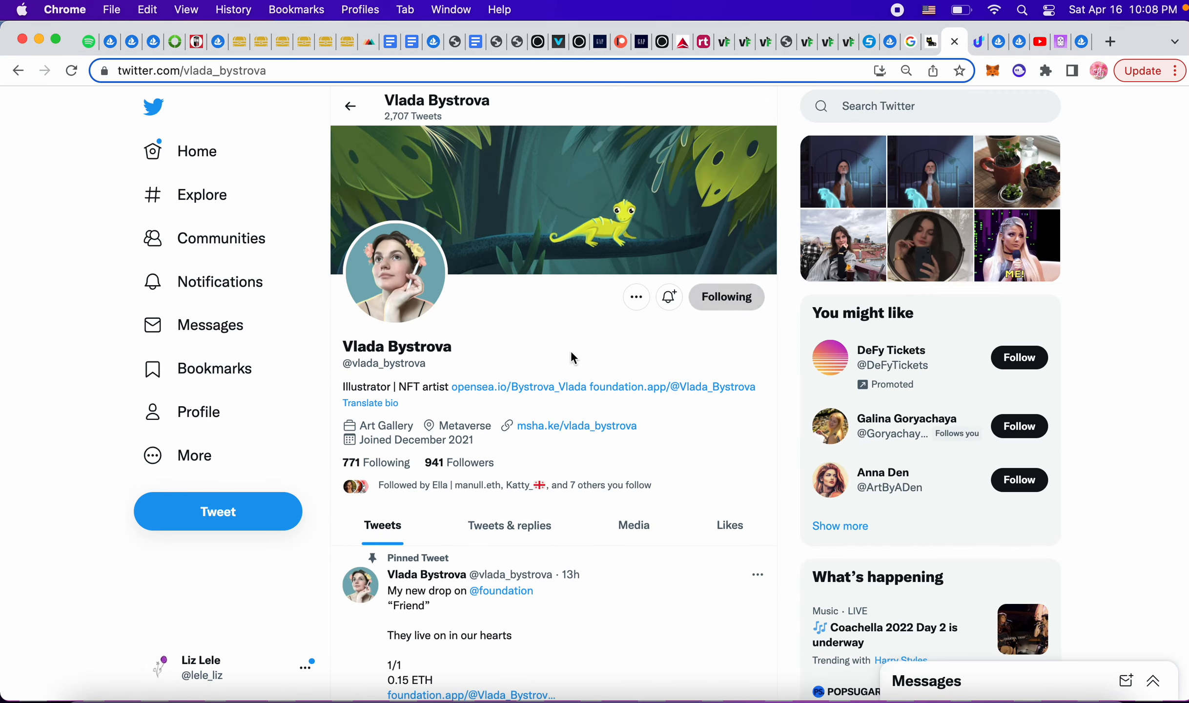
scroll(down, 3)
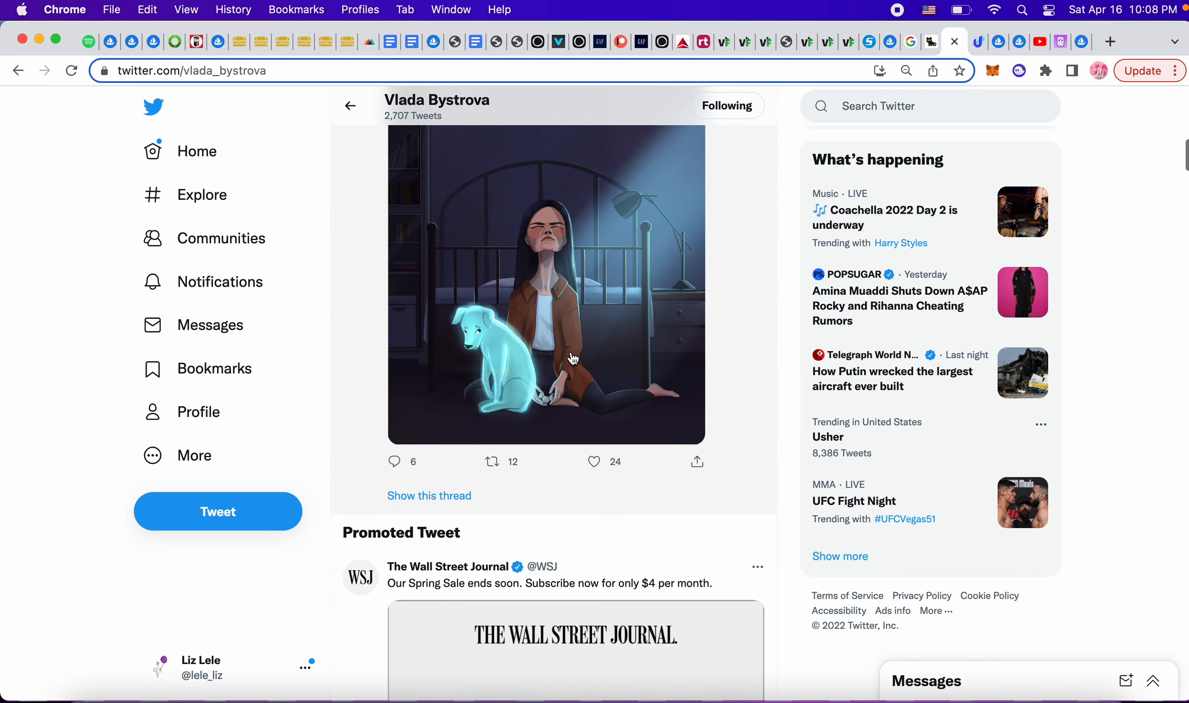
click(350, 105)
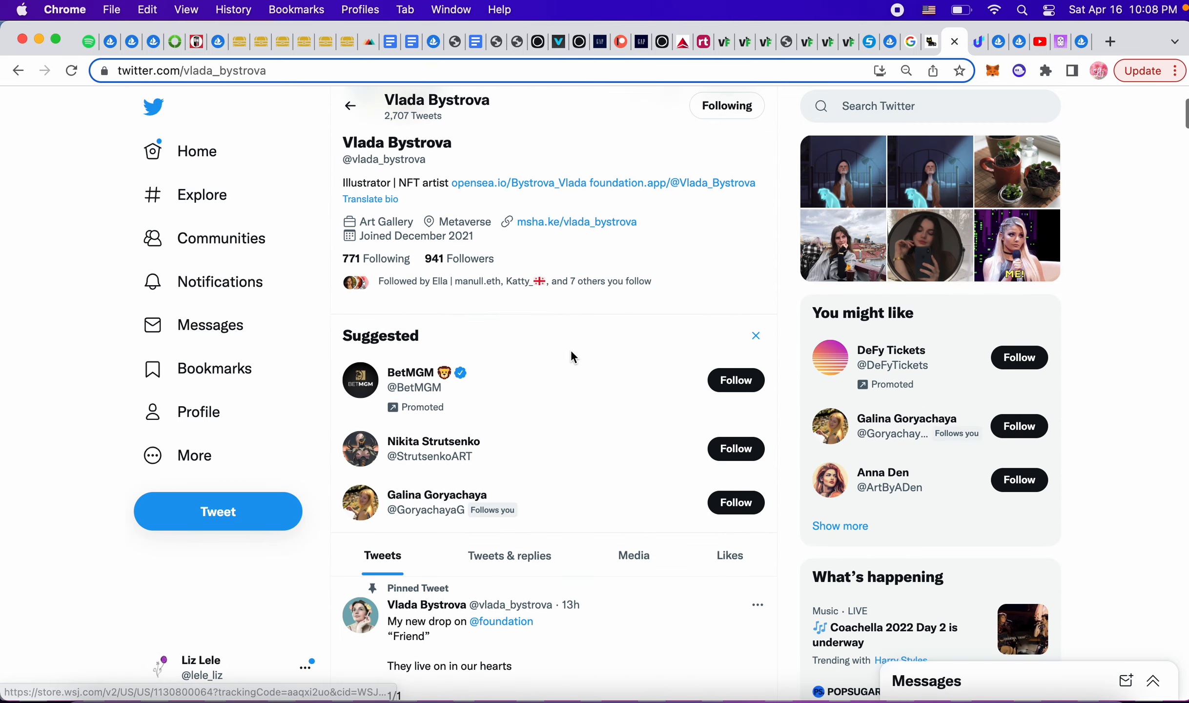
click(516, 182)
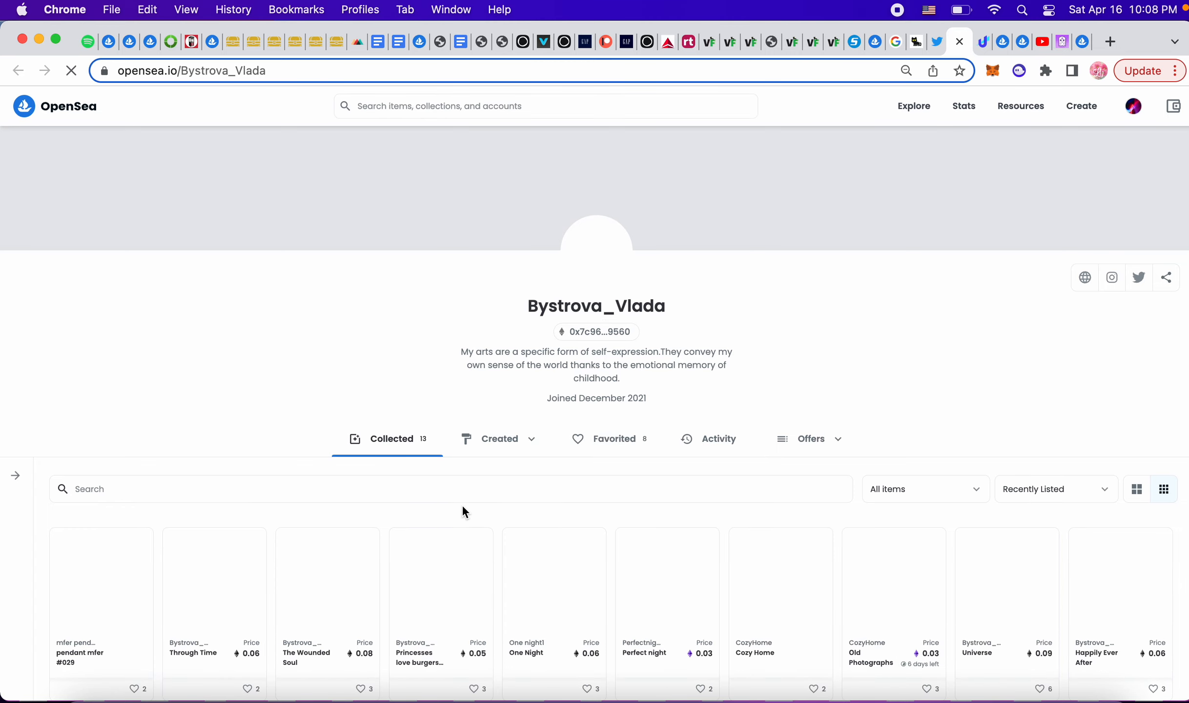
scroll(down, 3)
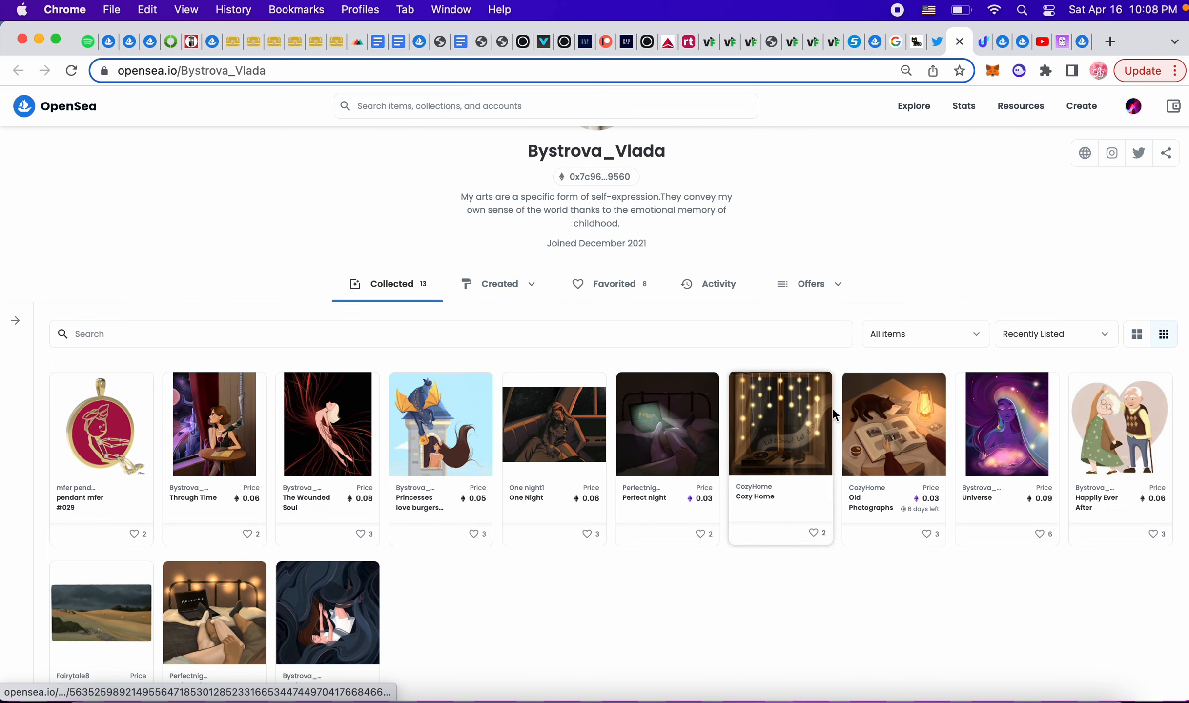
mouse_move(796, 437)
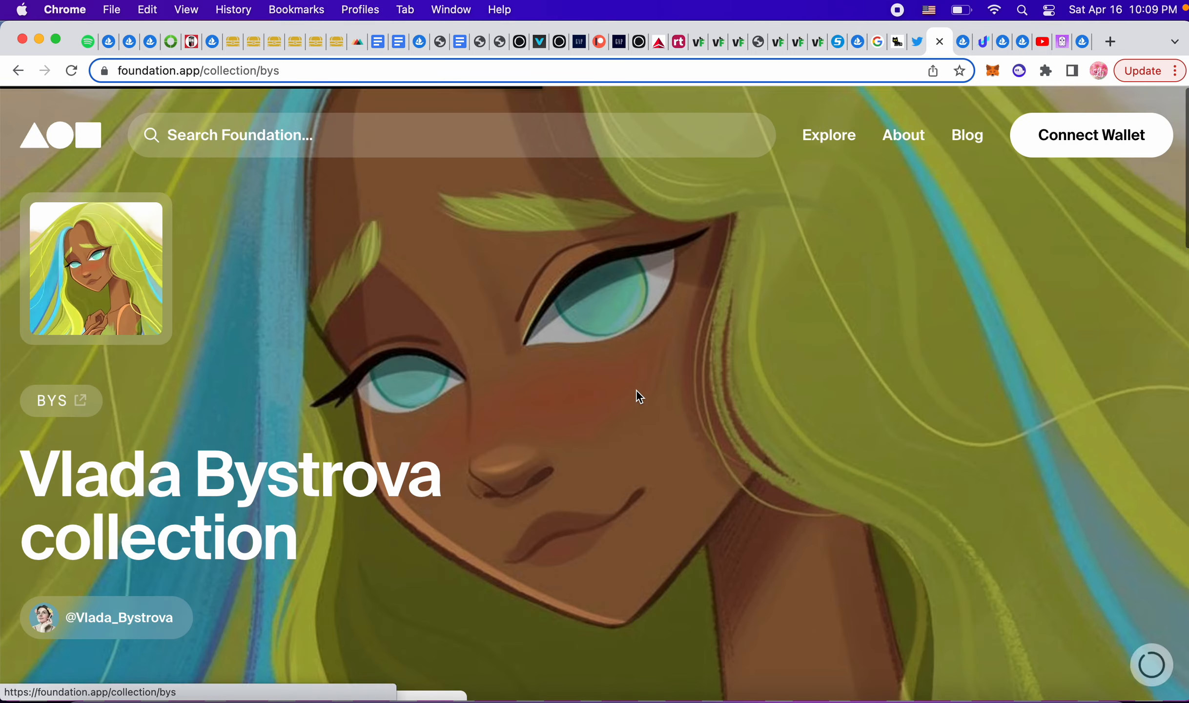
Scroll the Foundation collection stats: 2 pieces, 0.15 ETH floor, 0.17 ETH sales.
scroll(down, 3)
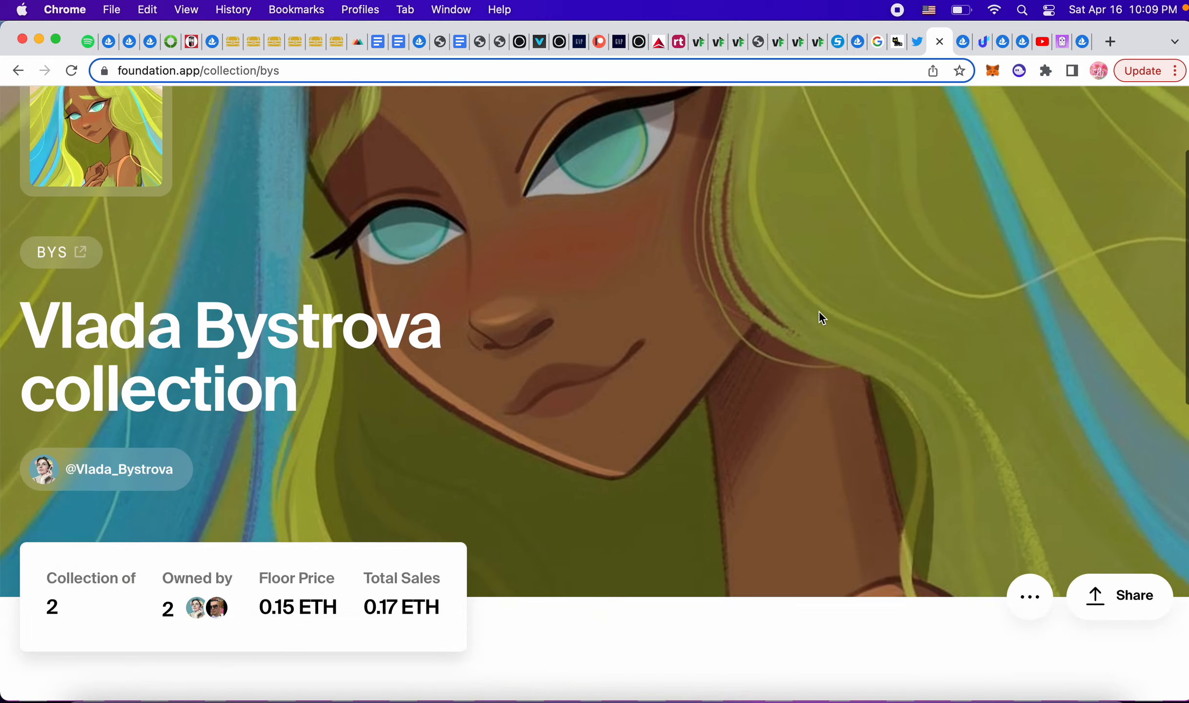
scroll(down, 3)
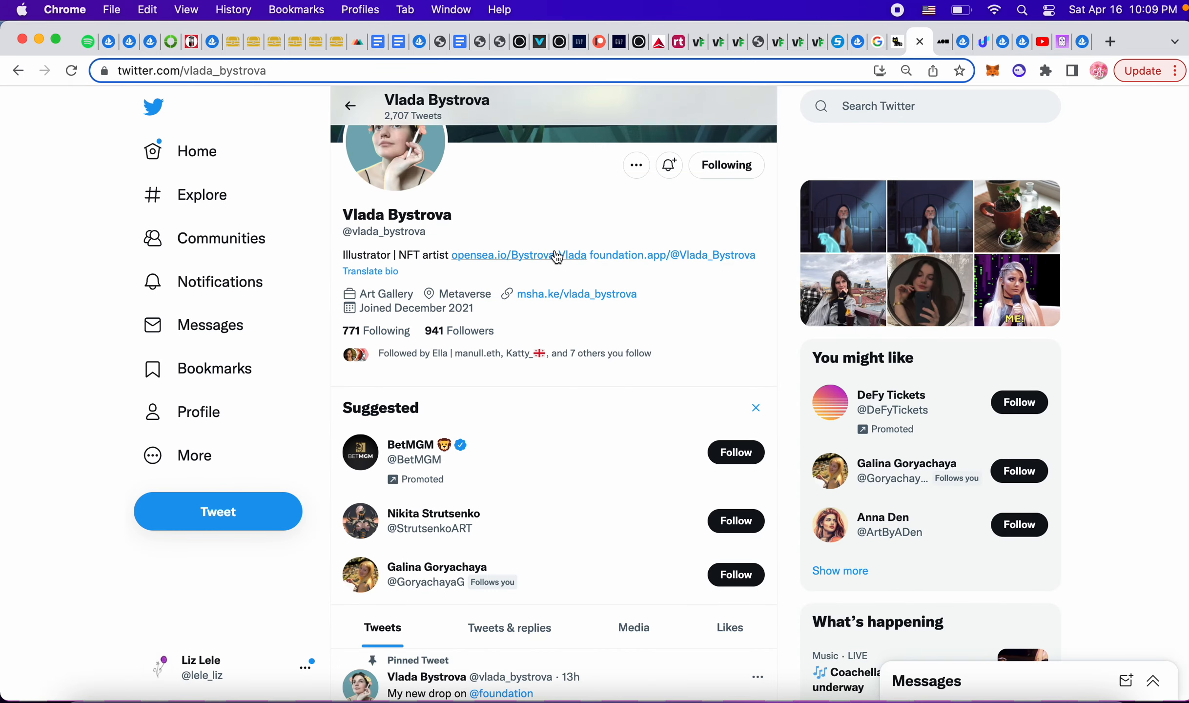
click(201, 667)
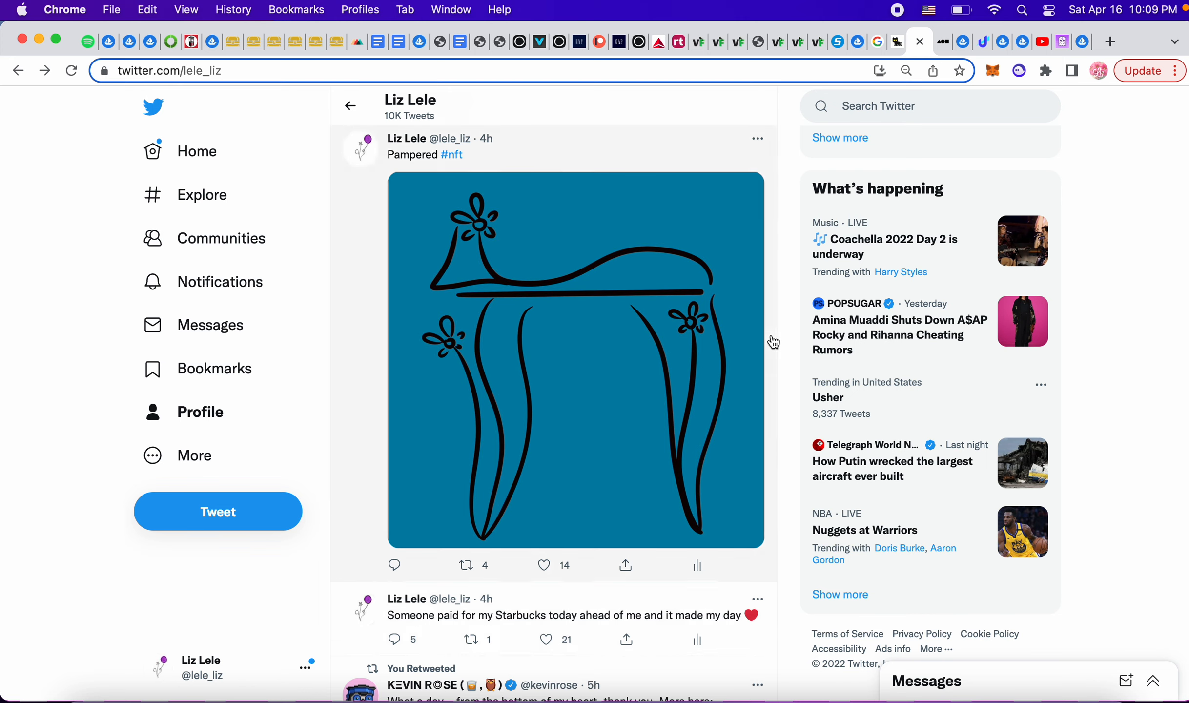
mouse_move(770, 333)
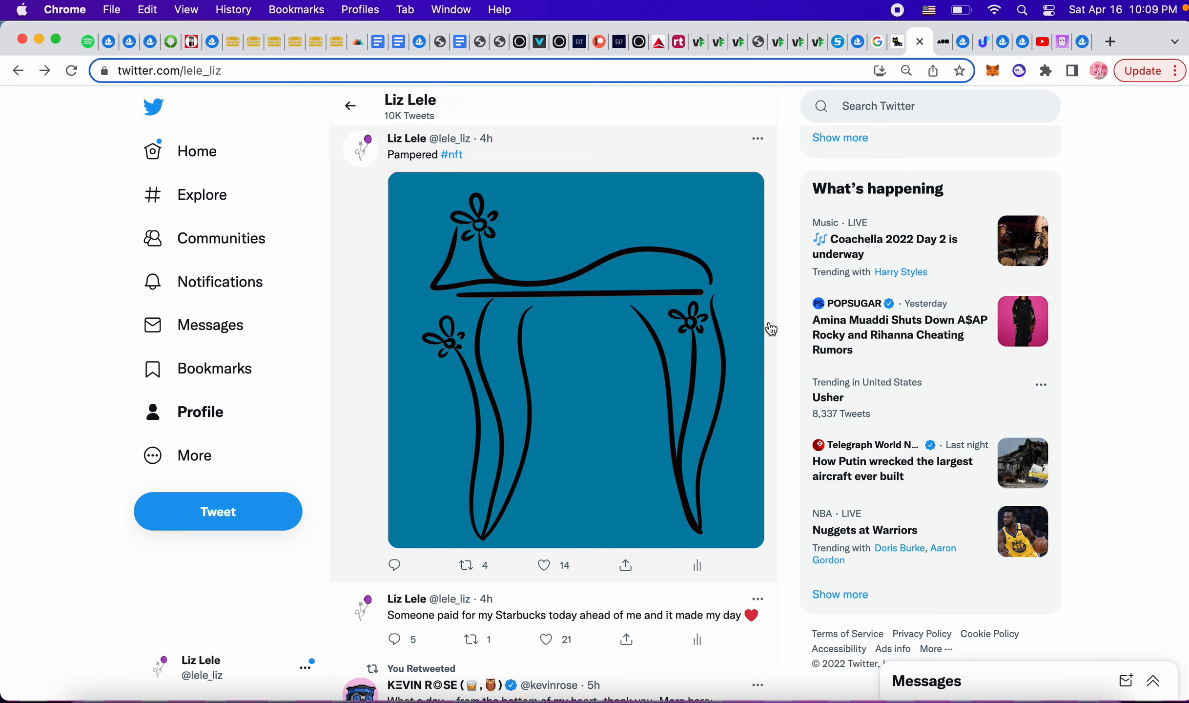
scroll(down, 3)
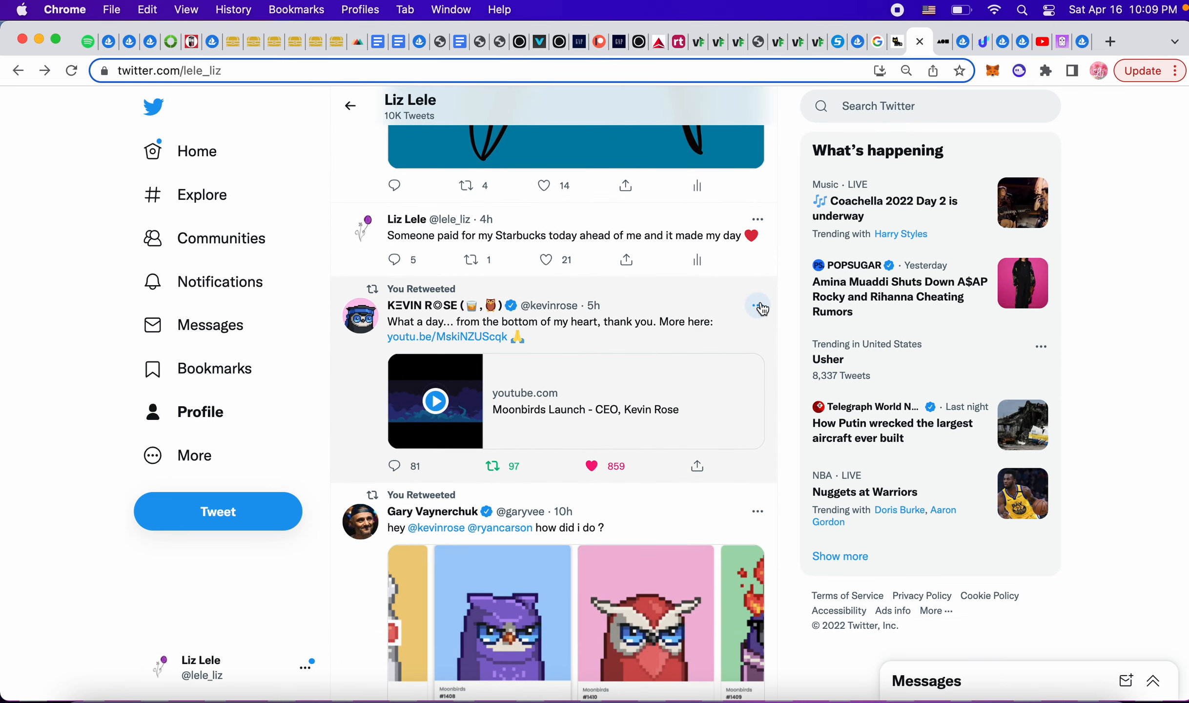
scroll(down, 3)
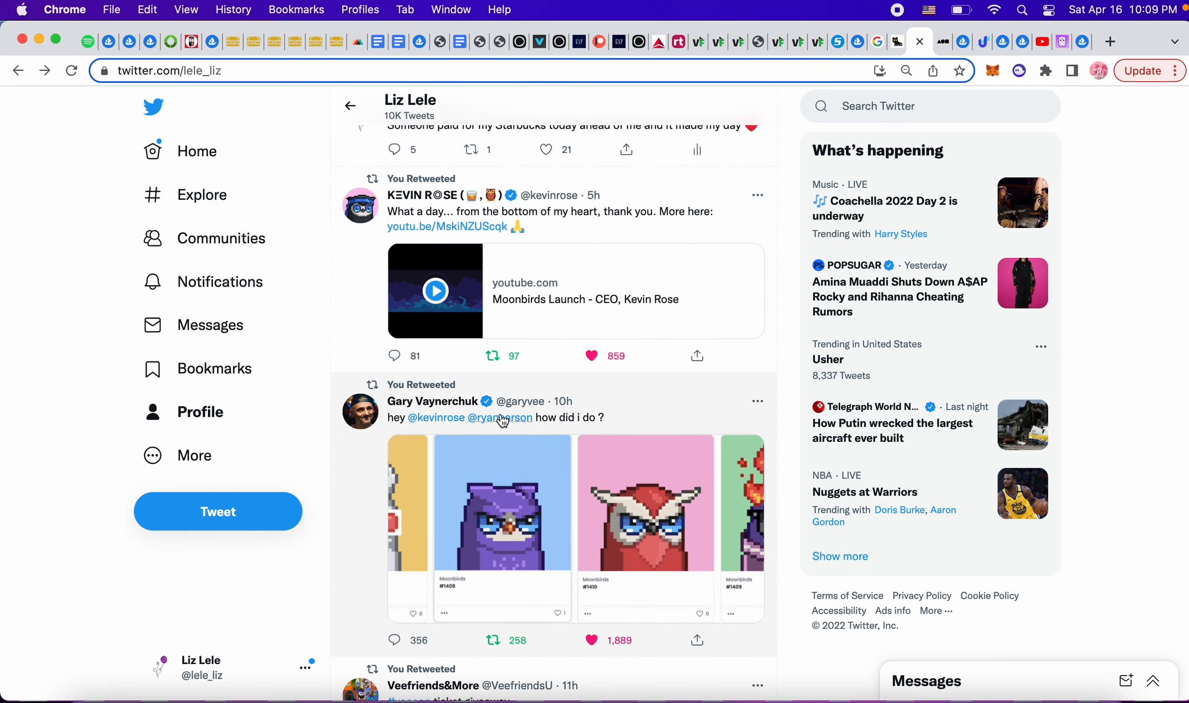
mouse_move(533, 425)
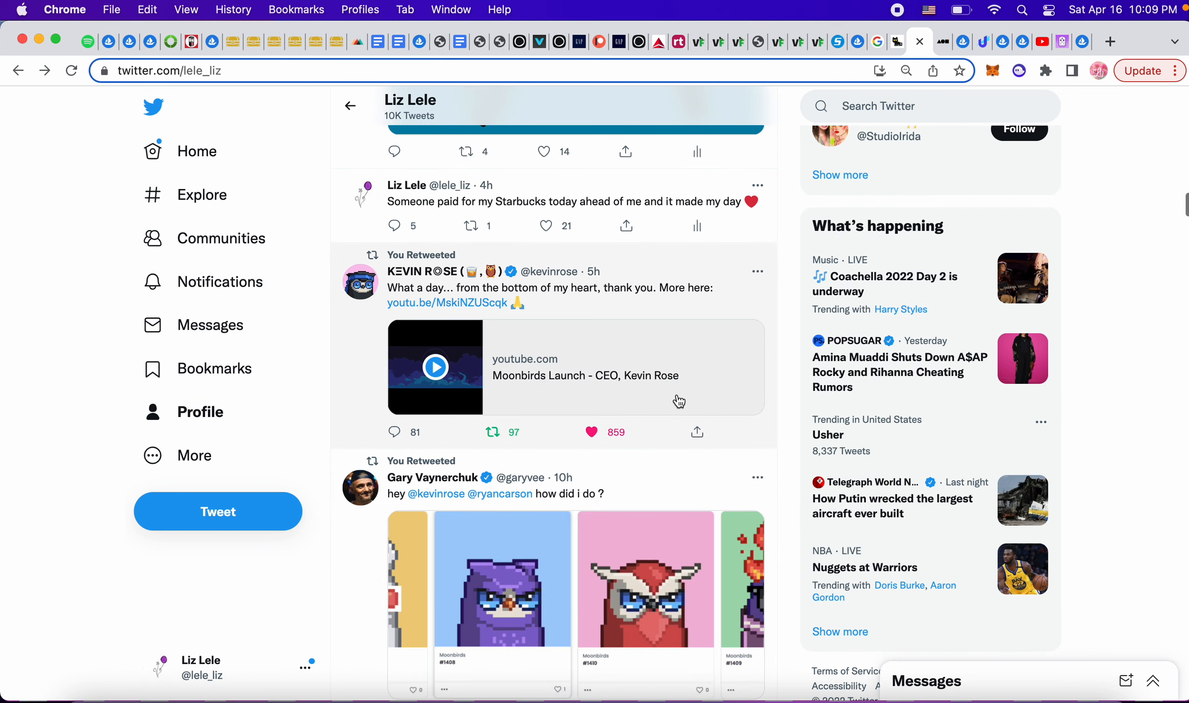
mouse_move(436, 493)
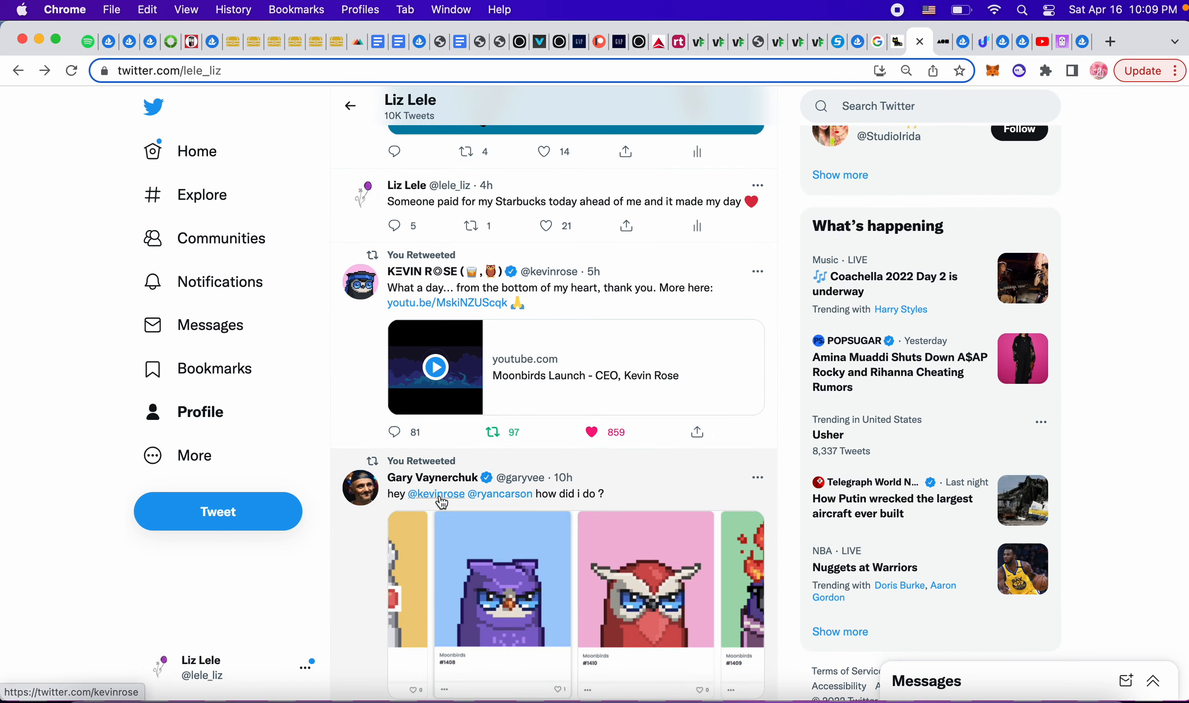
mouse_move(421, 271)
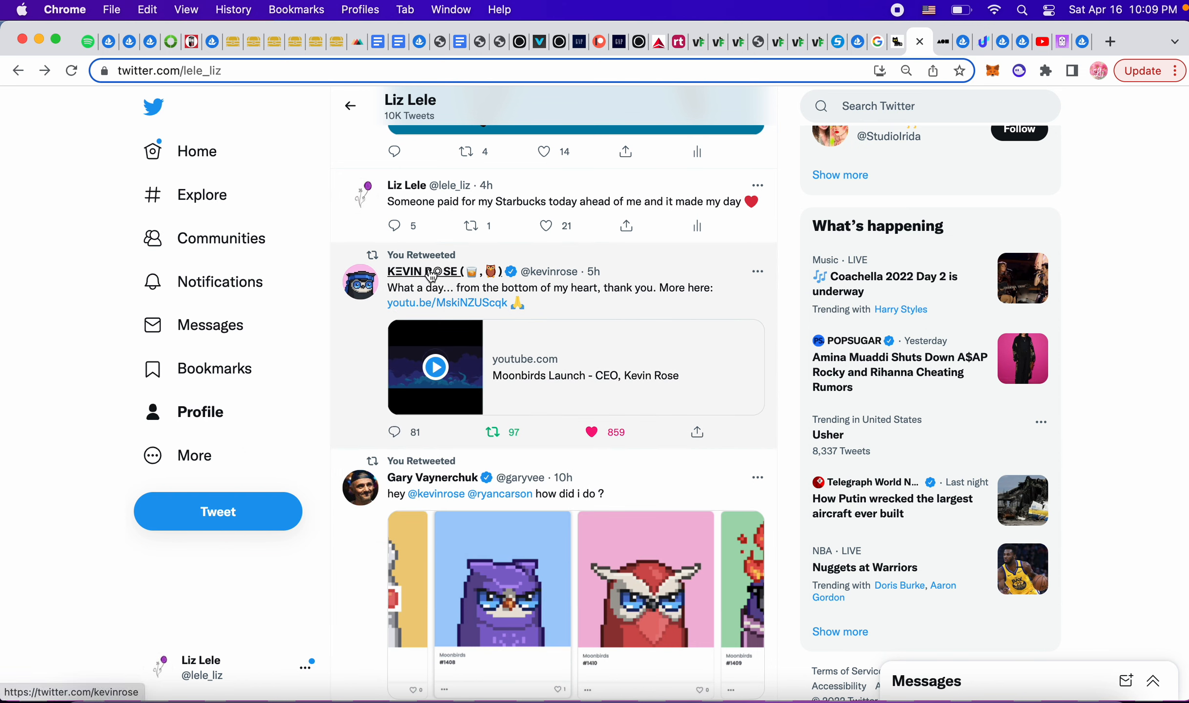
mouse_move(428, 271)
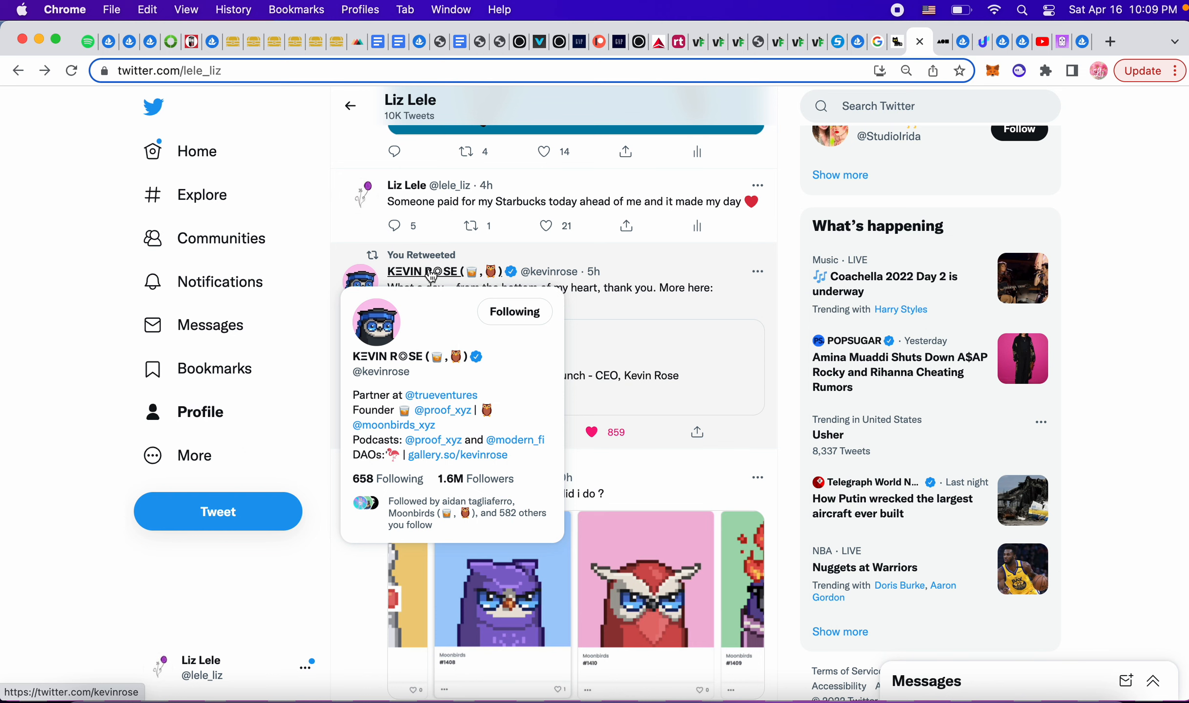
mouse_move(752, 310)
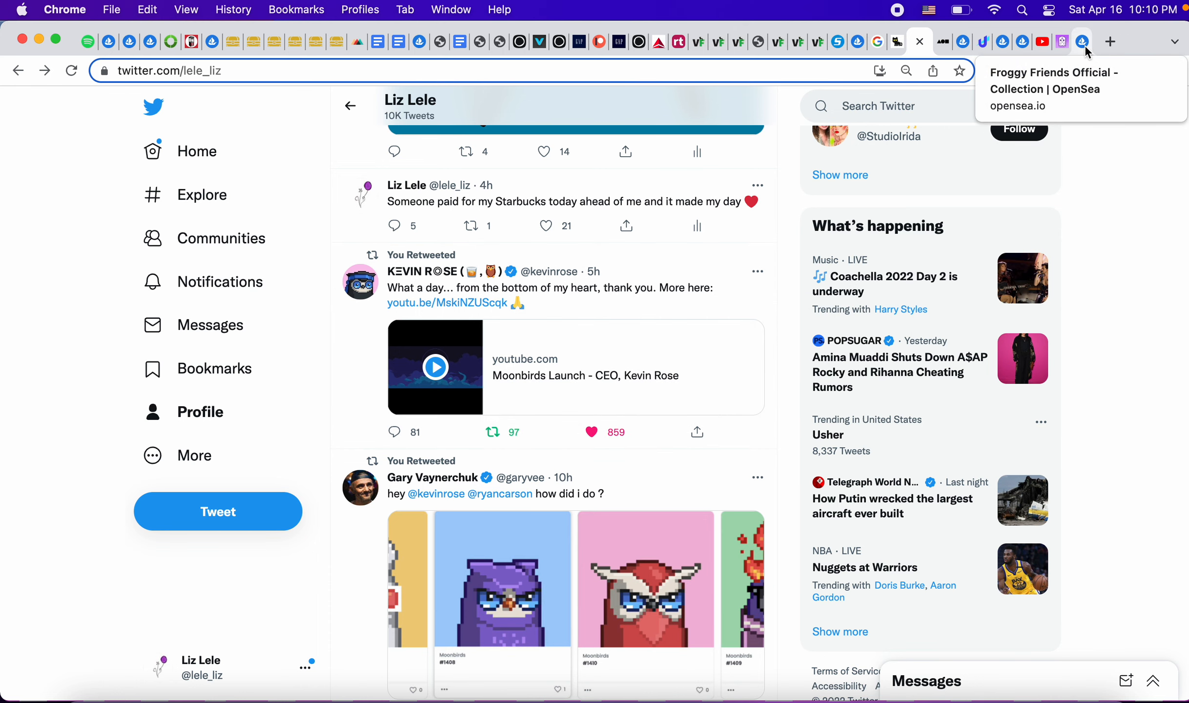
Search OpenSea for 'moon bird' to see Moonbirds' 11.95 ETH floor, then return to Twitter.
click(1082, 41)
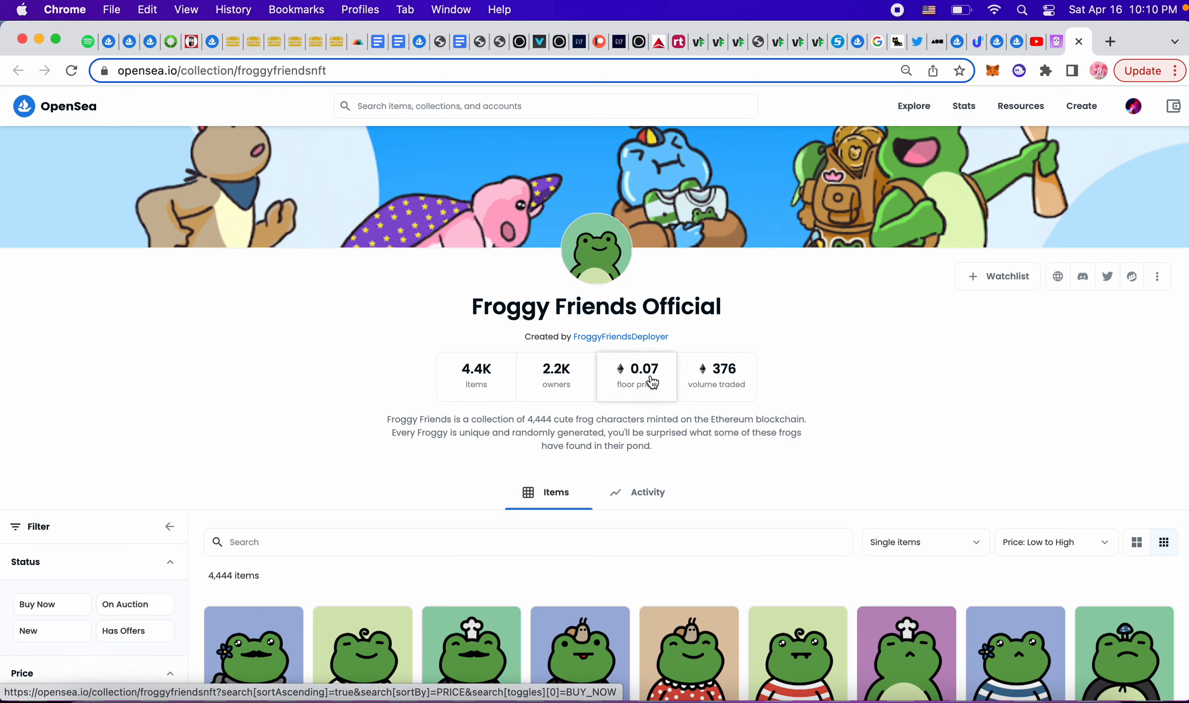
click(545, 106)
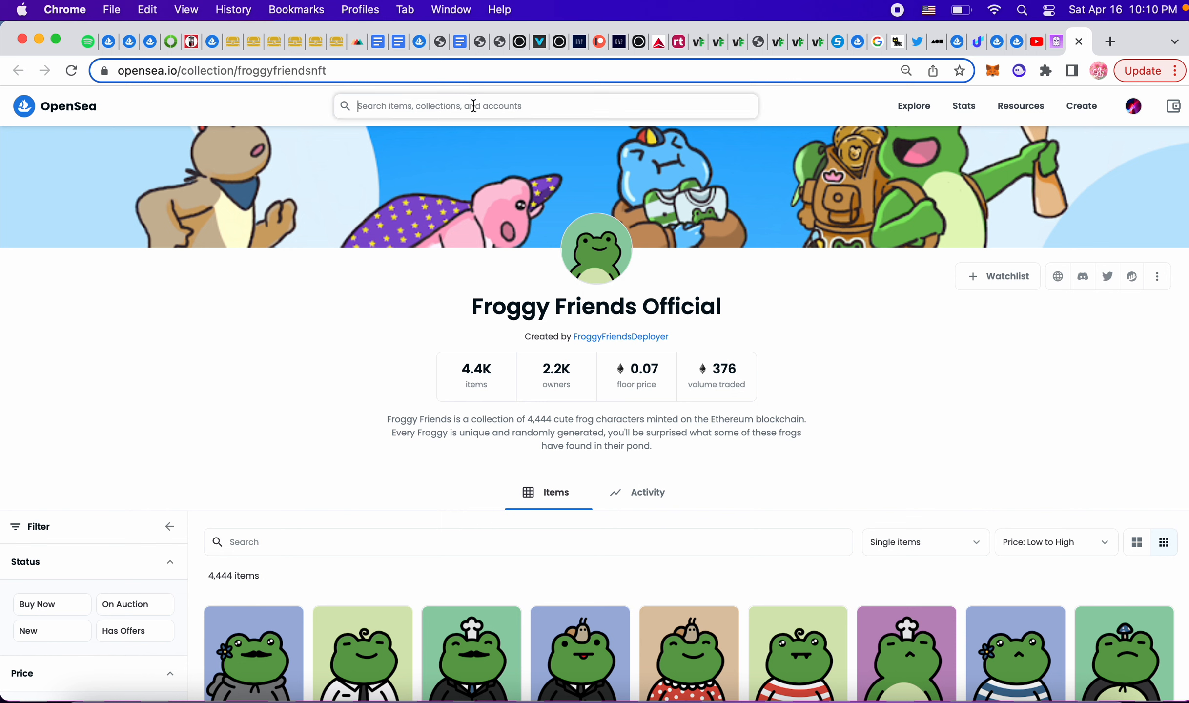
text(m)
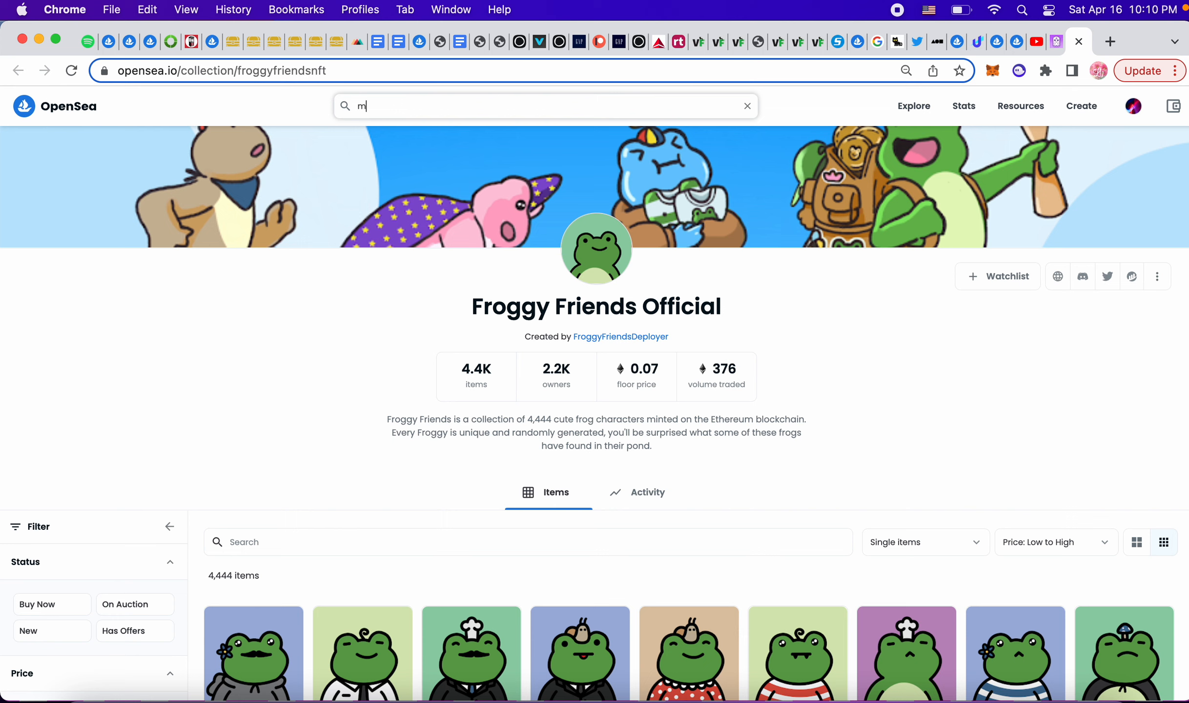
text(oon bir)
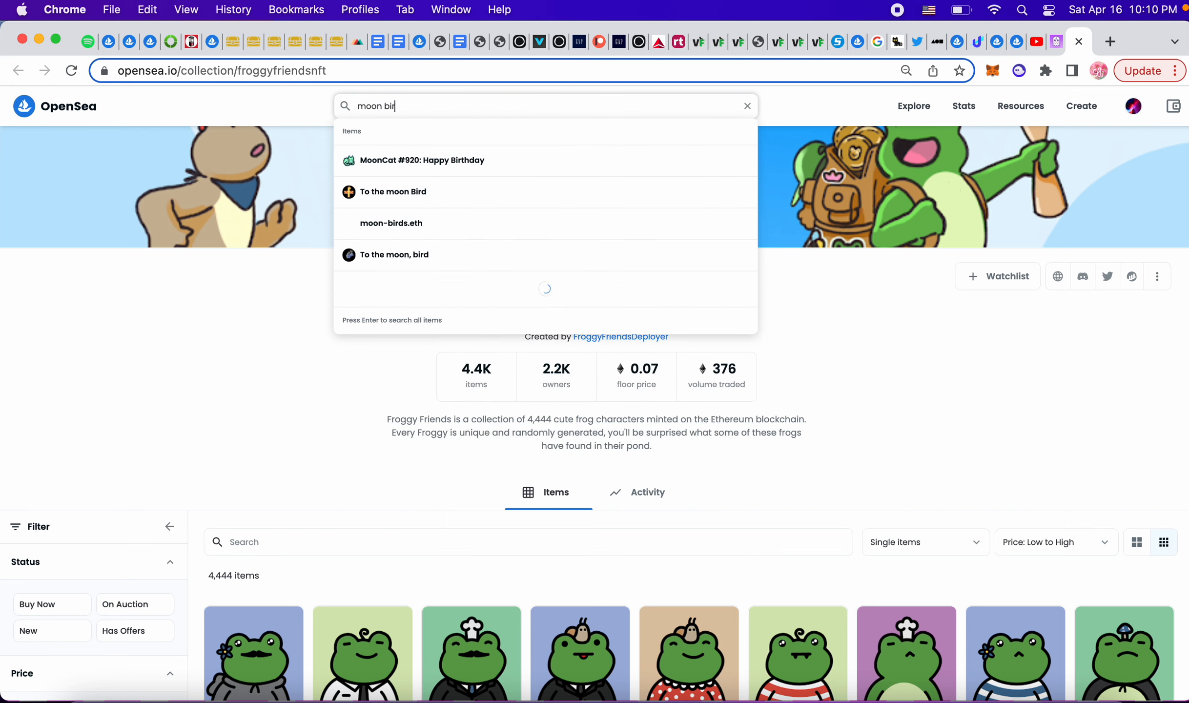
key(Backspace)
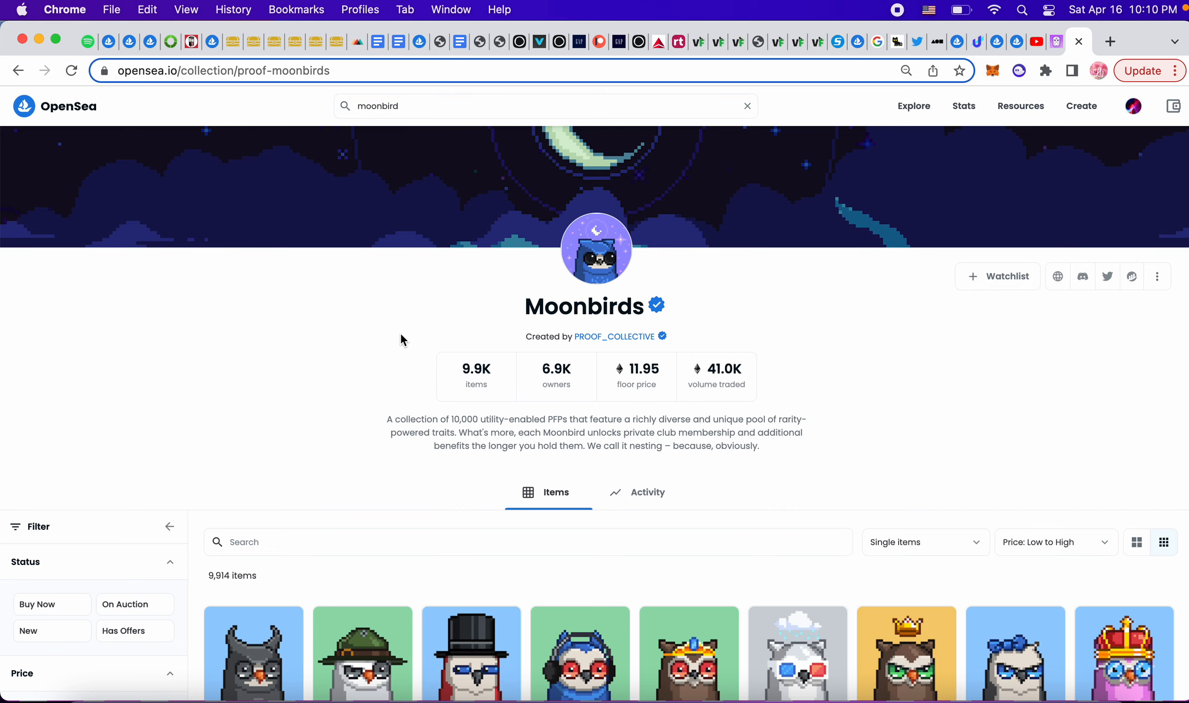
mouse_move(968, 35)
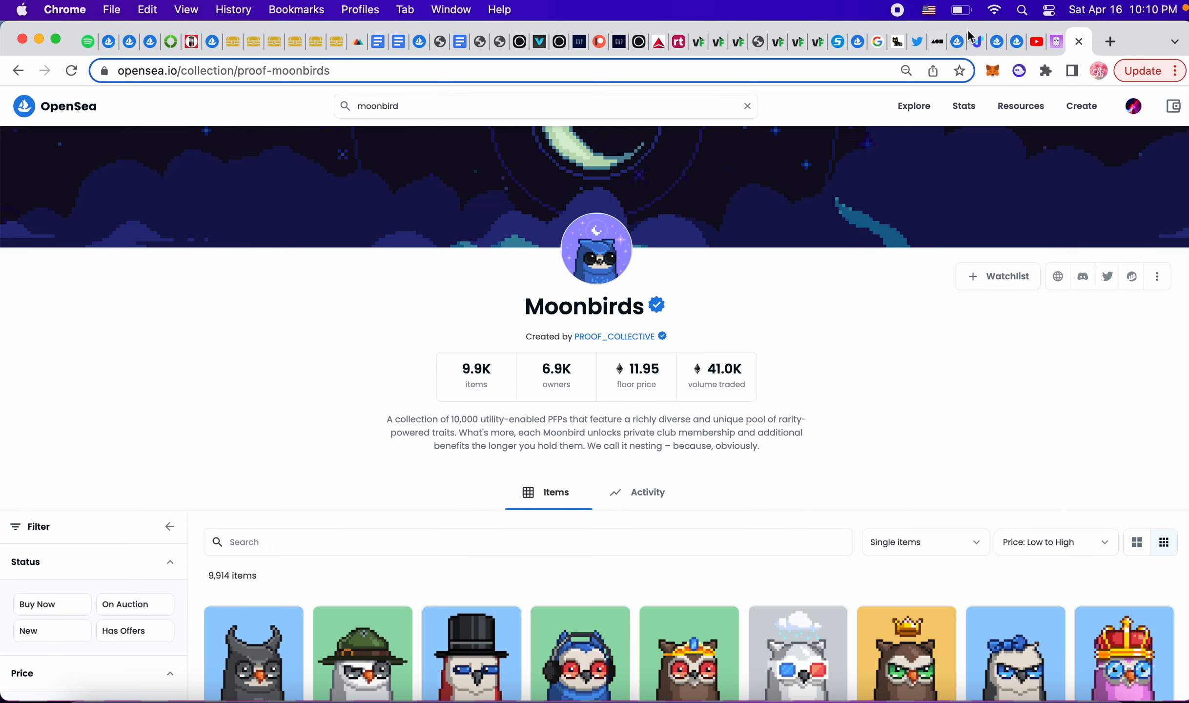
click(897, 42)
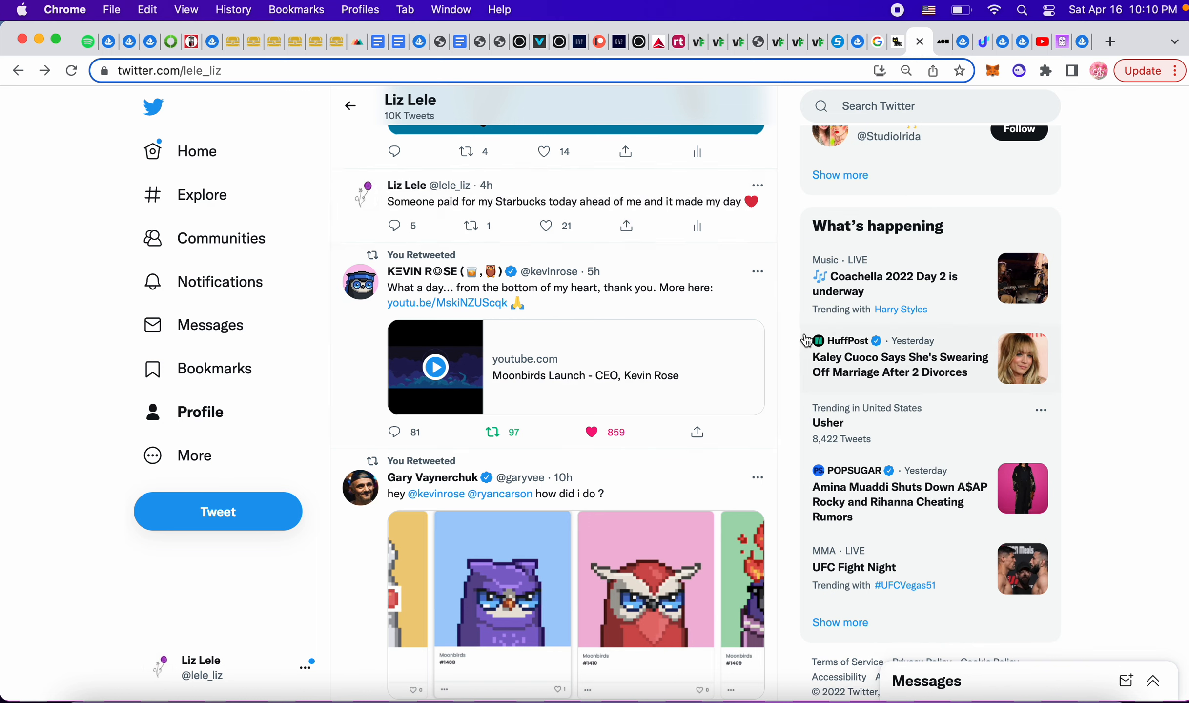
mouse_move(794, 319)
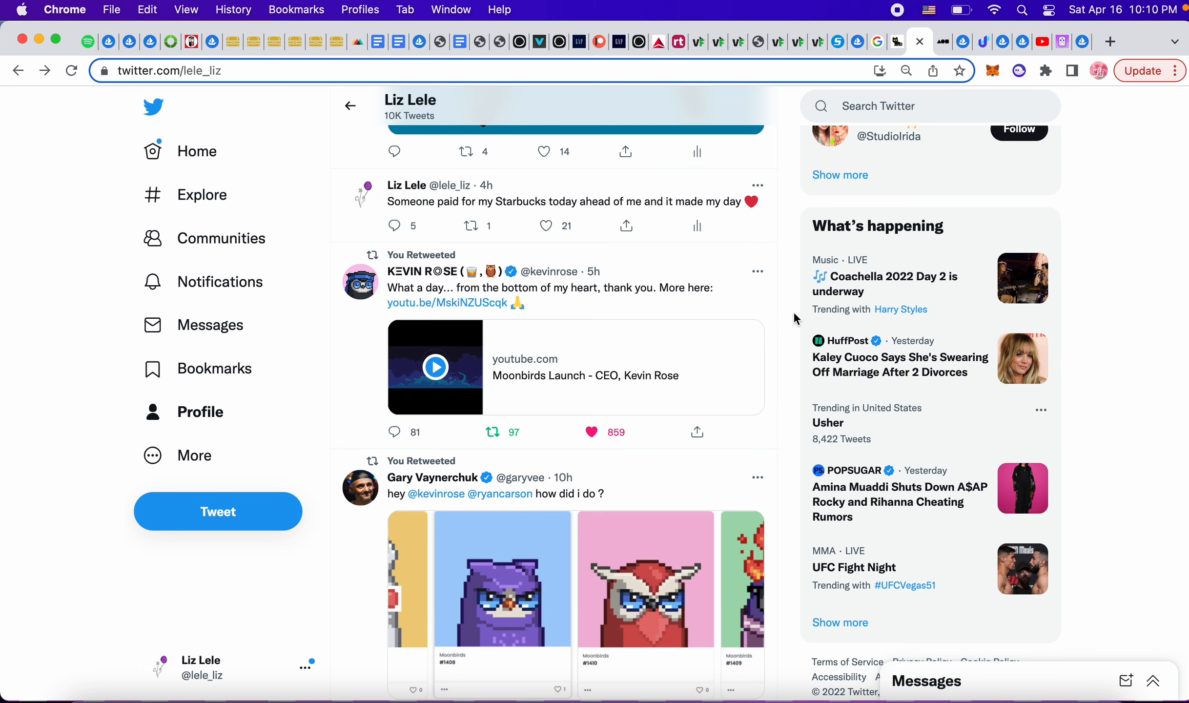
scroll(down, 3)
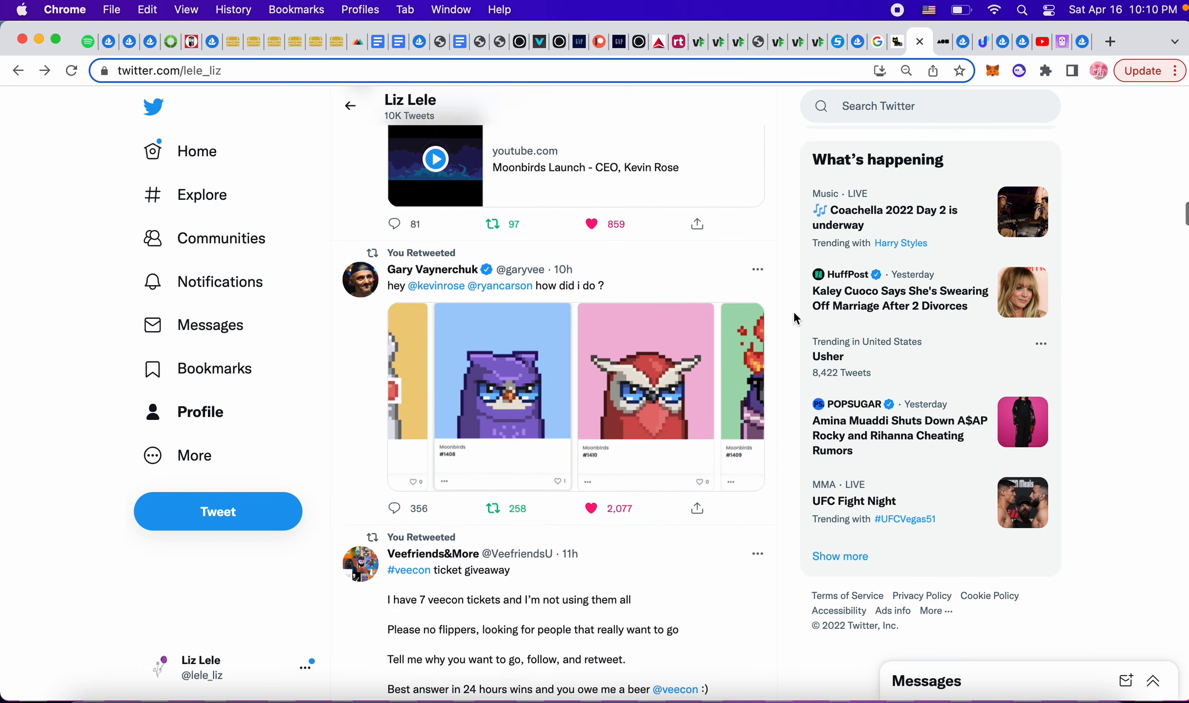
scroll(down, 3)
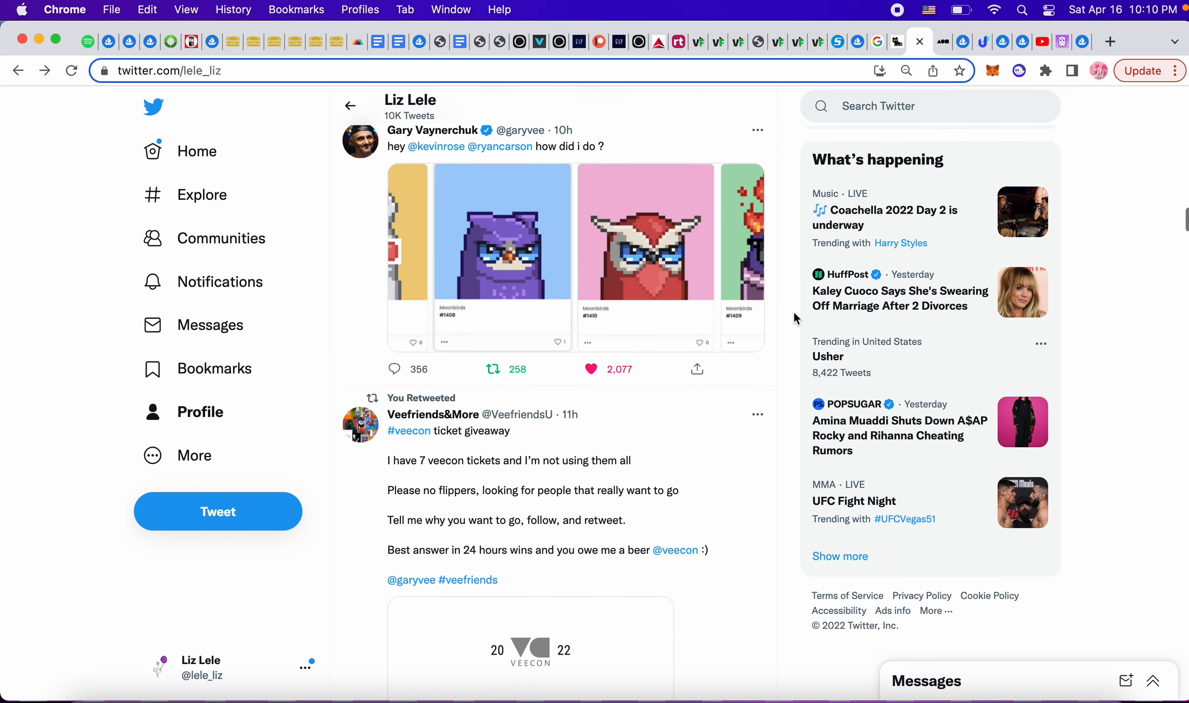
scroll(down, 3)
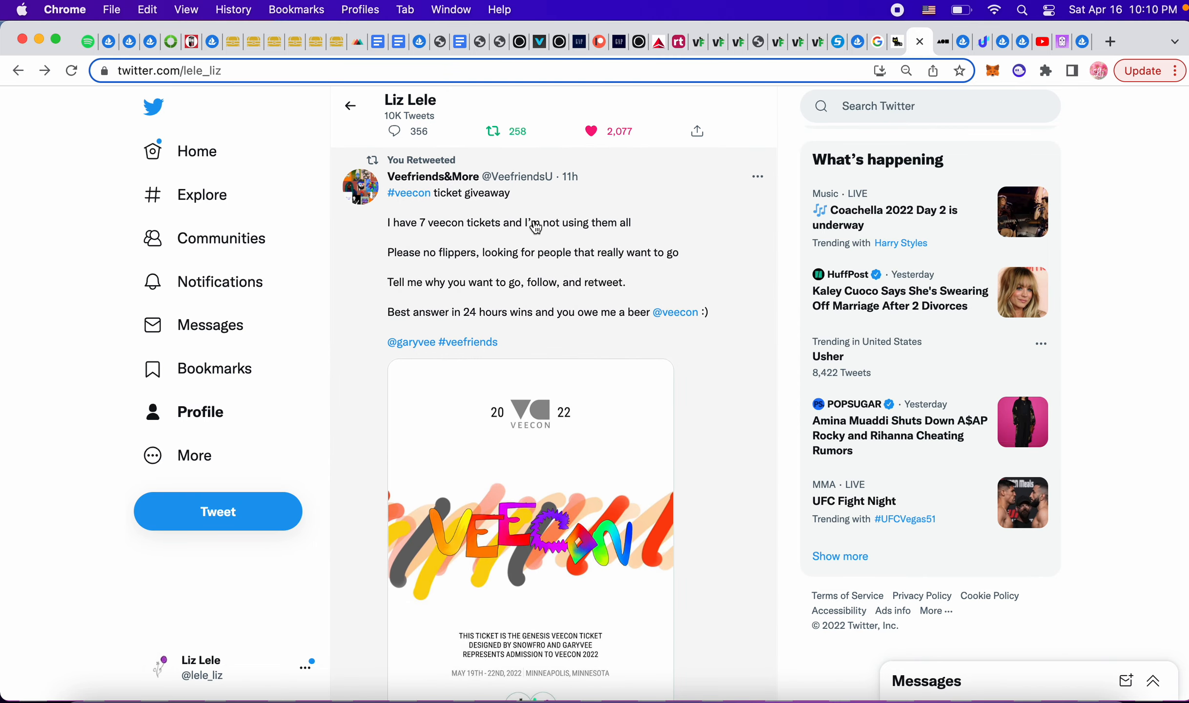
scroll(down, 3)
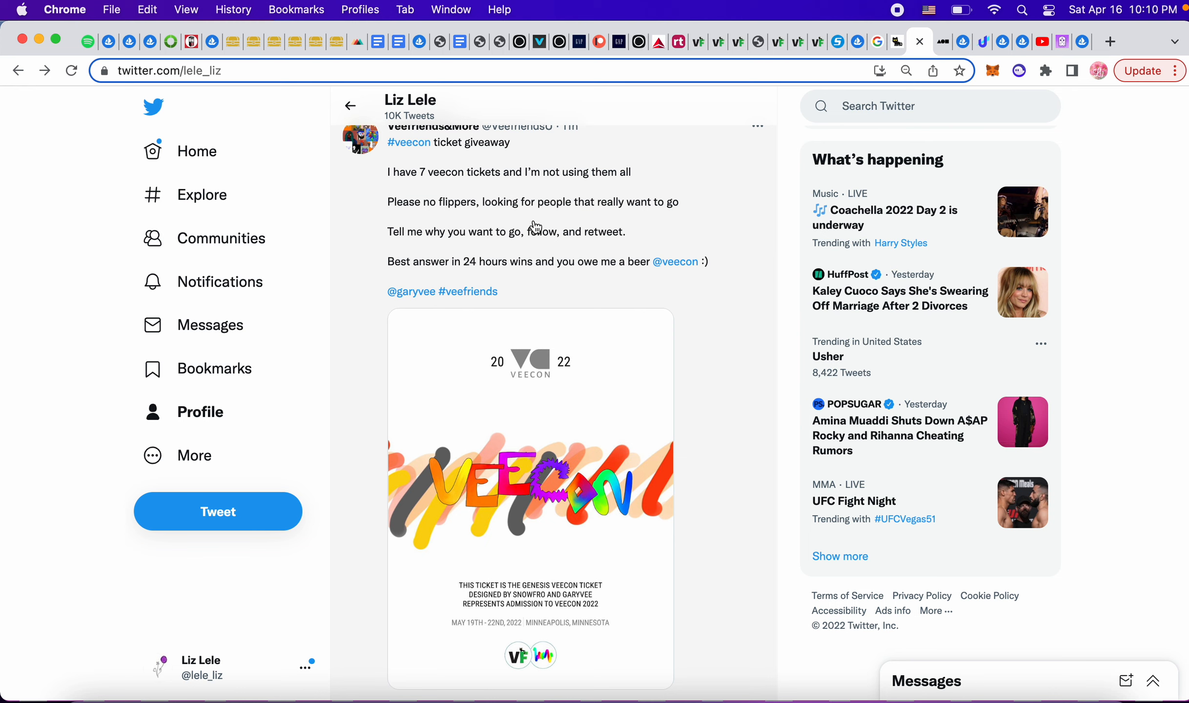
scroll(down, 3)
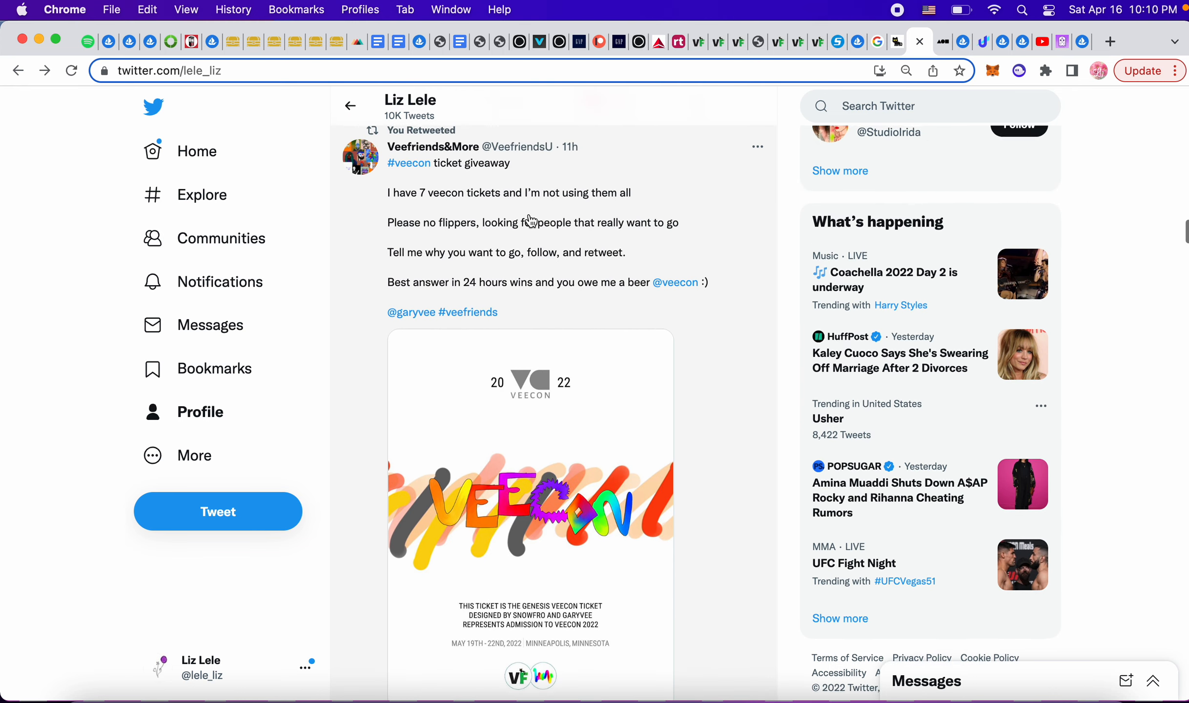
scroll(down, 3)
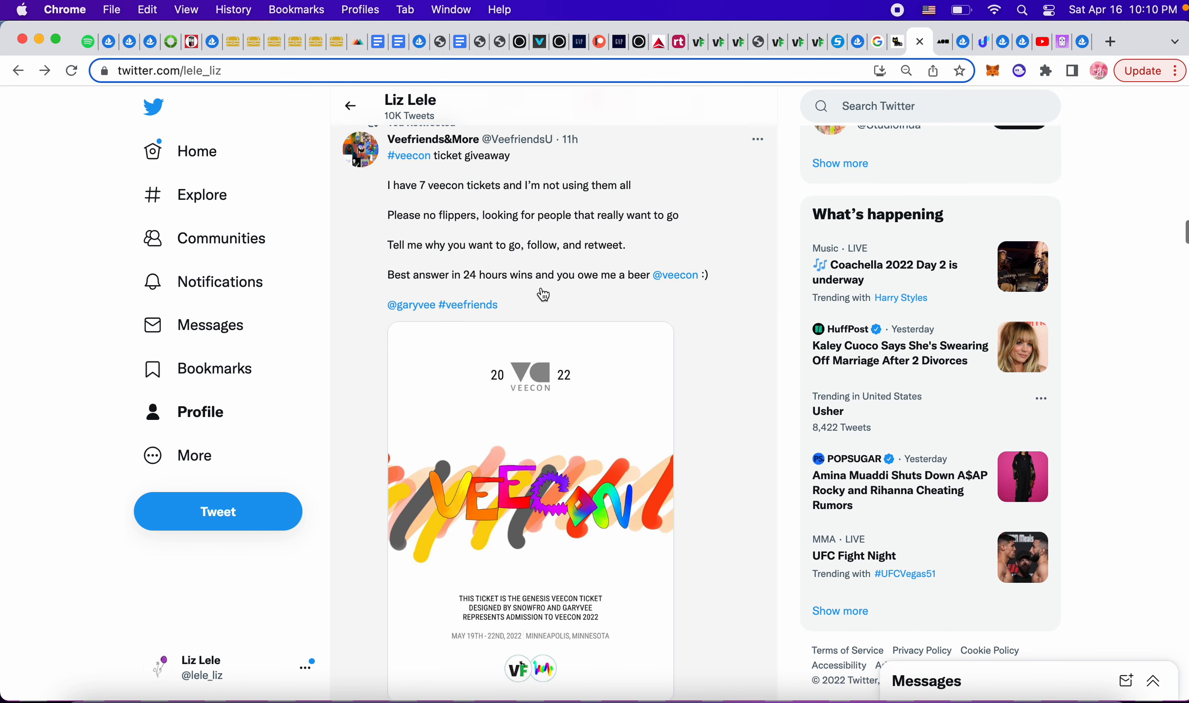
scroll(down, 3)
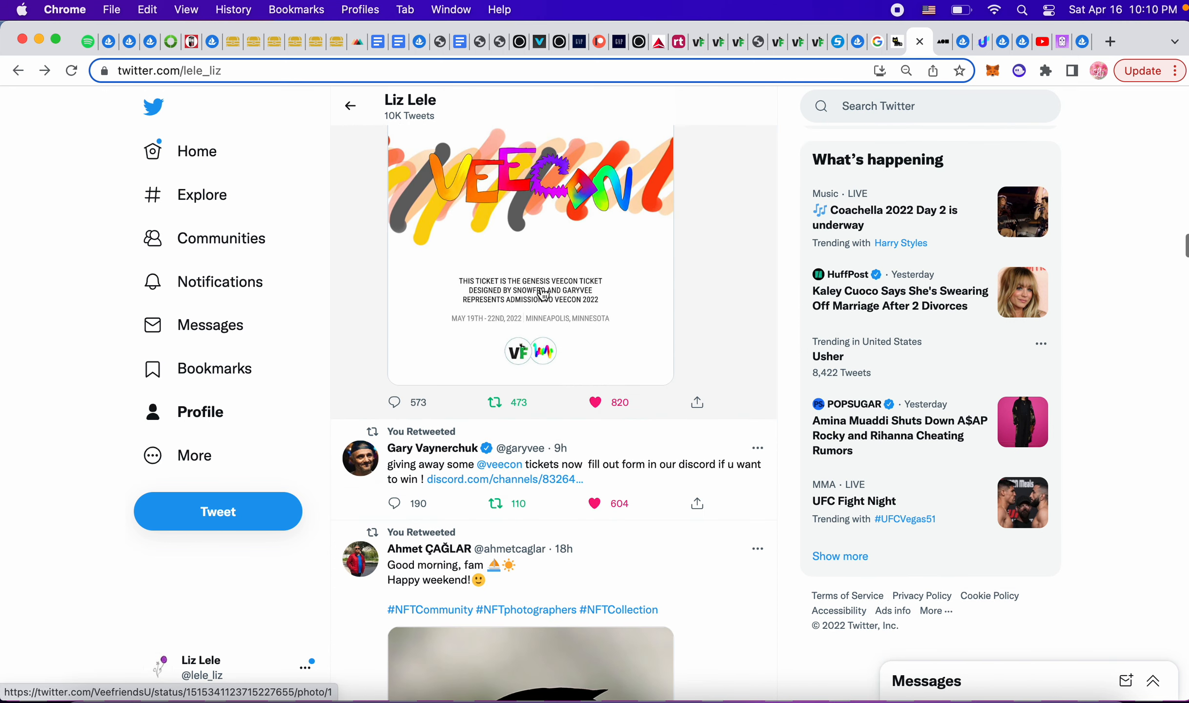
scroll(down, 3)
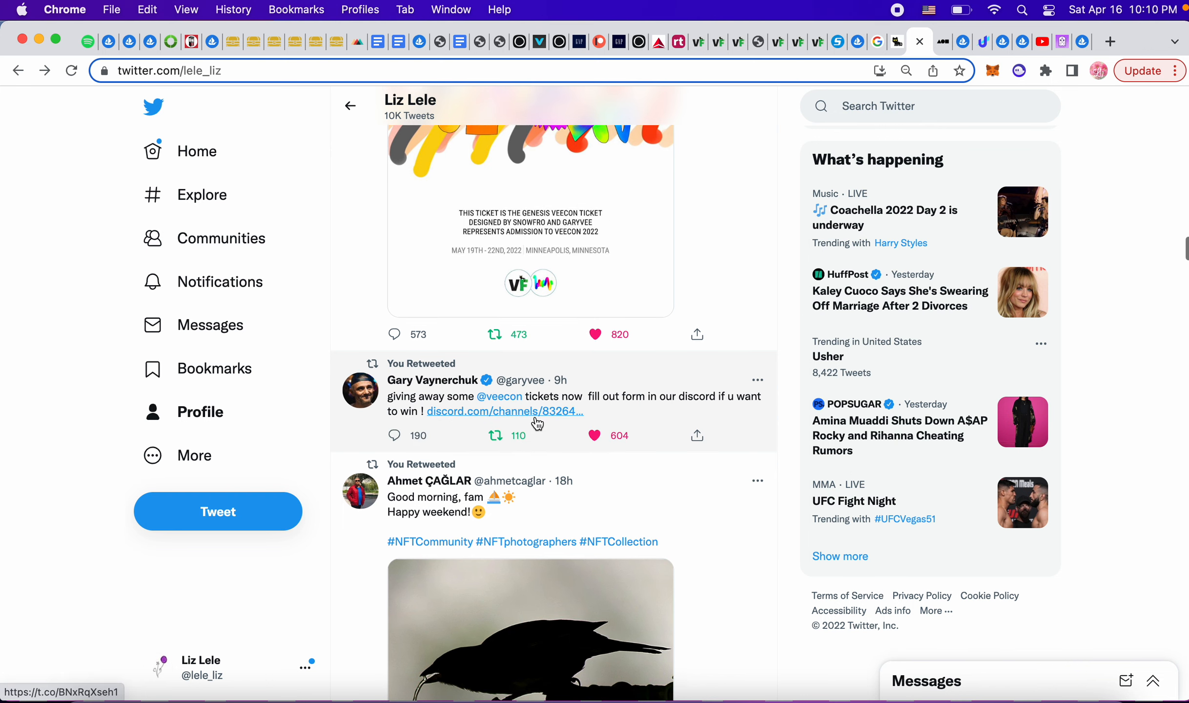
scroll(down, 3)
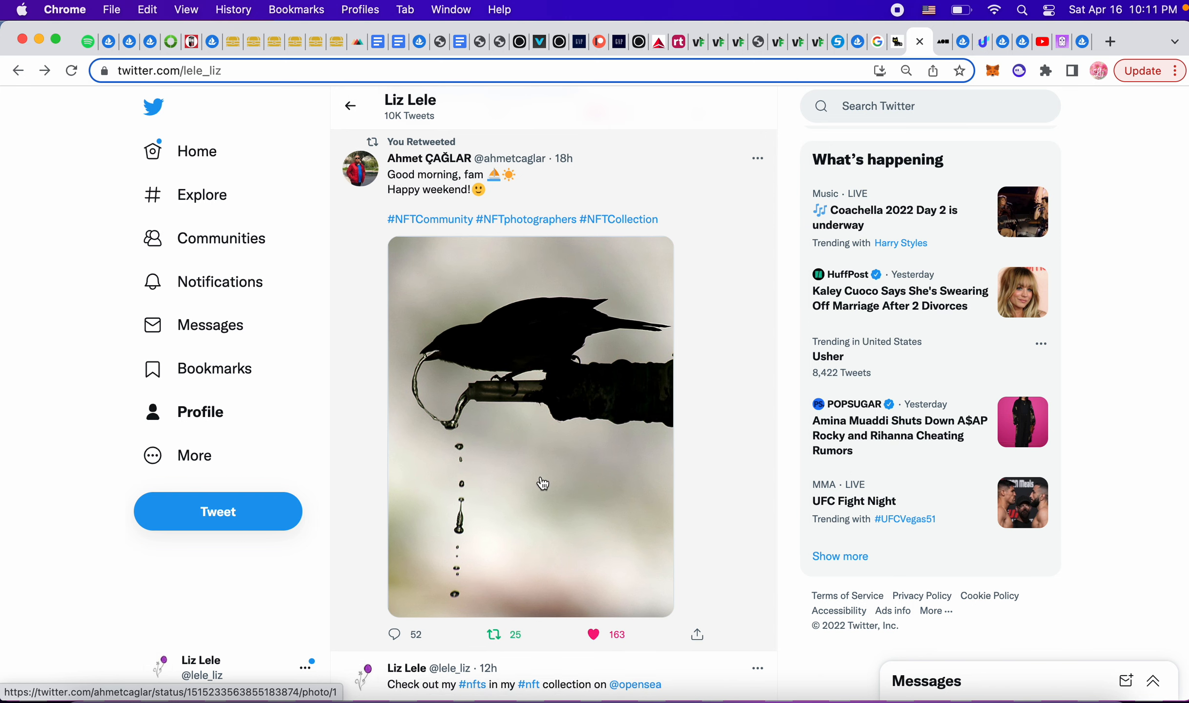
mouse_move(506, 510)
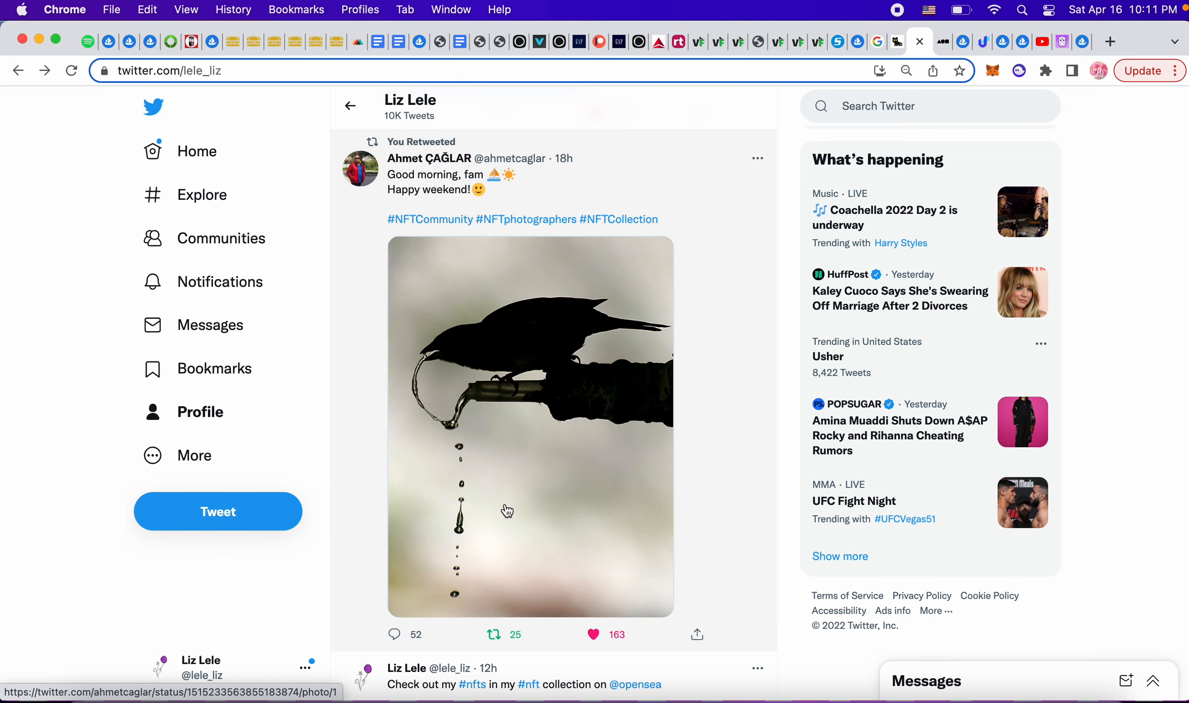
scroll(down, 3)
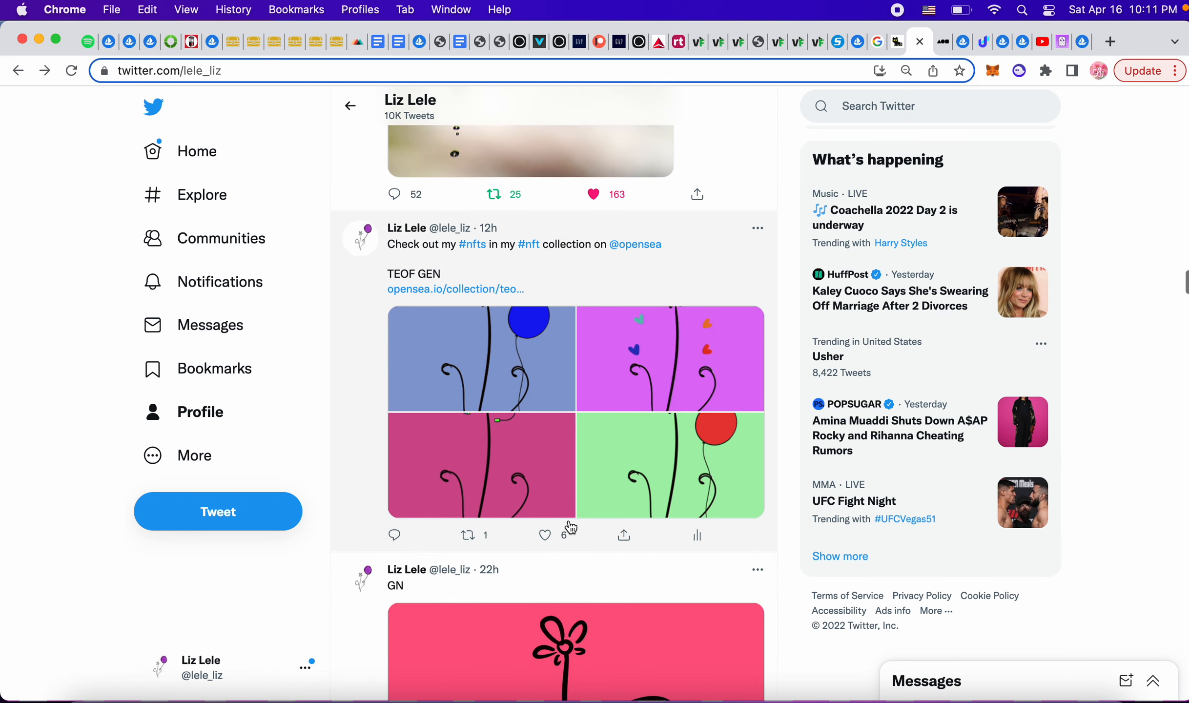
View the TEOF GEN flower artworks full-size, stepping to the next image before closing.
click(544, 534)
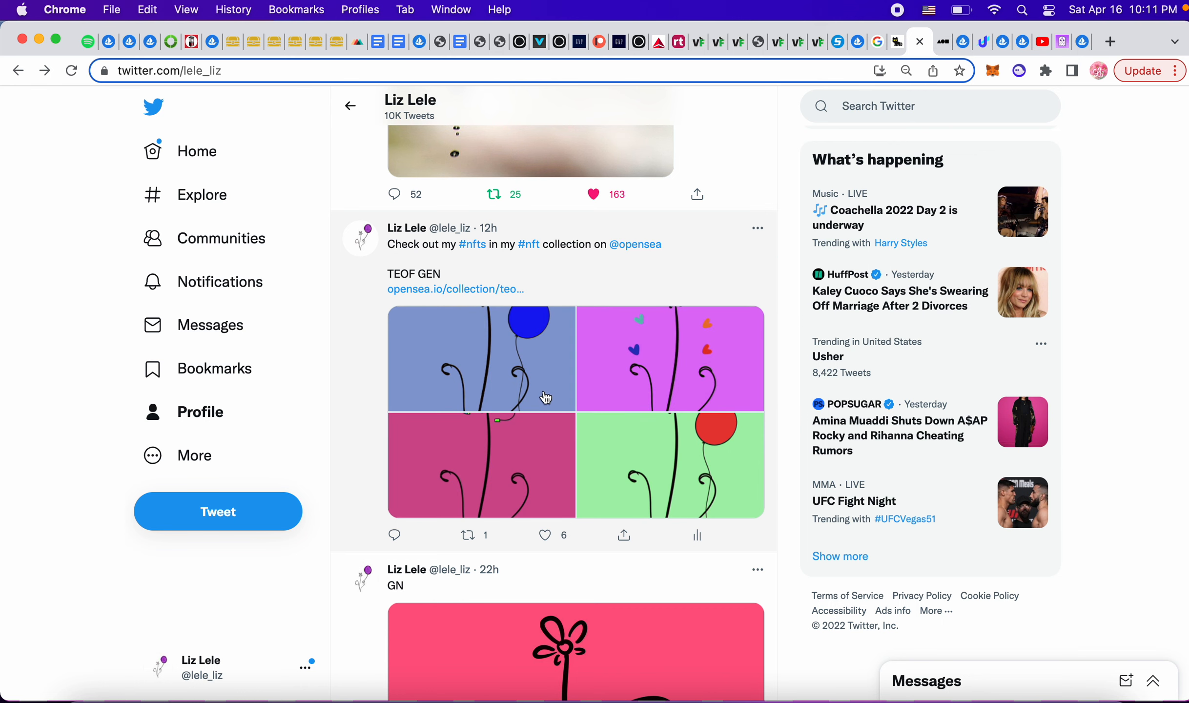
click(481, 359)
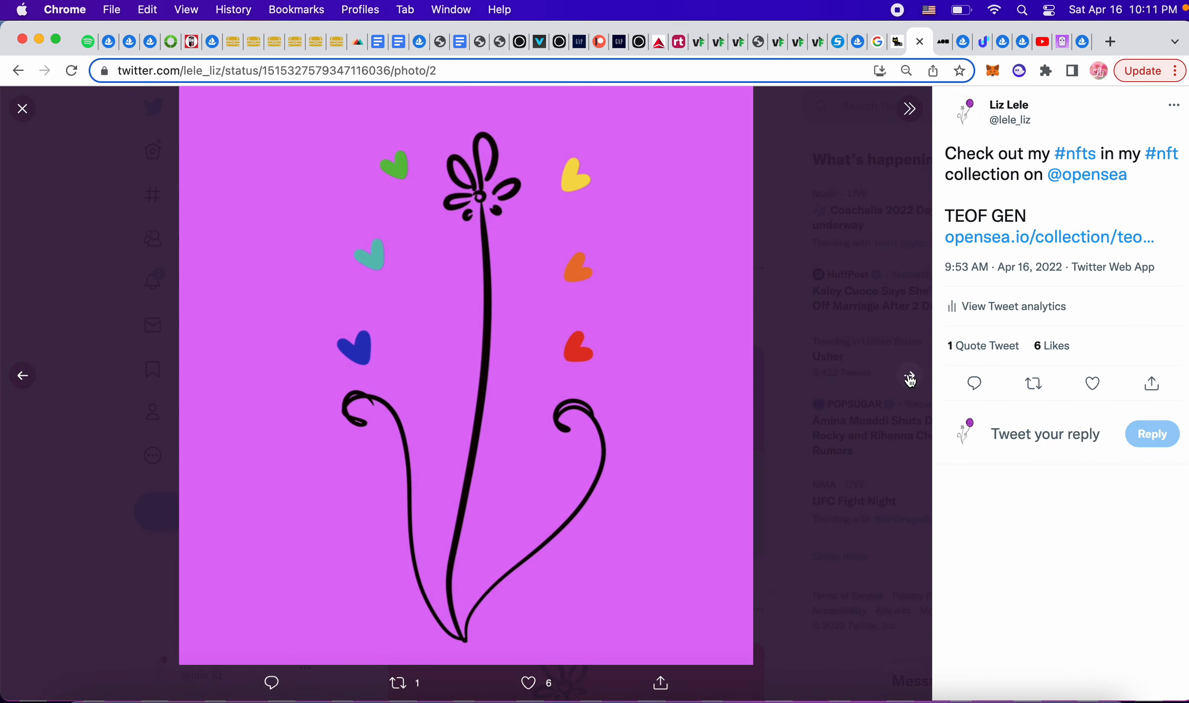
click(908, 108)
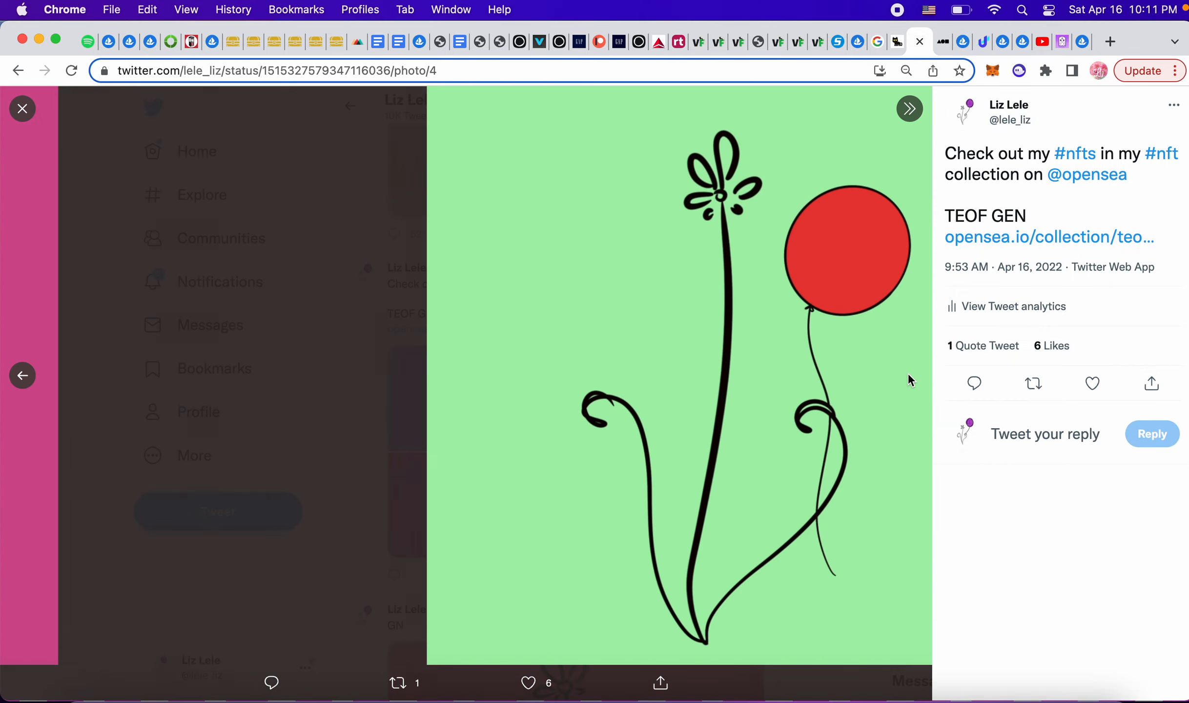
click(22, 108)
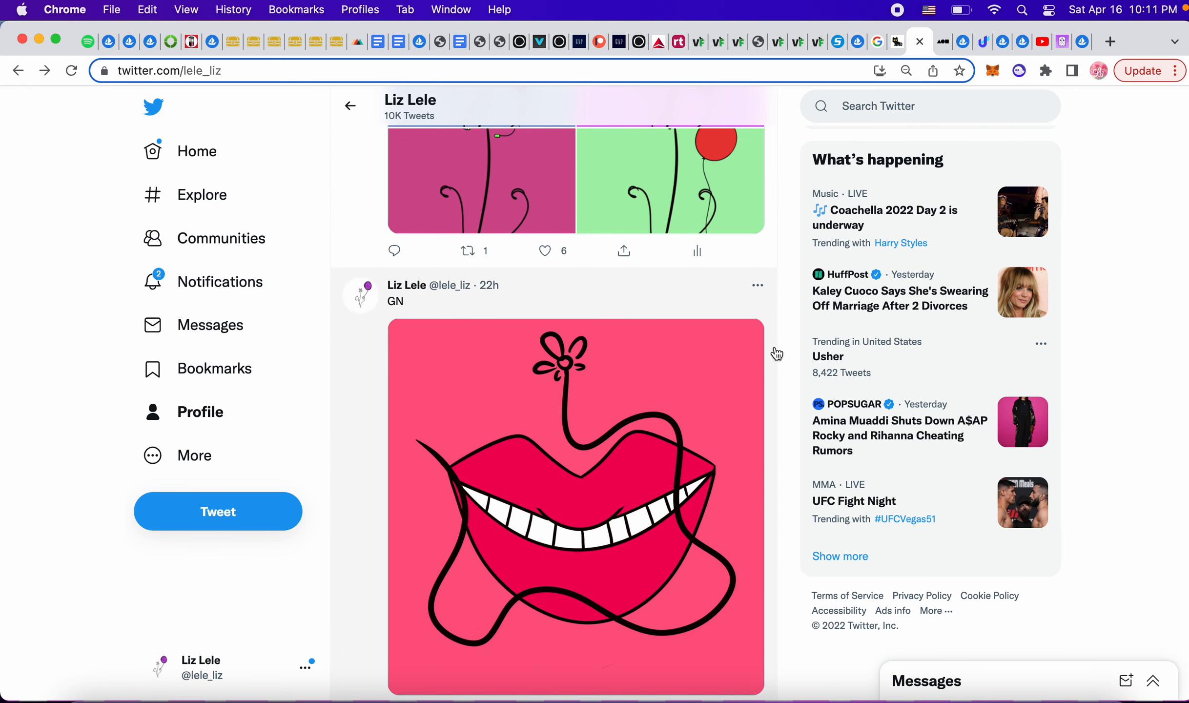
scroll(down, 3)
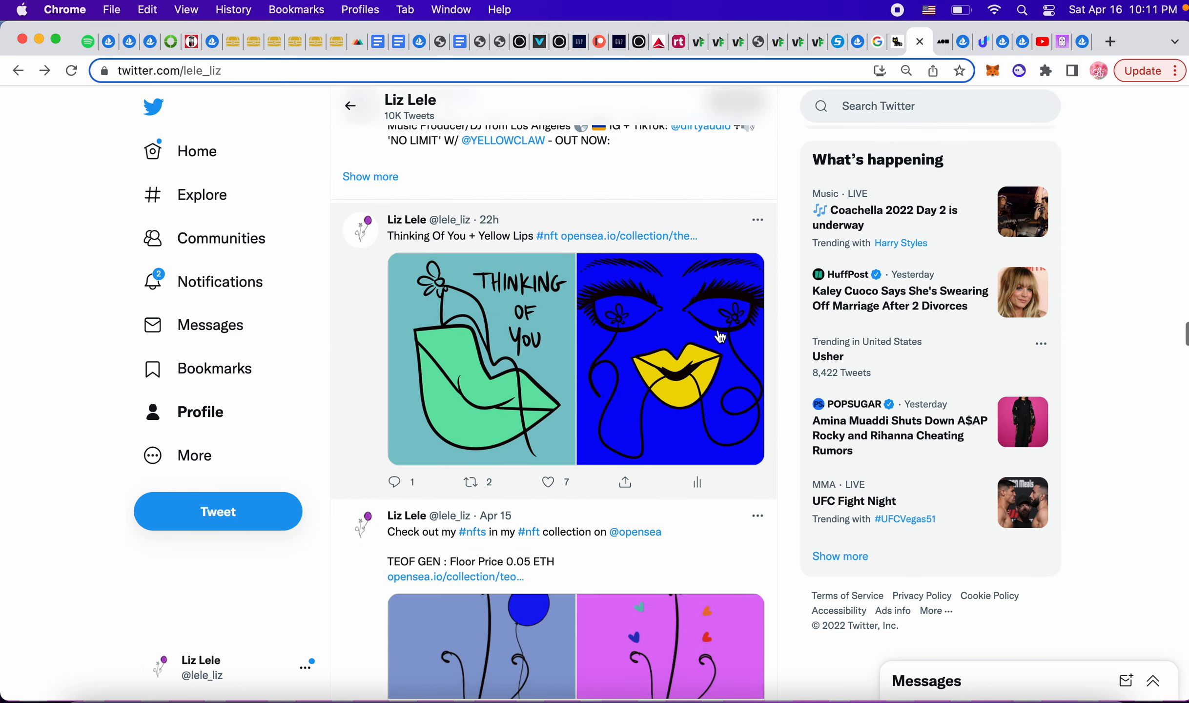
scroll(down, 3)
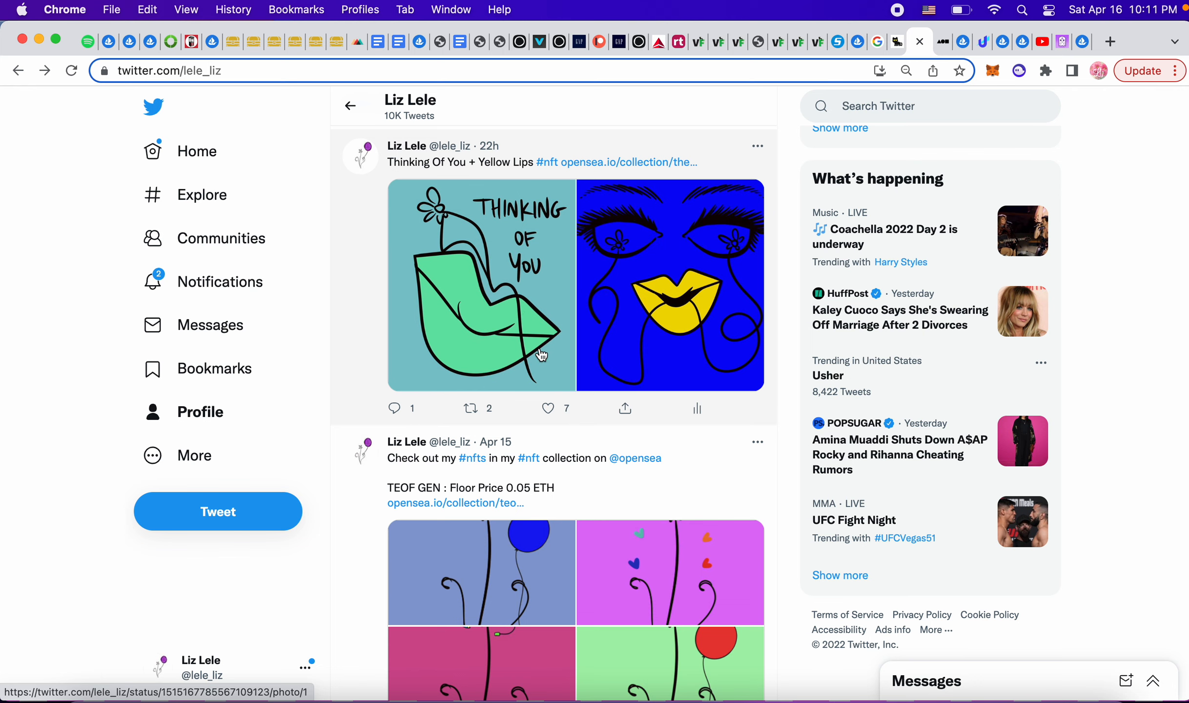
scroll(down, 3)
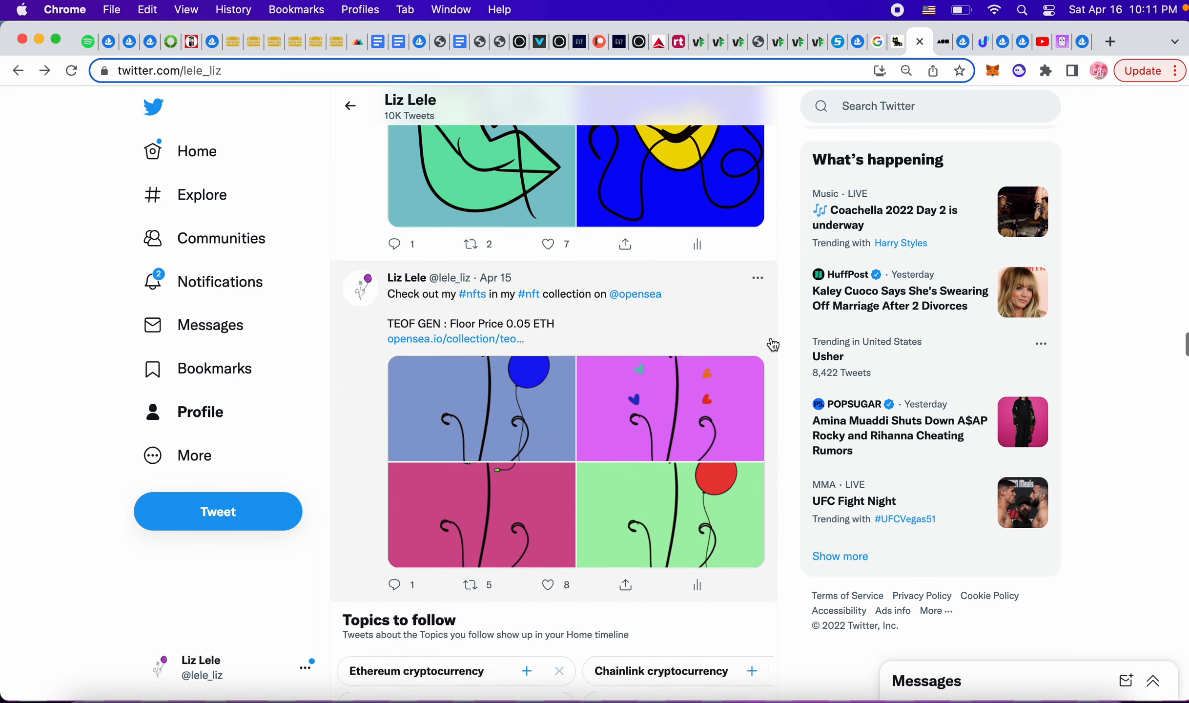
scroll(down, 3)
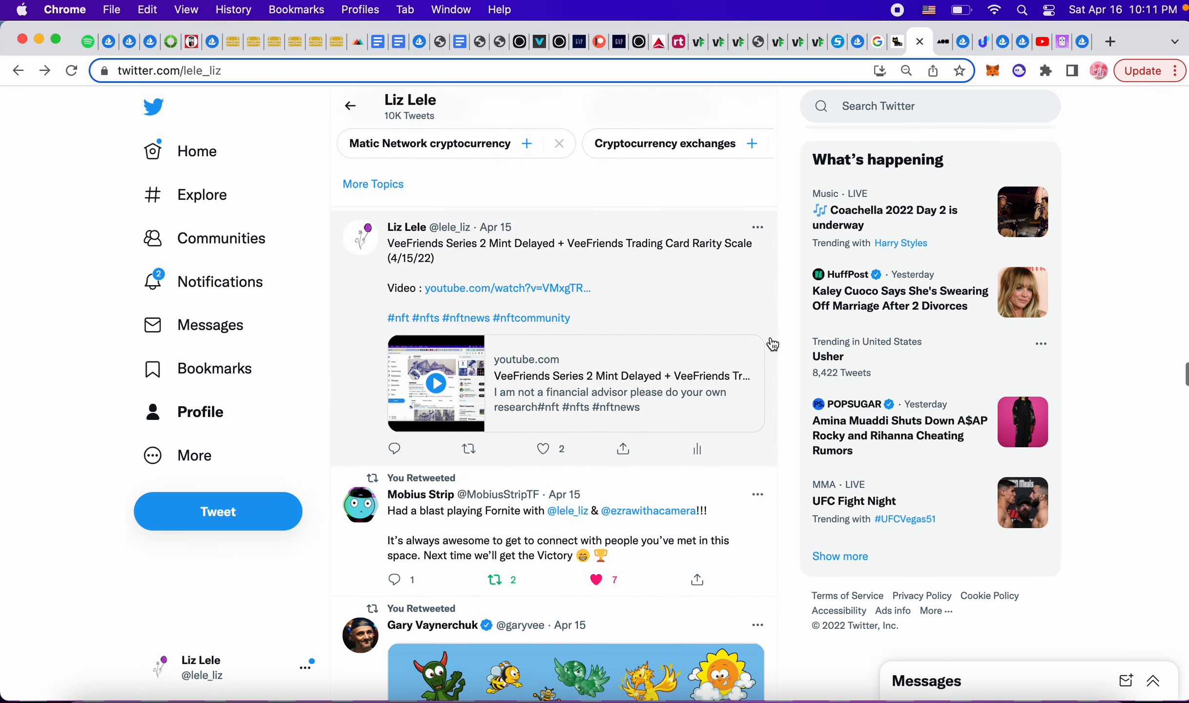
scroll(down, 3)
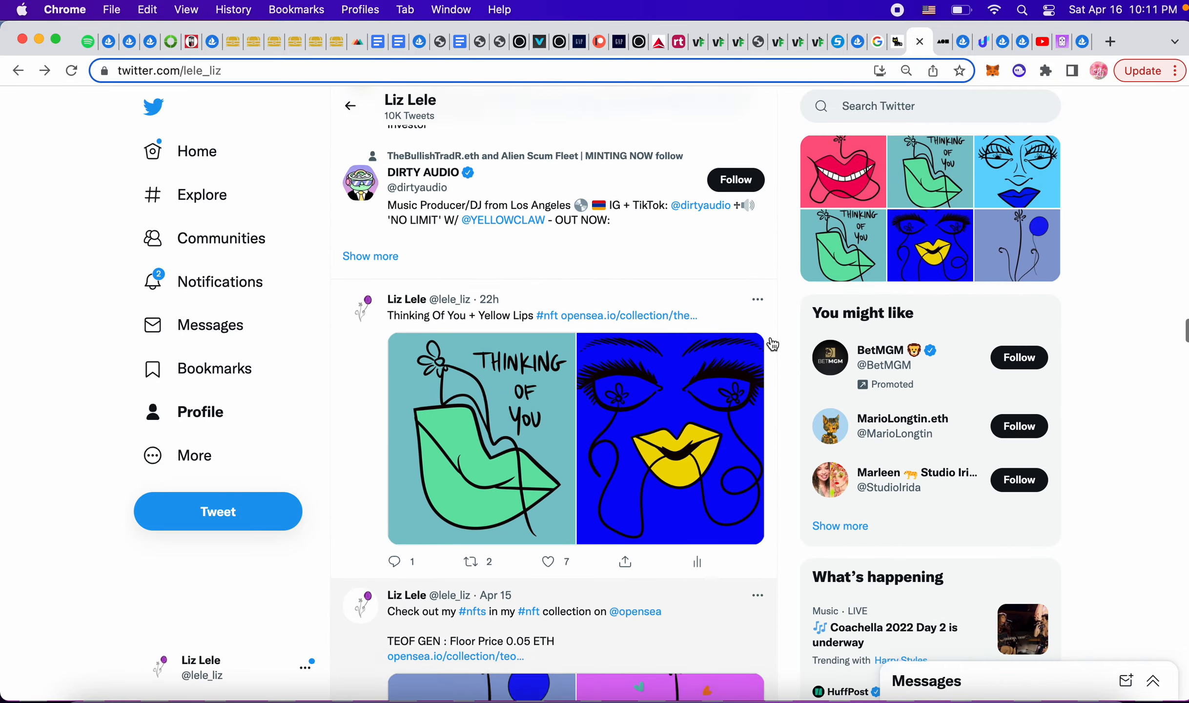
scroll(down, 3)
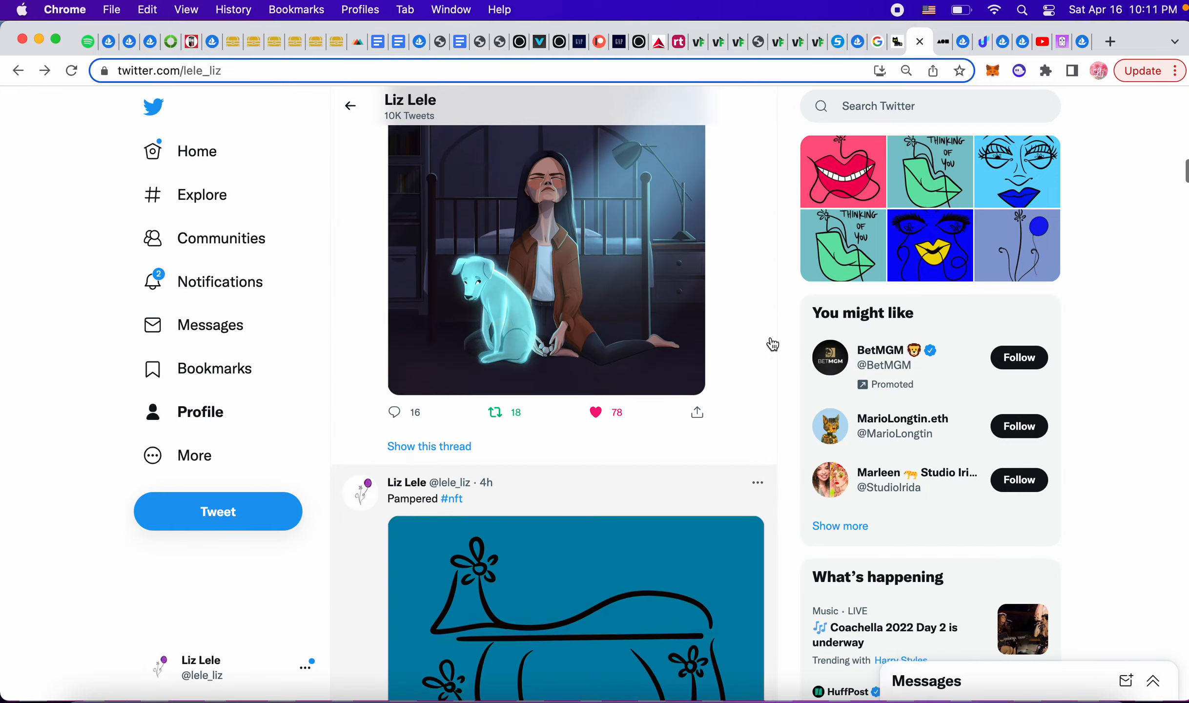
click(349, 106)
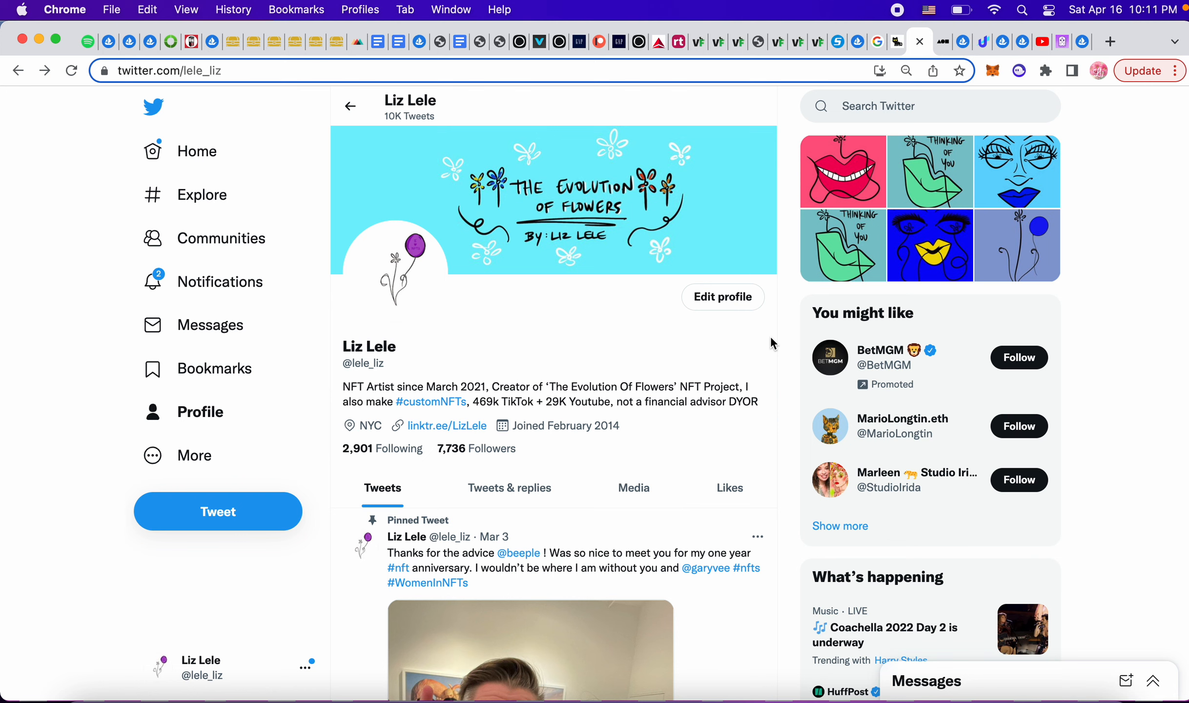
mouse_move(1083, 41)
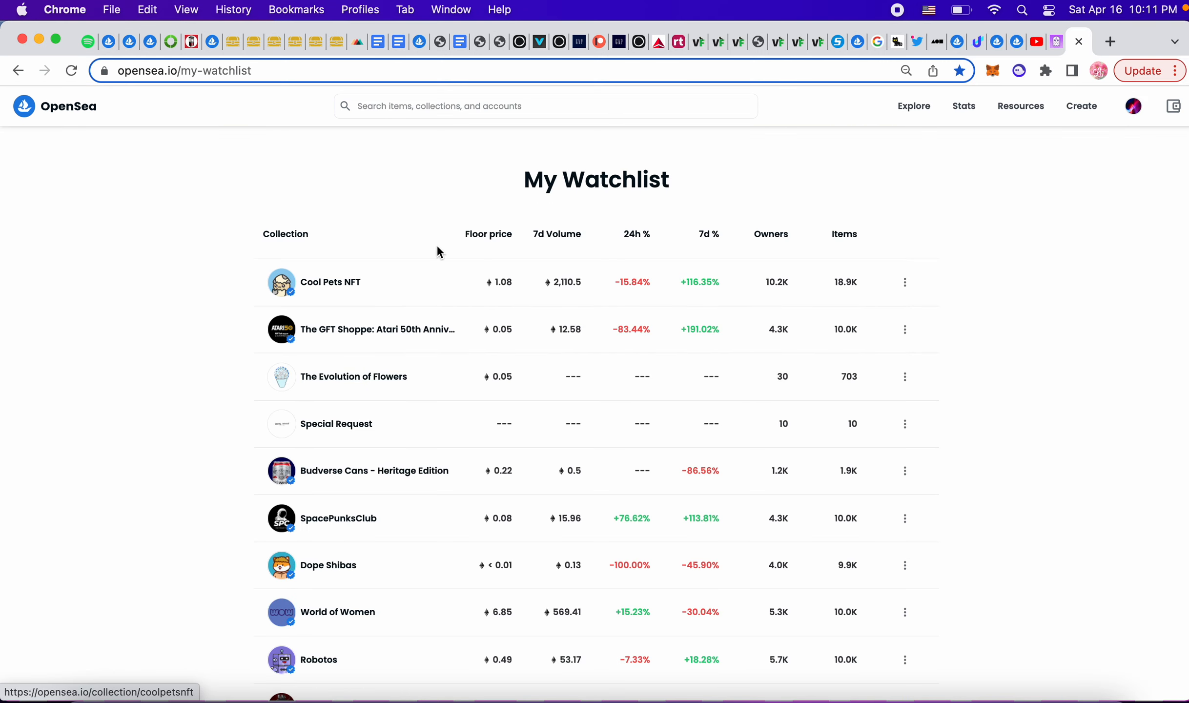
Sort the watchlist by floor price and open LetsWalk (72 items, 3.65 ETH floor).
click(488, 233)
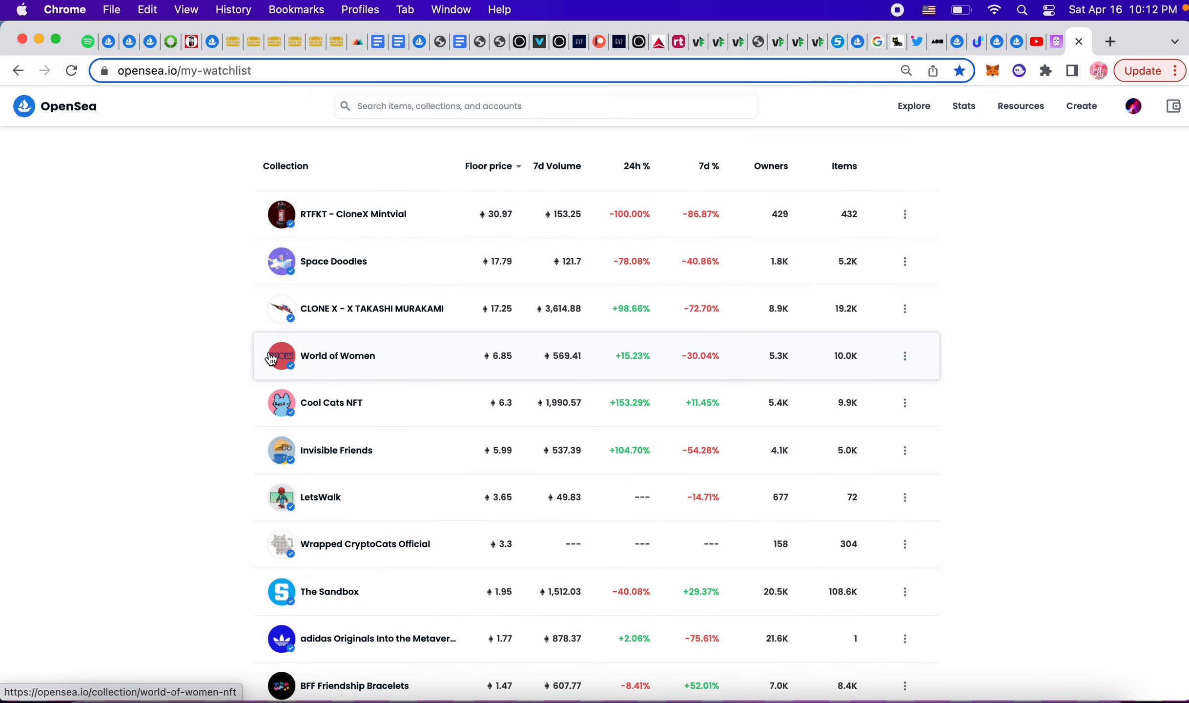
mouse_move(505, 359)
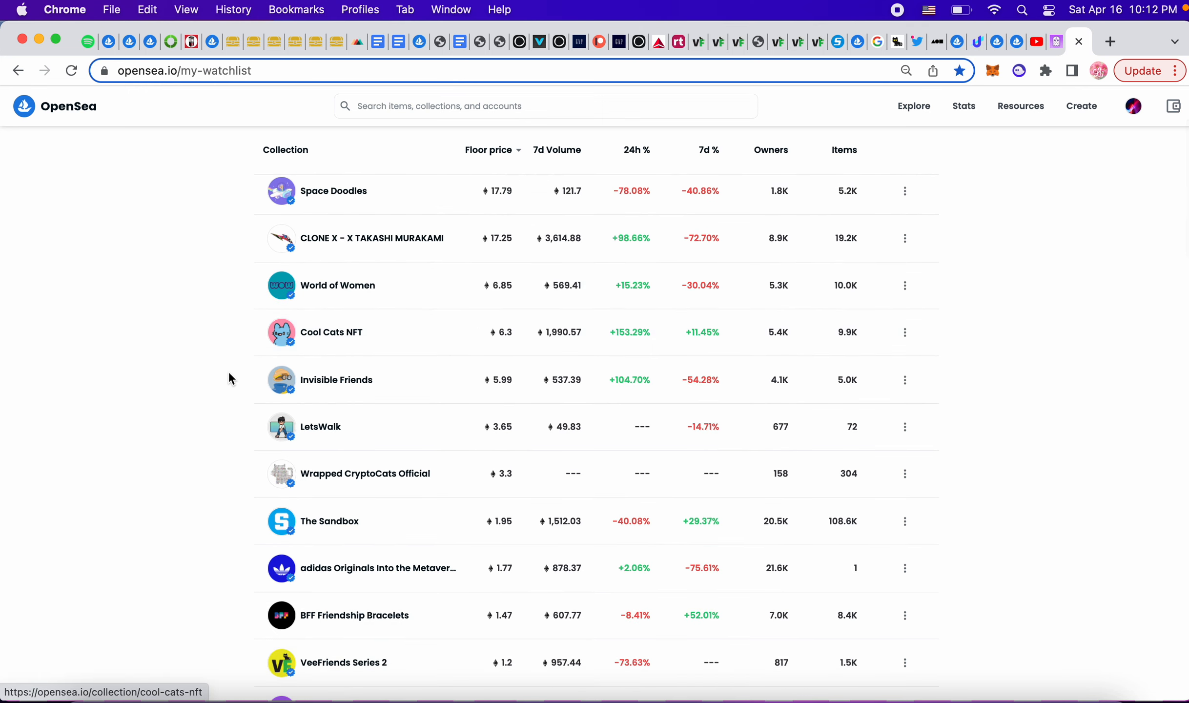
scroll(down, 3)
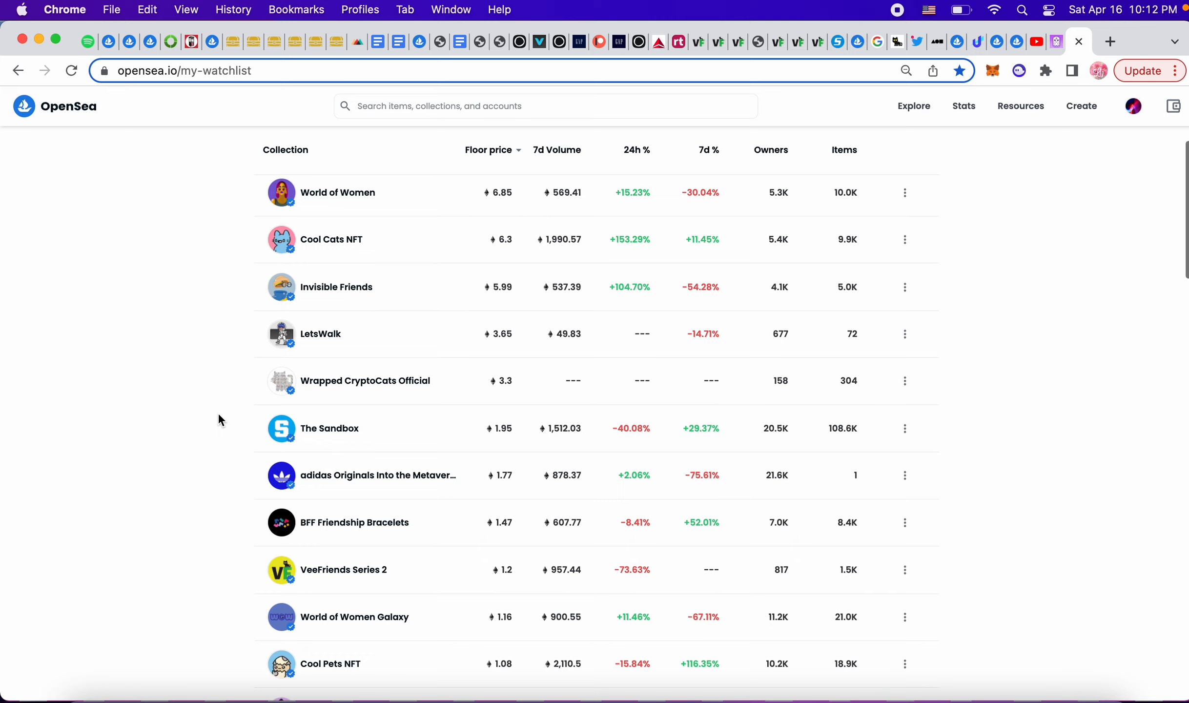
click(320, 333)
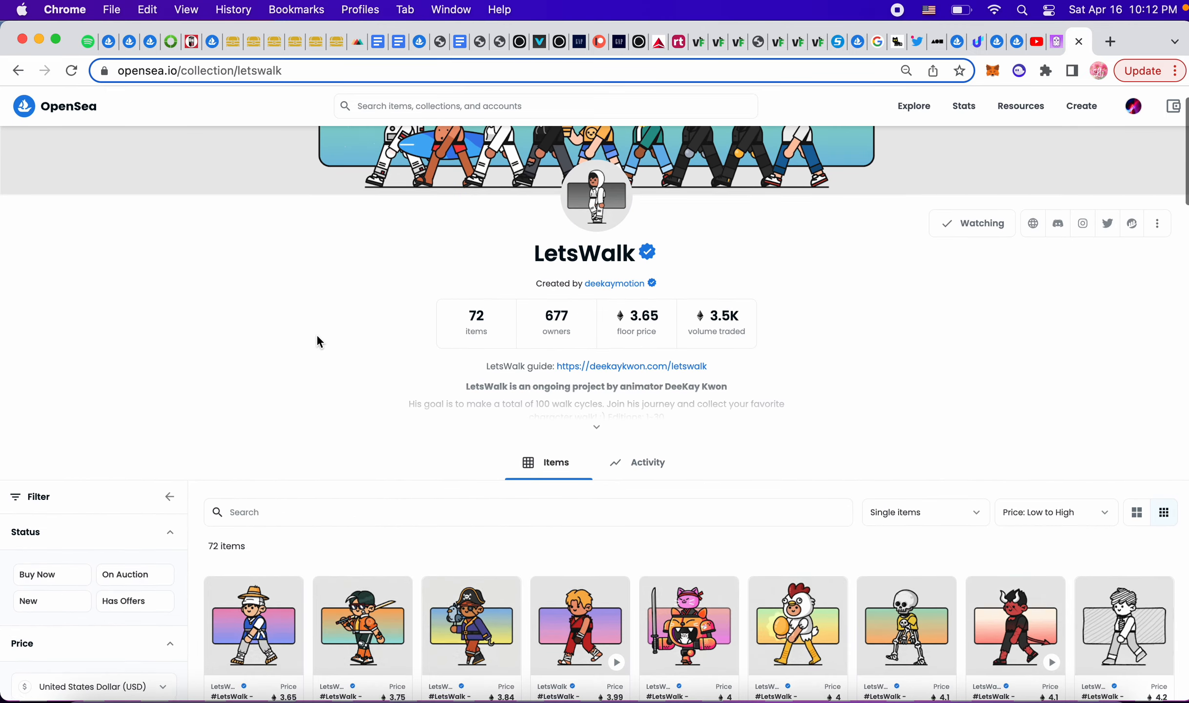
Return from LetsWalk to the unsorted watchlist starting with Special Request.
scroll(down, 3)
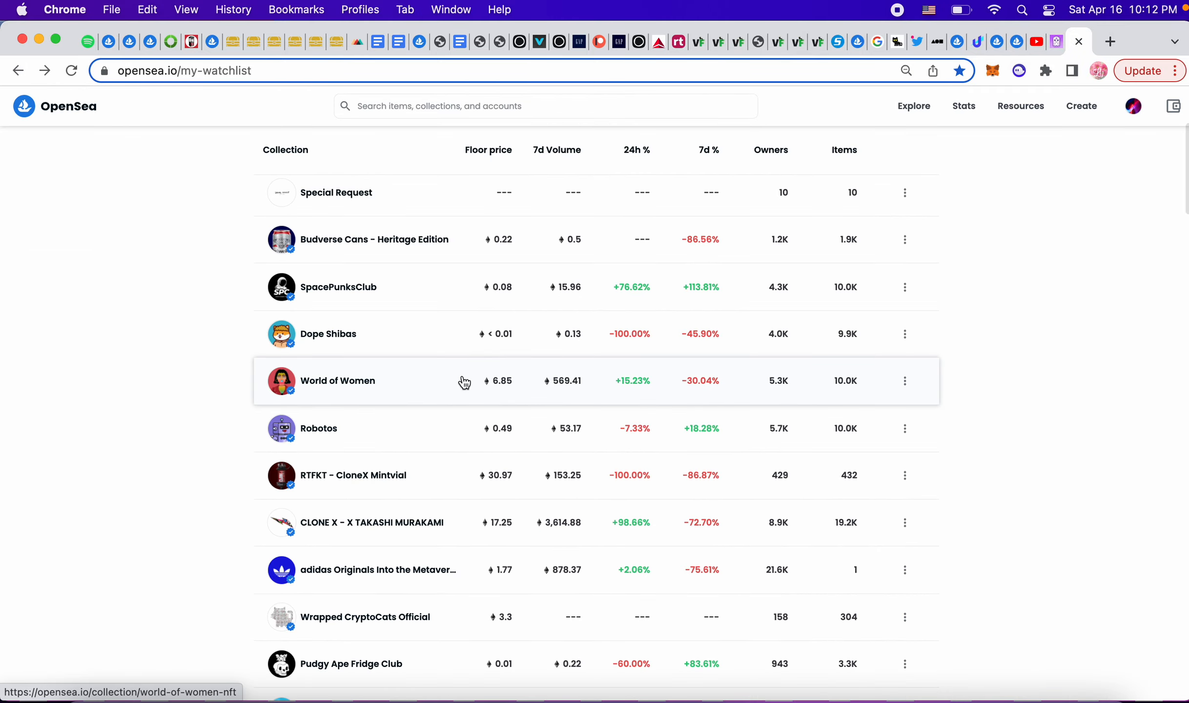
Cycle the Floor price sort until collections list highest floor first.
click(488, 149)
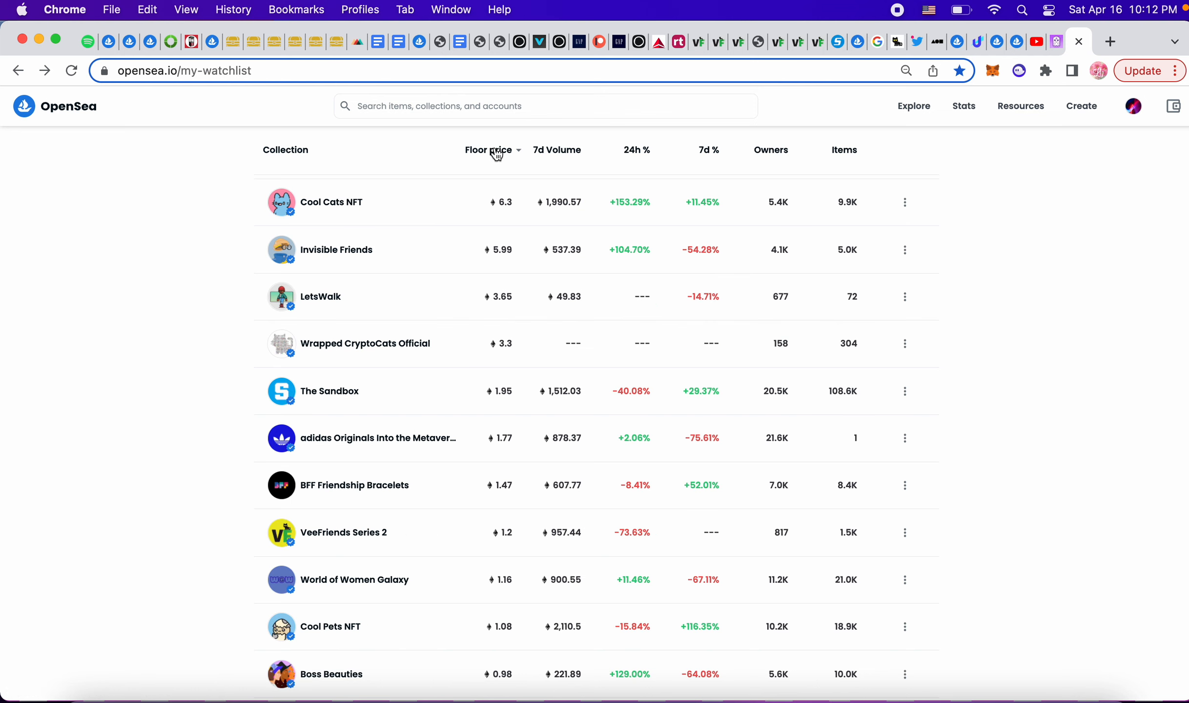
click(489, 150)
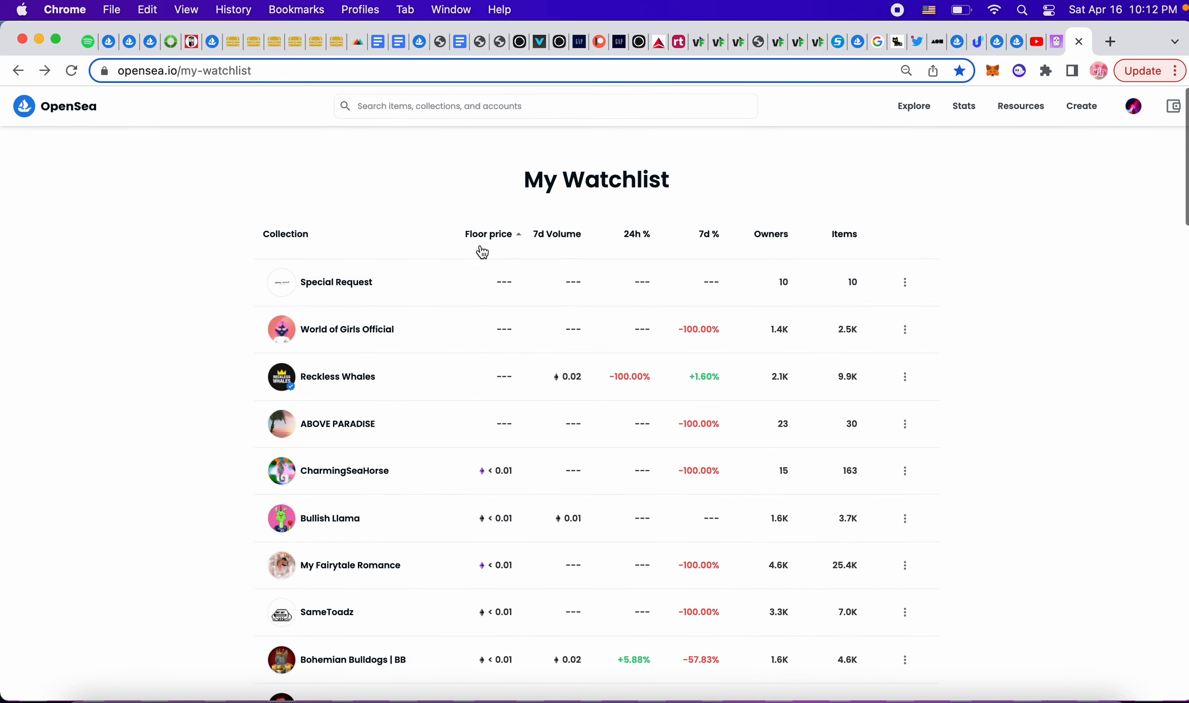
click(488, 233)
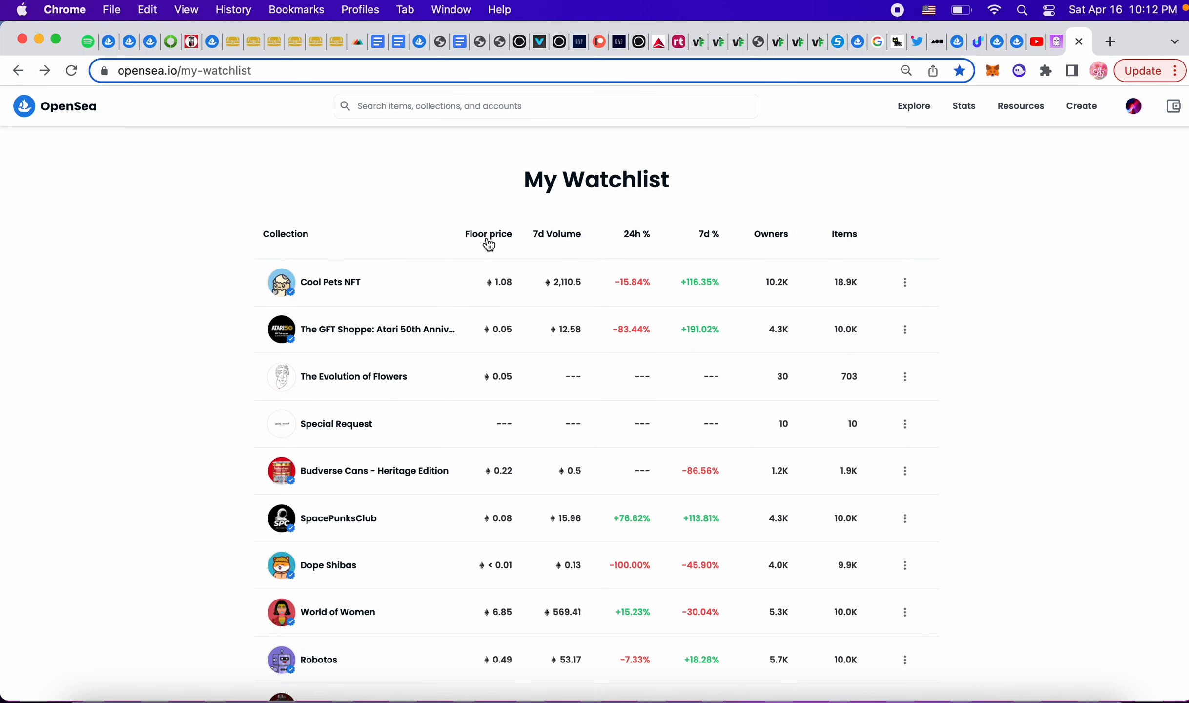
click(488, 233)
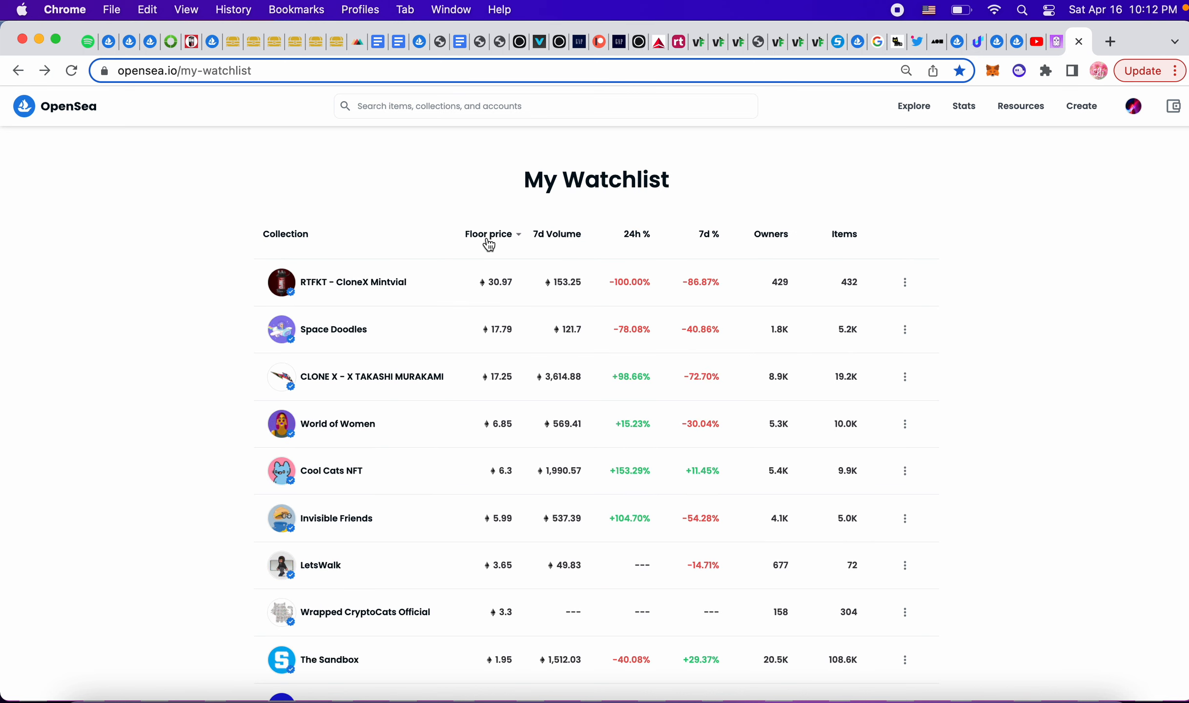
Open the adidas Originals Into the Metaverse Phase 1 collection and its single 1.77 ETH item.
scroll(down, 3)
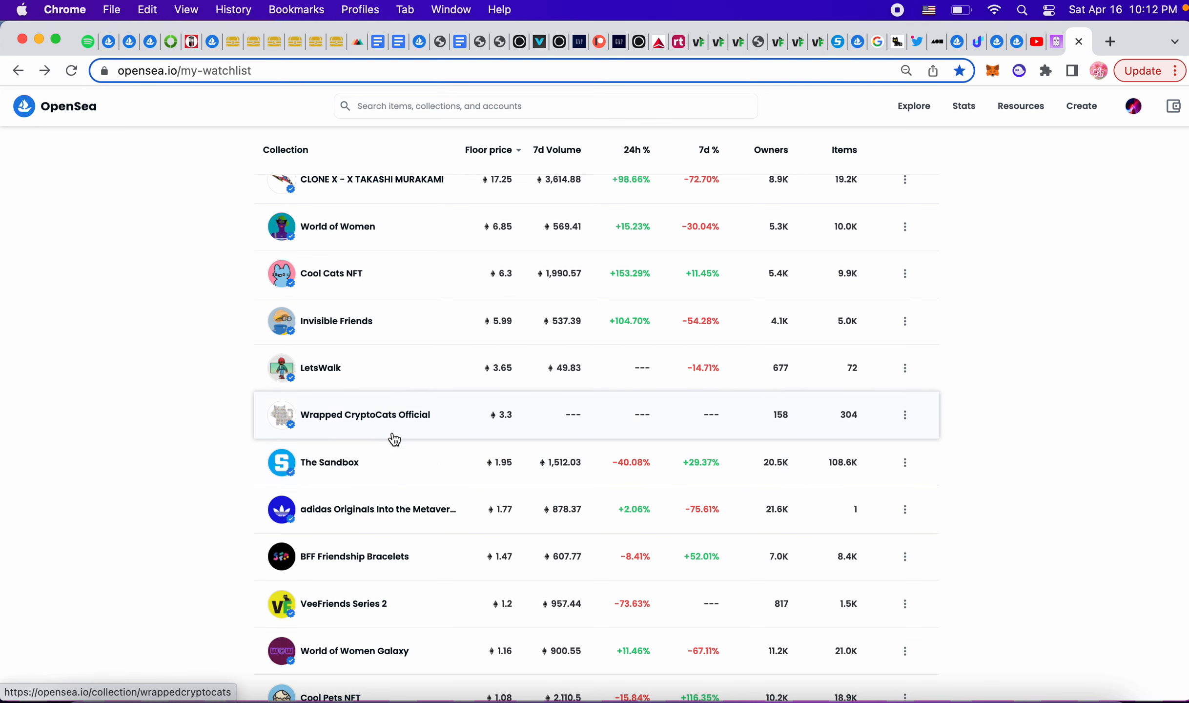
mouse_move(403, 435)
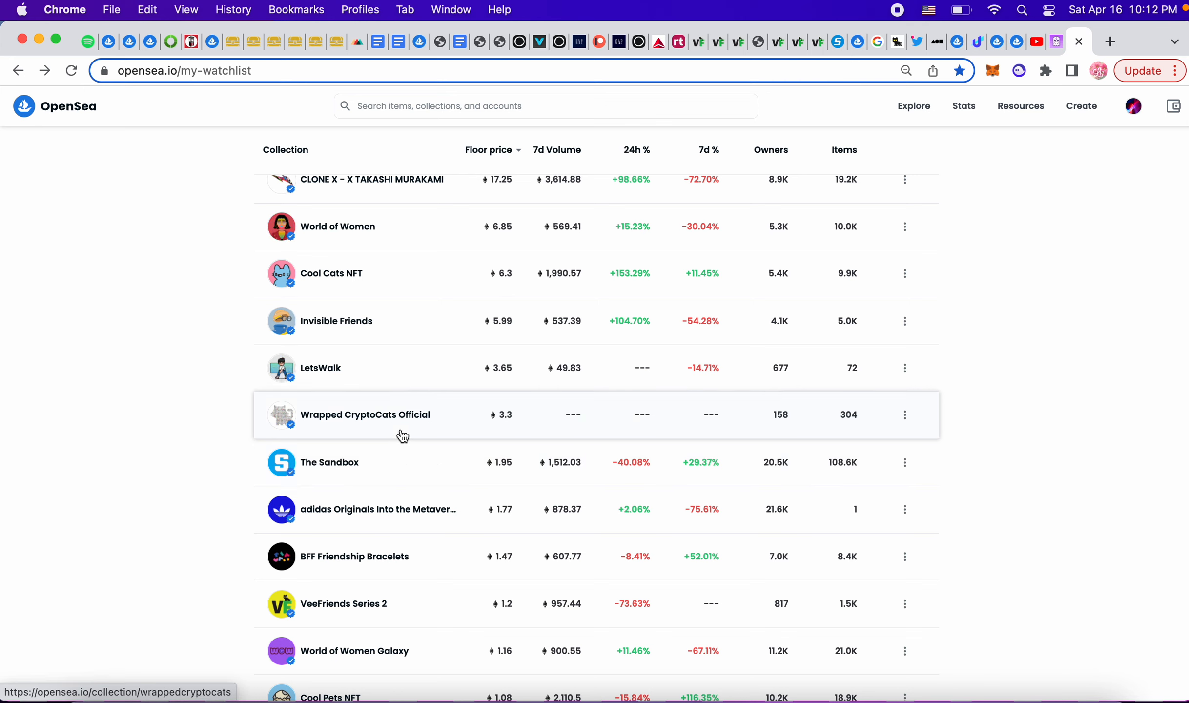
mouse_move(370, 429)
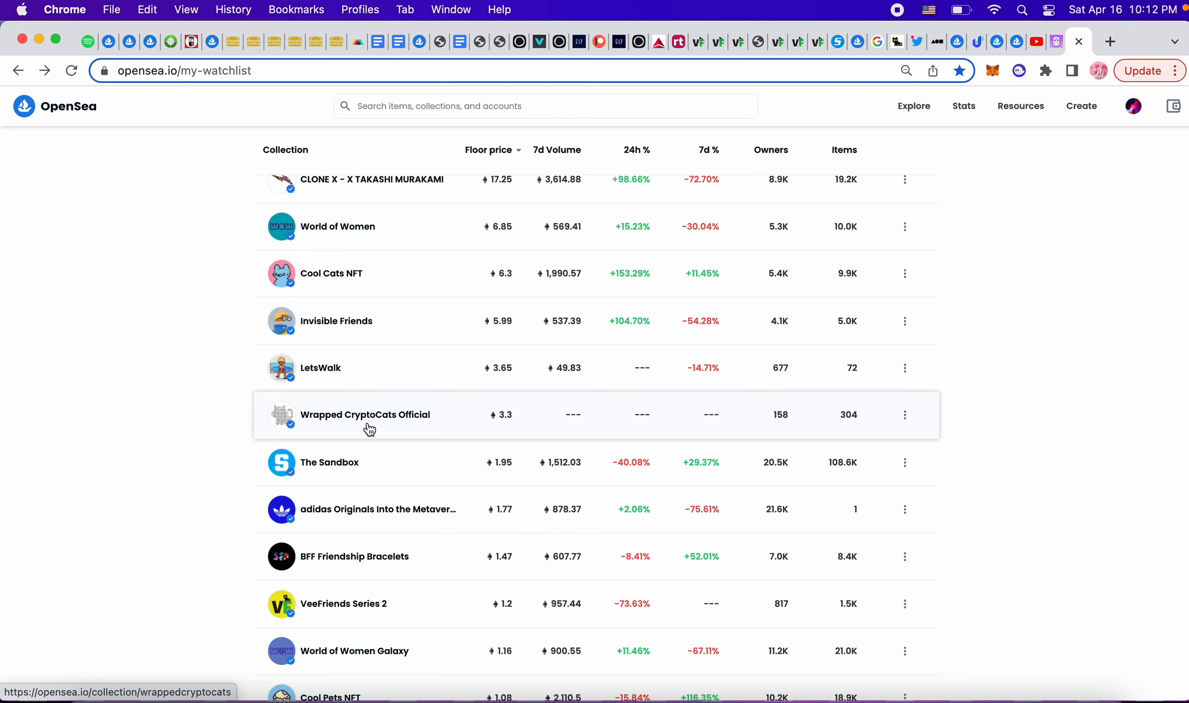
scroll(down, 3)
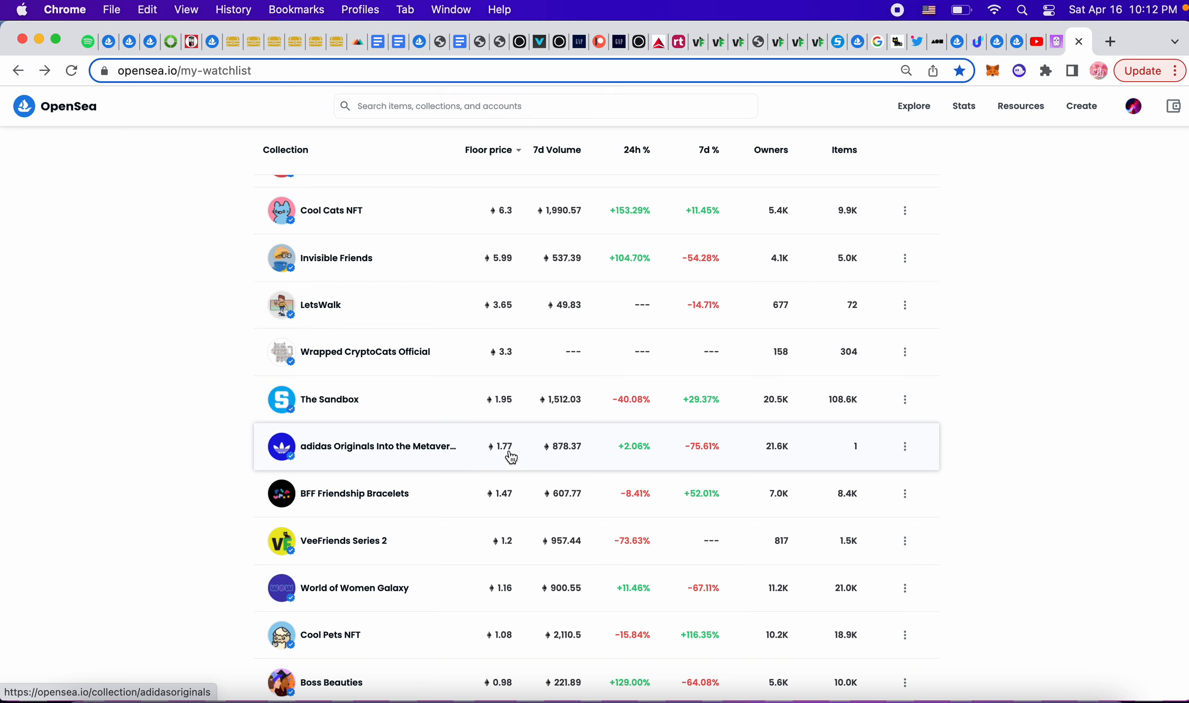
mouse_move(507, 455)
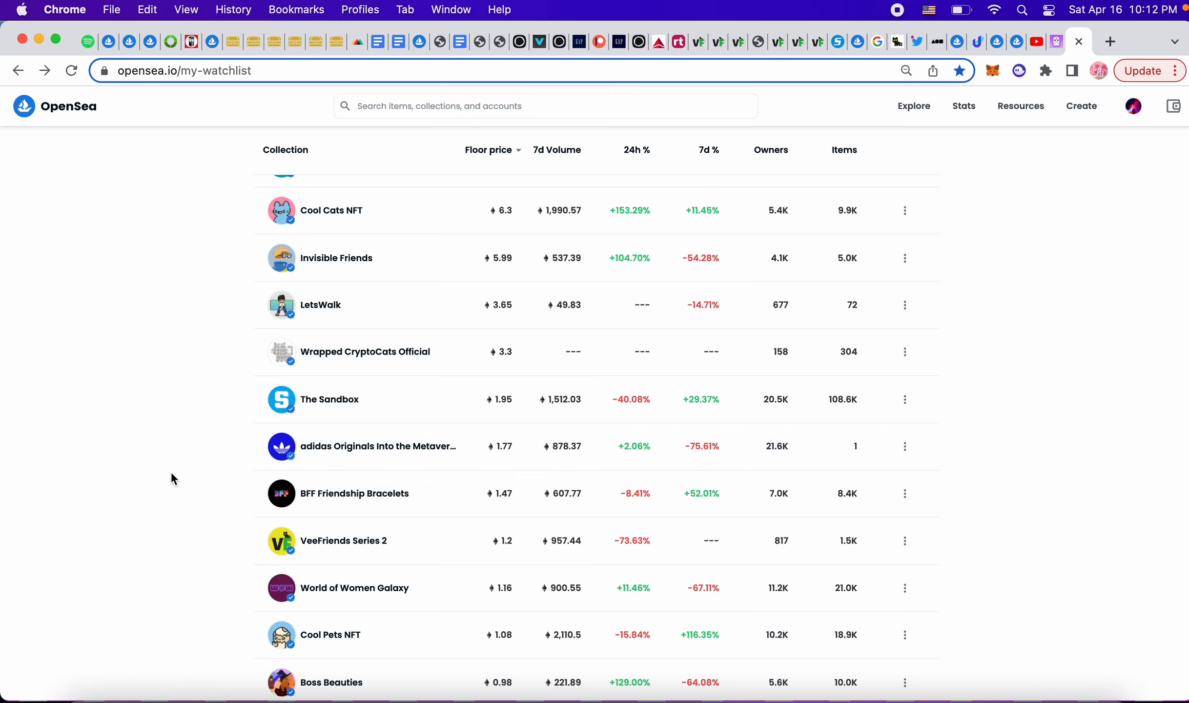
scroll(down, 3)
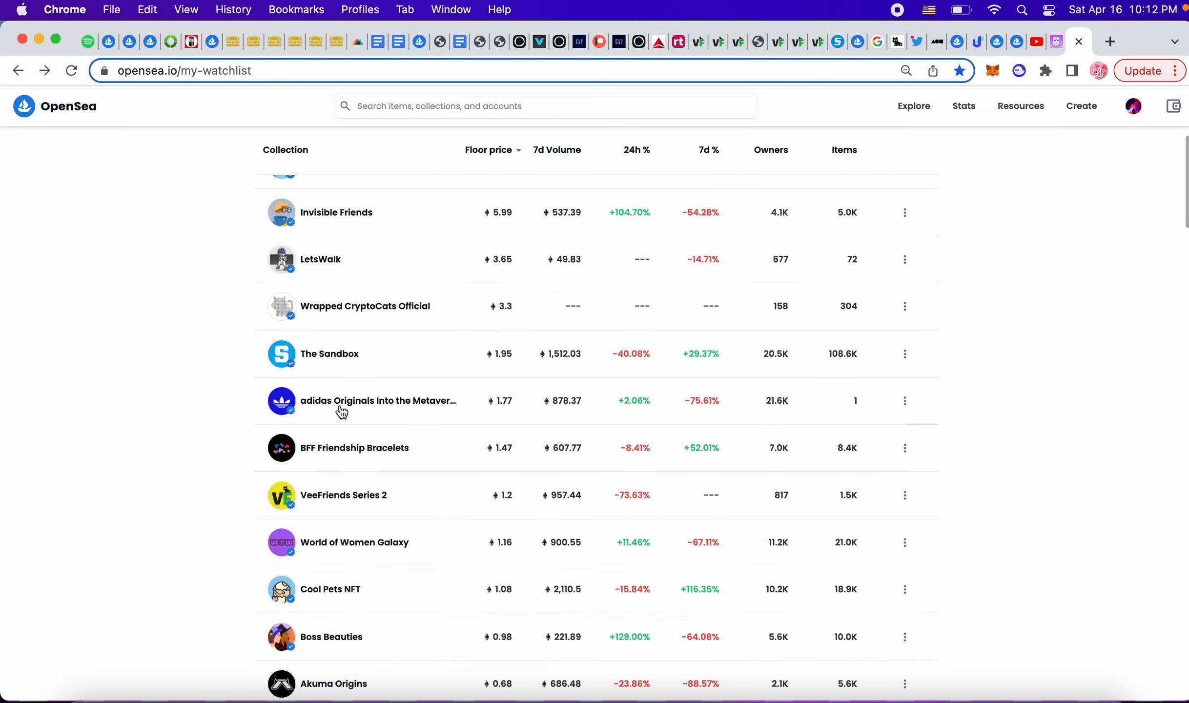
click(377, 400)
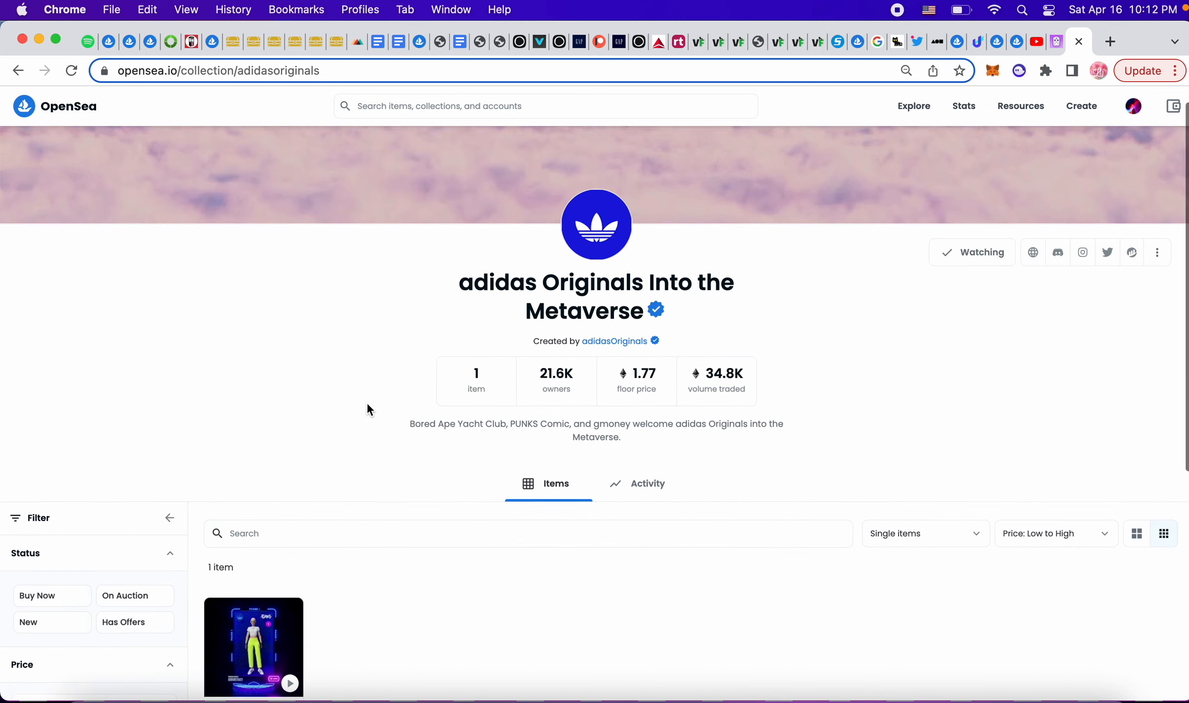
click(253, 646)
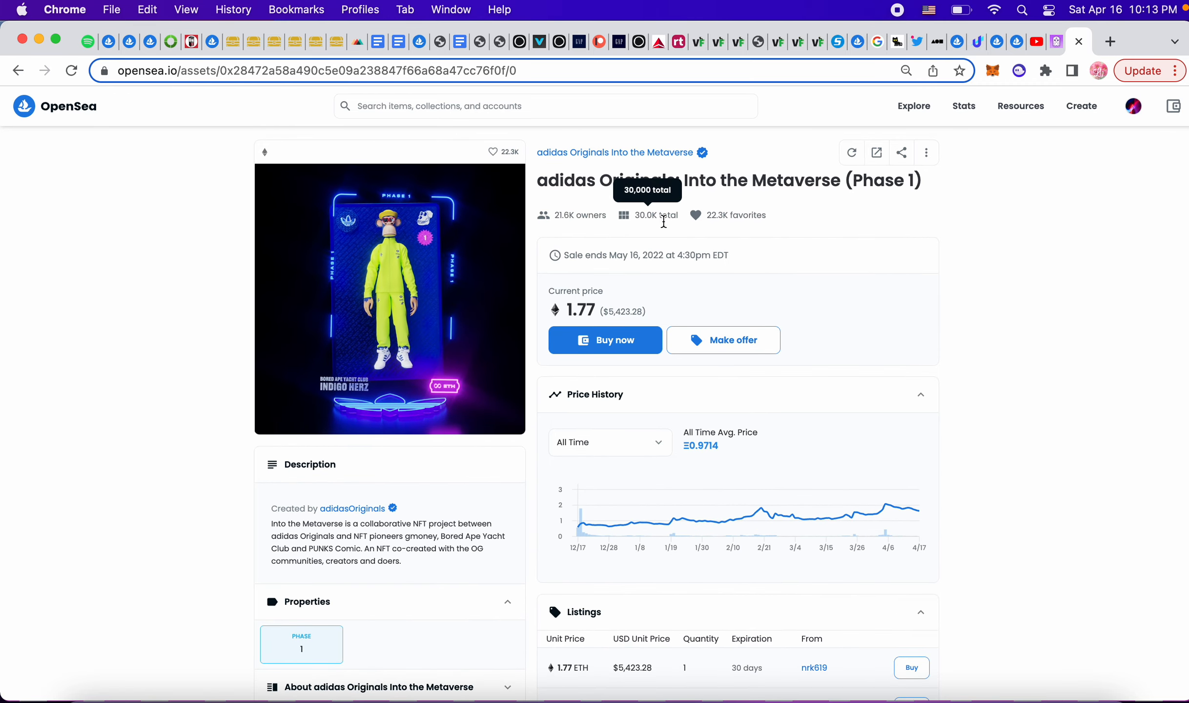
Review the adidas item's price history and listings, then return to the watchlist.
scroll(down, 3)
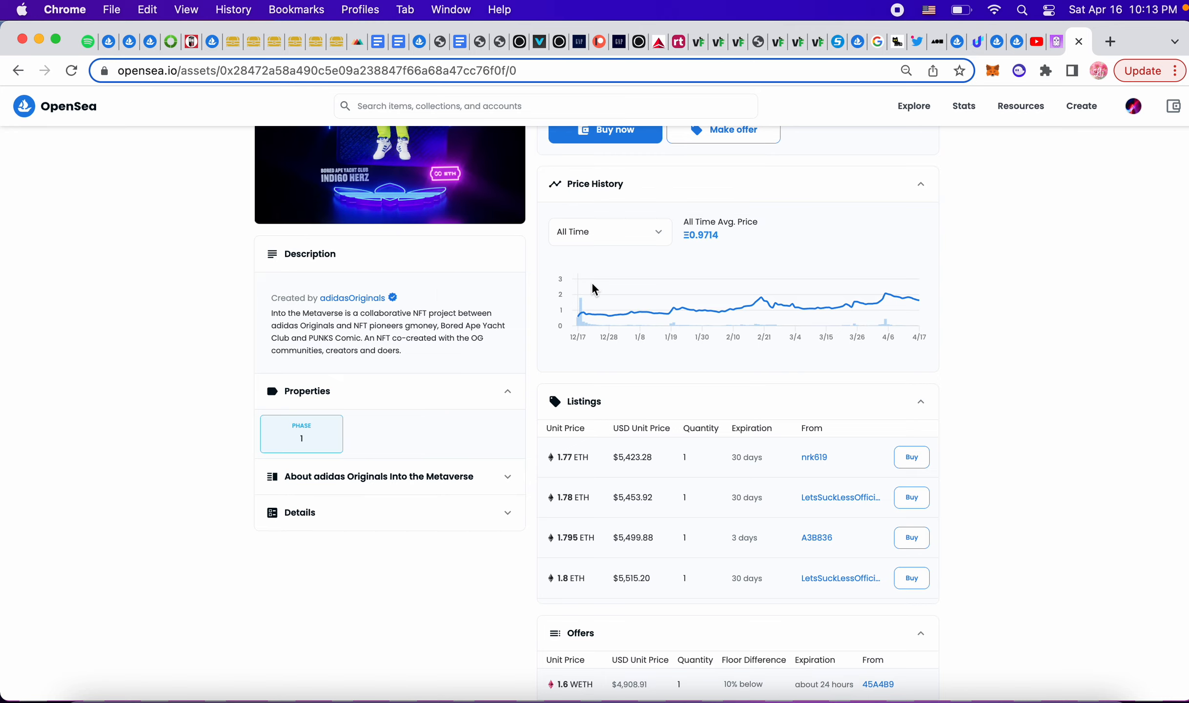
scroll(down, 3)
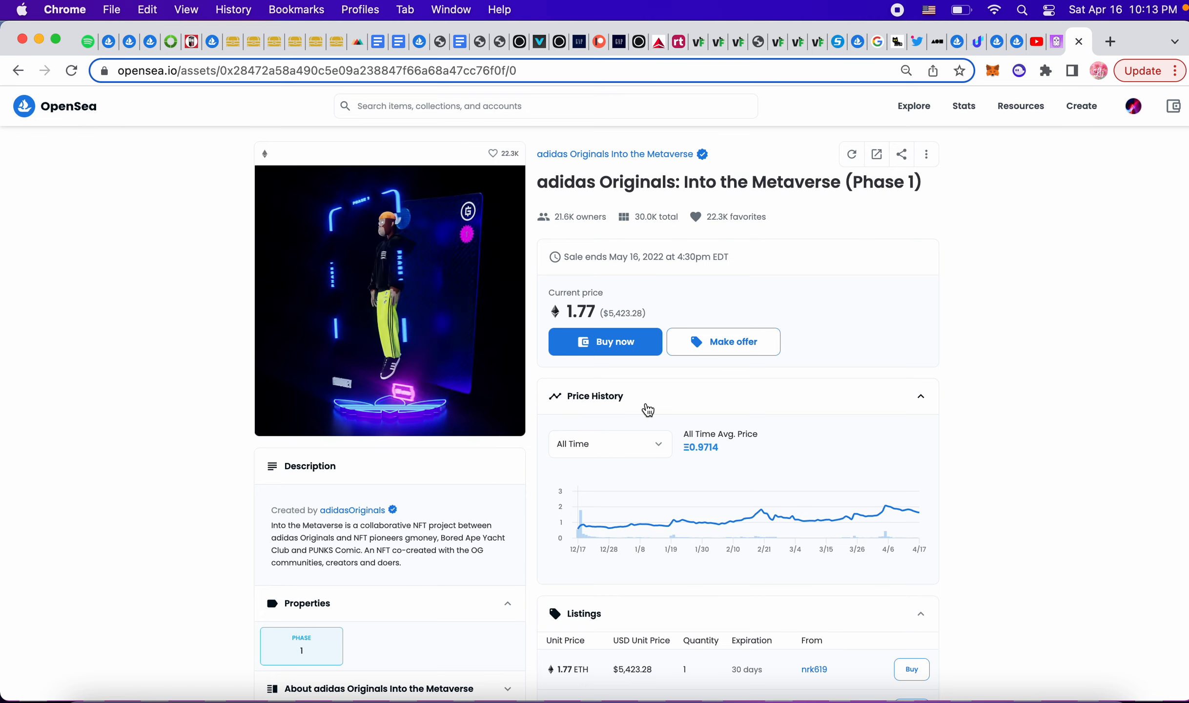
scroll(down, 3)
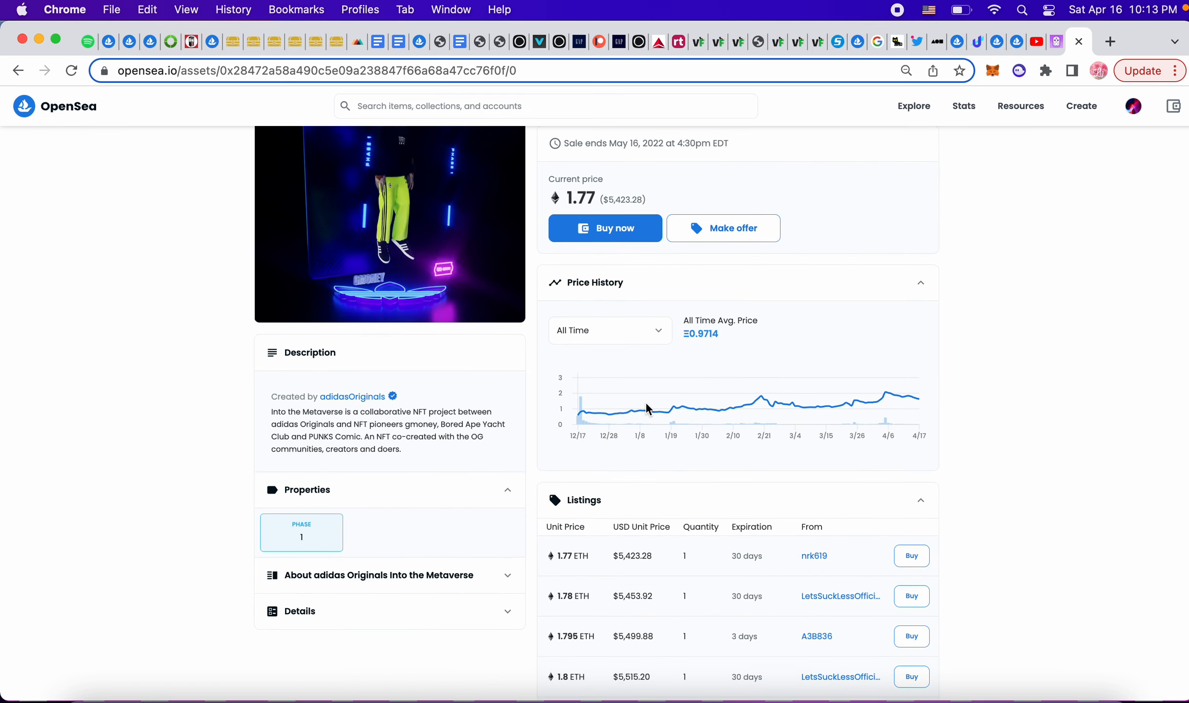
mouse_move(872, 426)
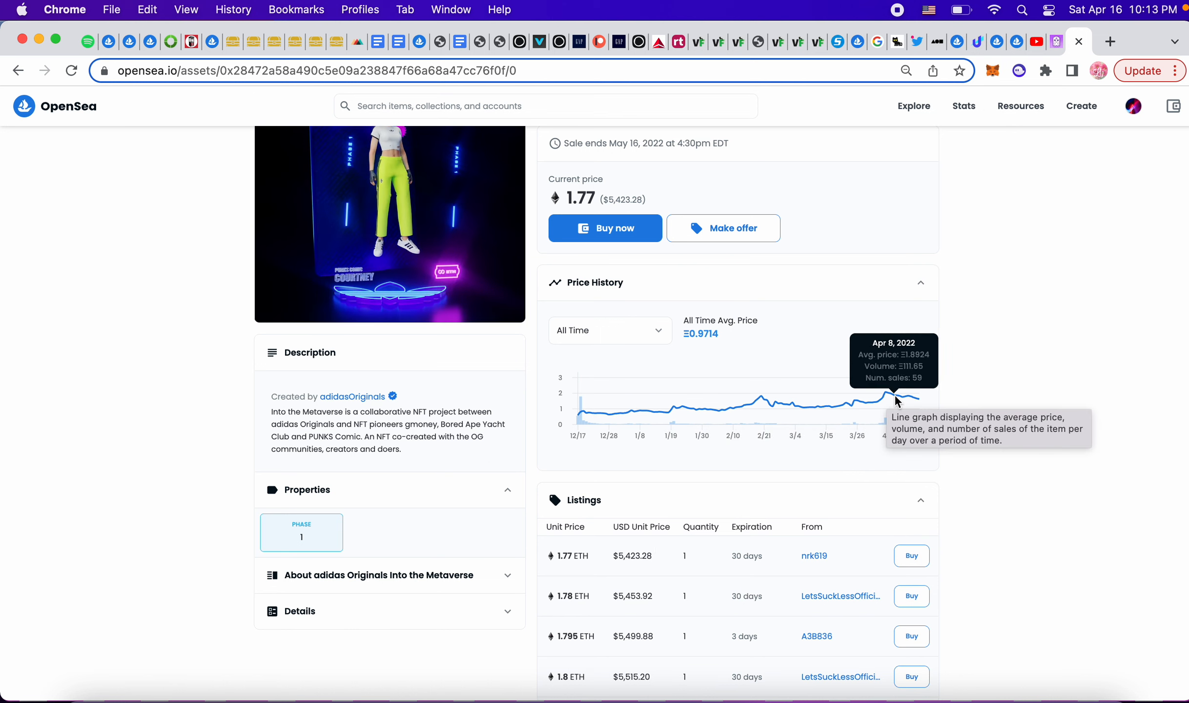
mouse_move(917, 400)
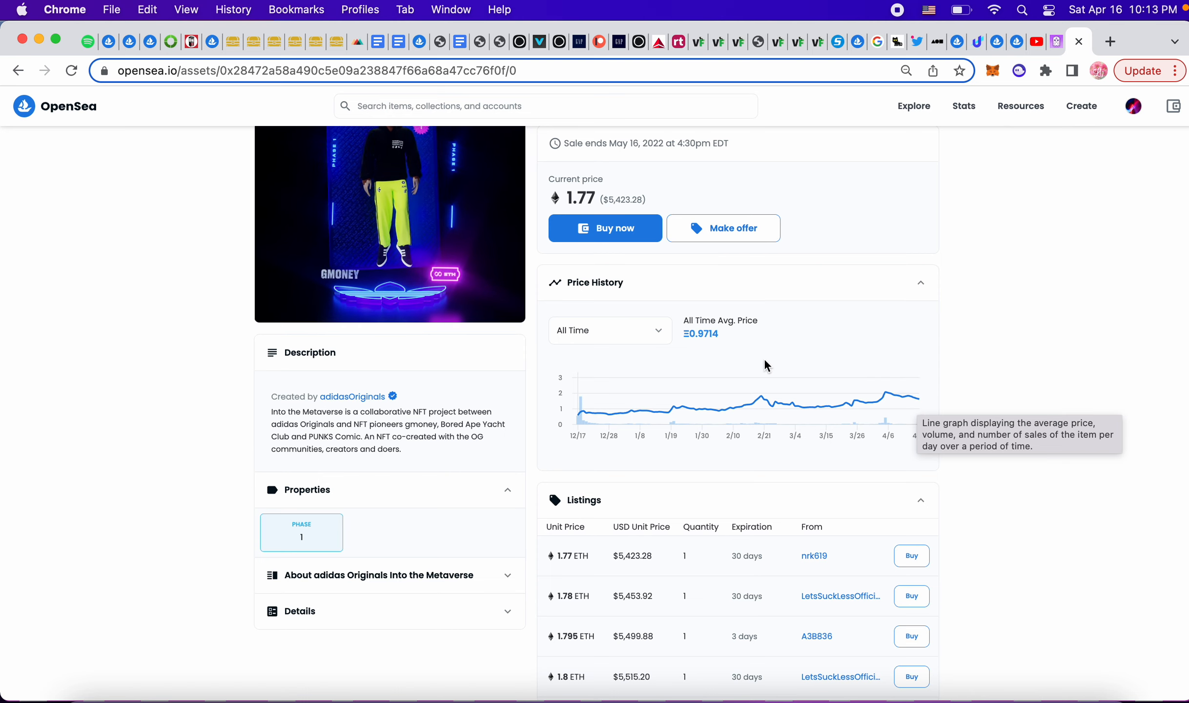
scroll(up, 3)
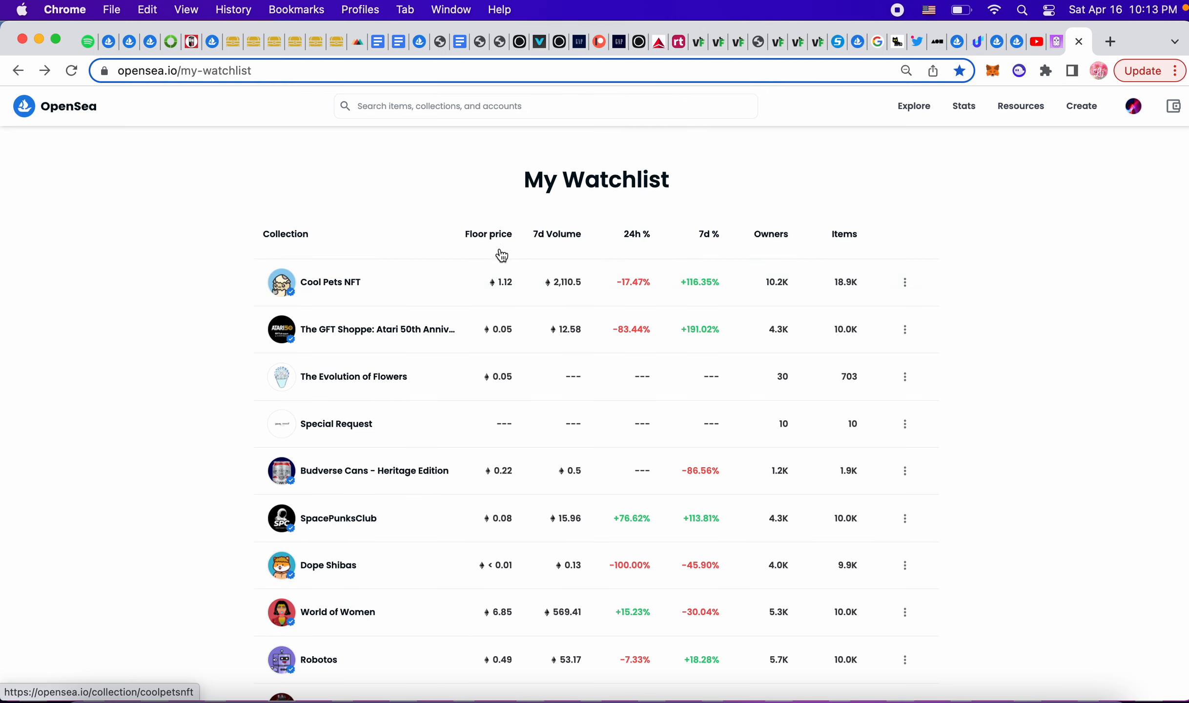
Sort the watchlist by highest floor price and scroll through the priciest collections.
click(488, 233)
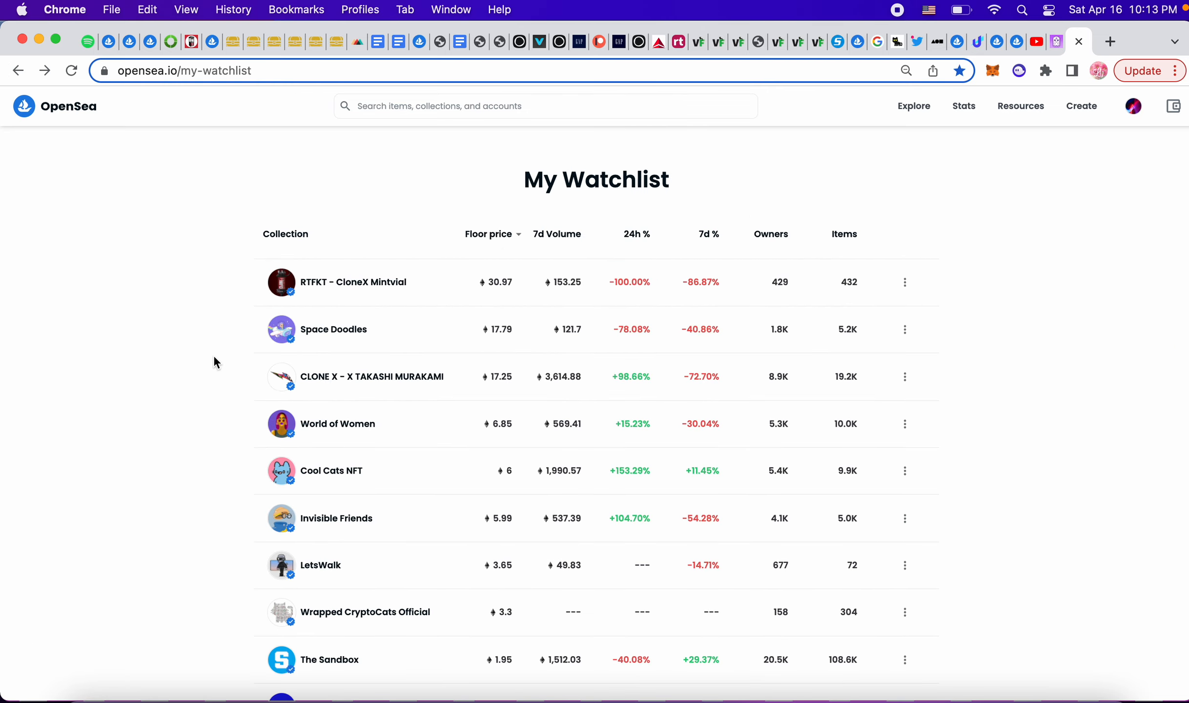
scroll(down, 3)
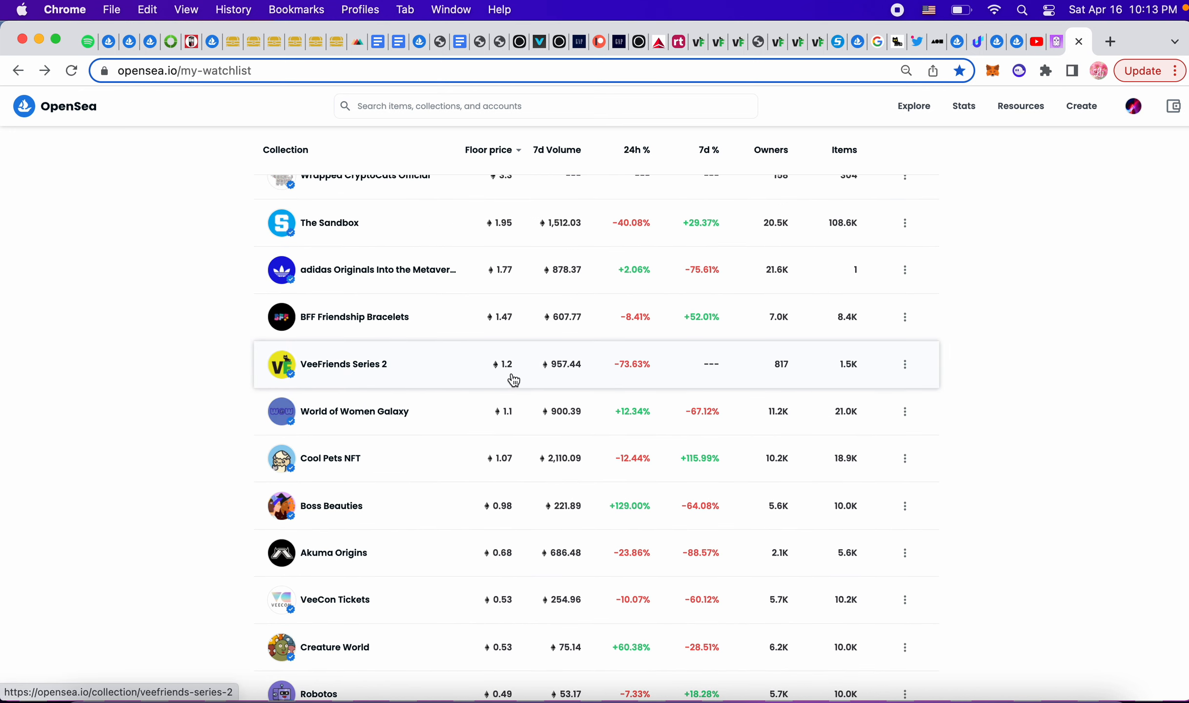
mouse_move(398, 371)
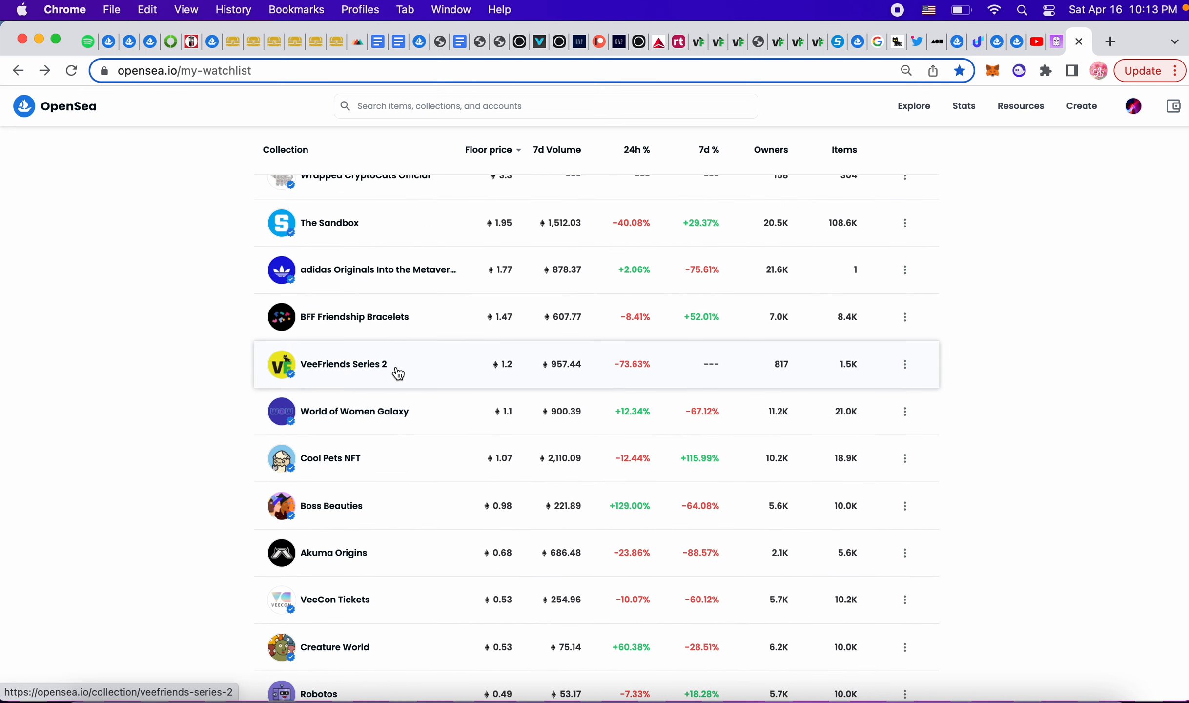
mouse_move(241, 459)
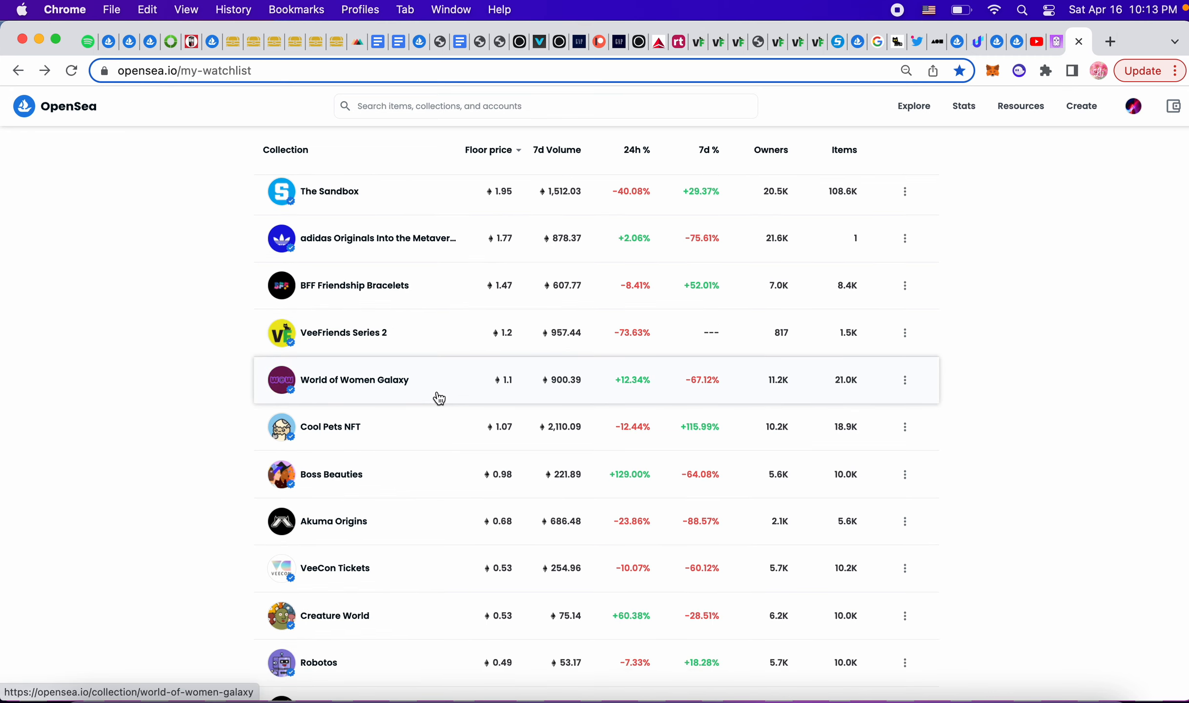
mouse_move(308, 432)
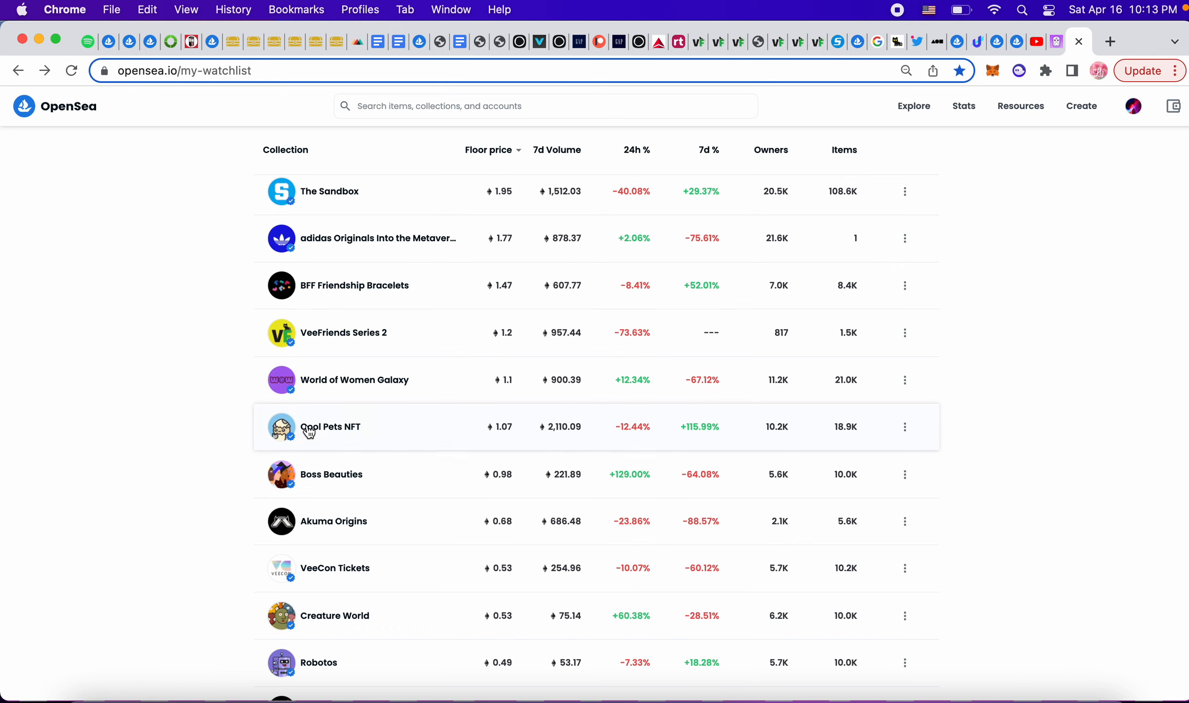
scroll(down, 3)
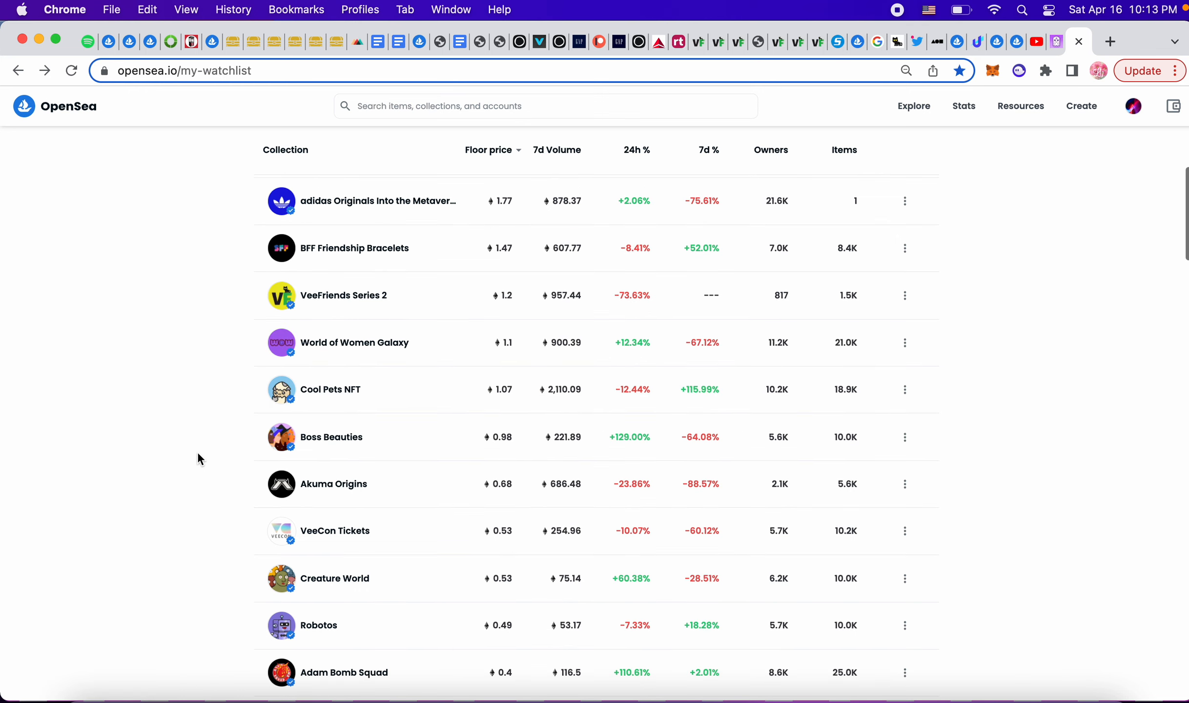
scroll(down, 3)
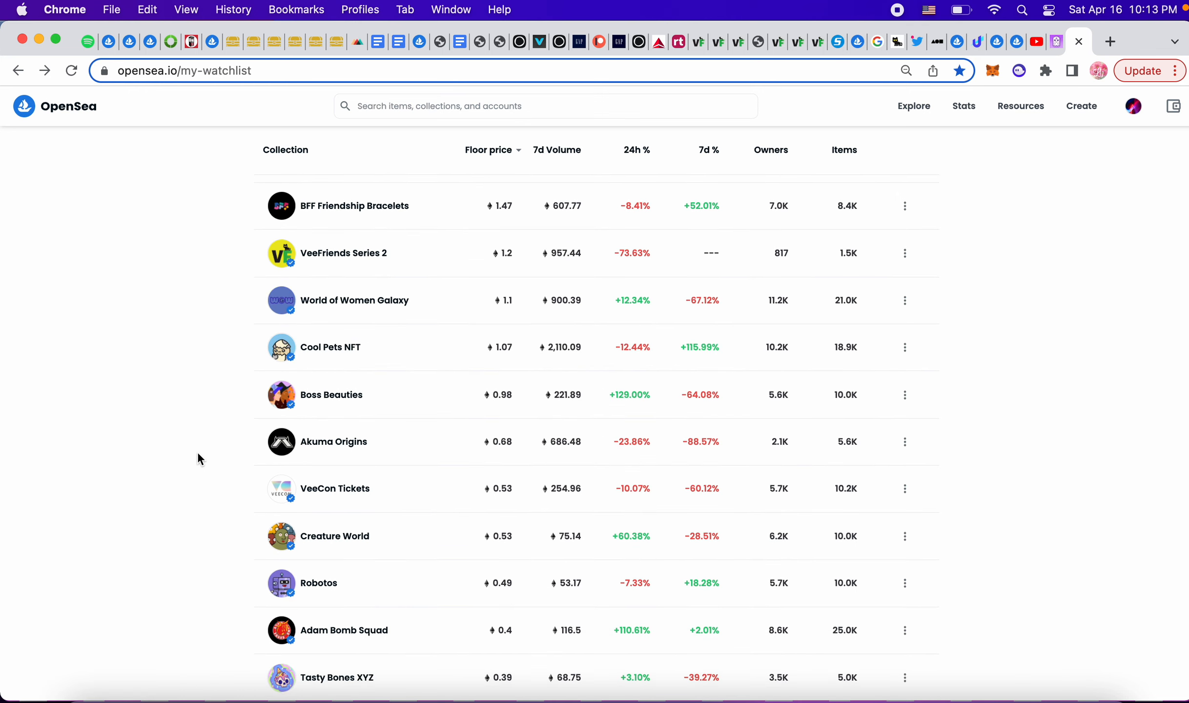
scroll(down, 3)
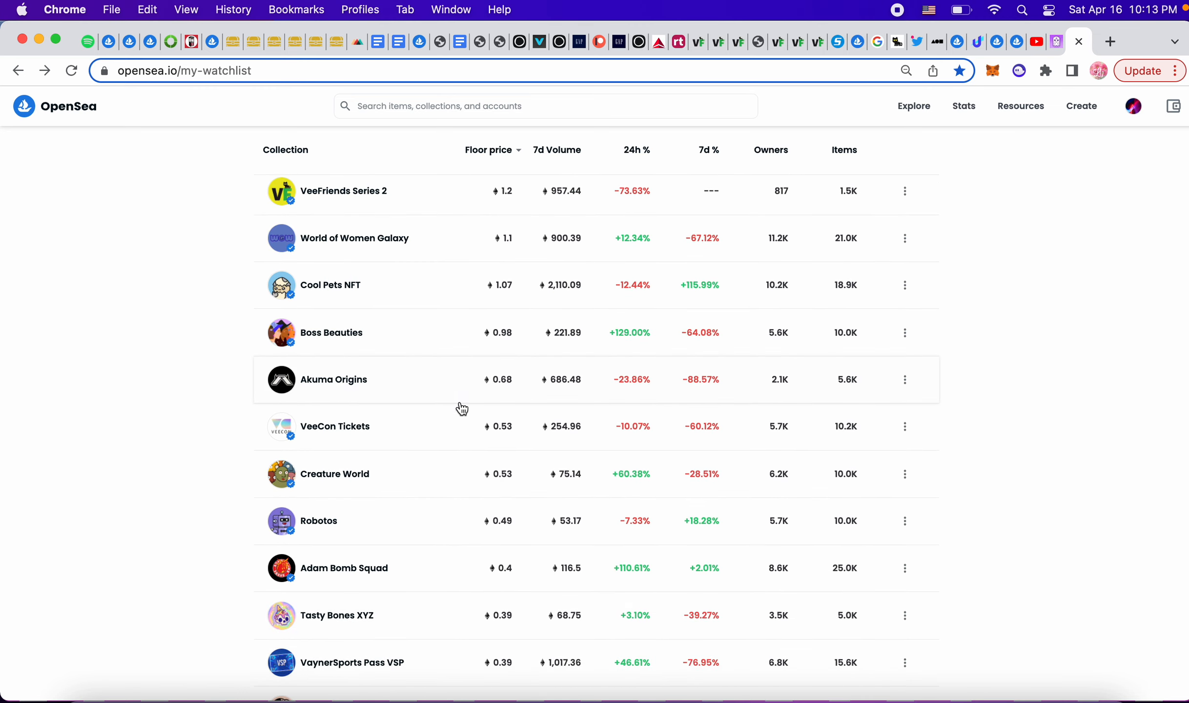
scroll(down, 3)
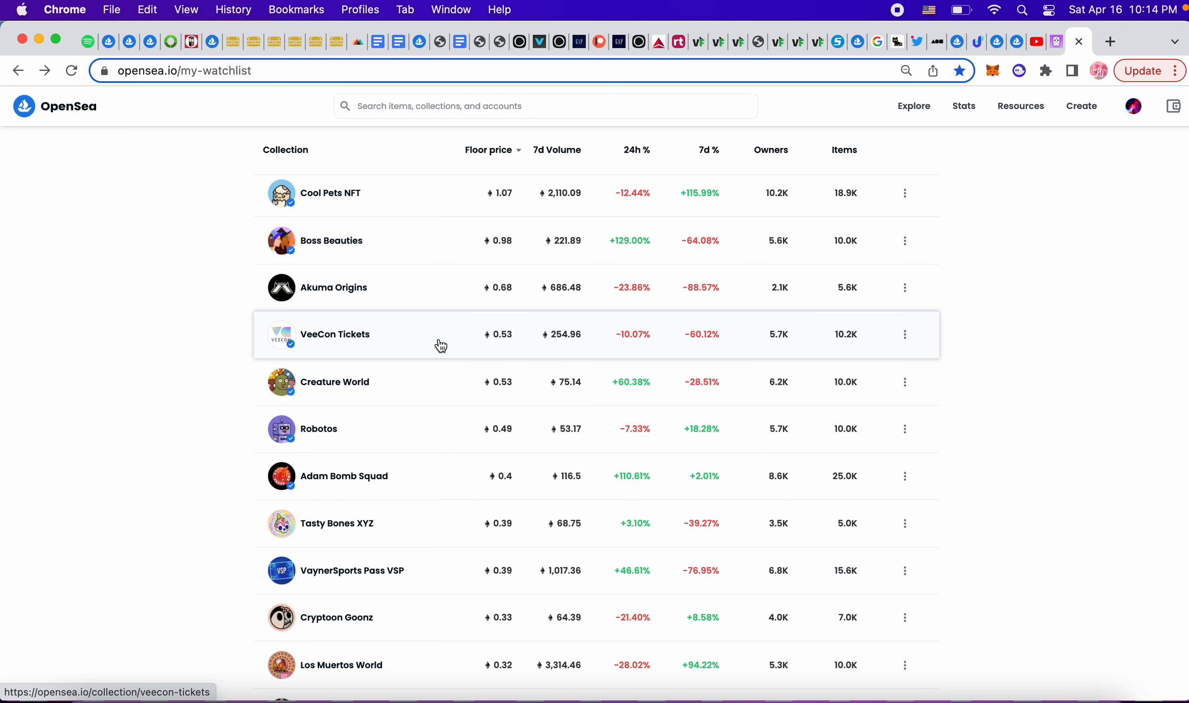
scroll(down, 3)
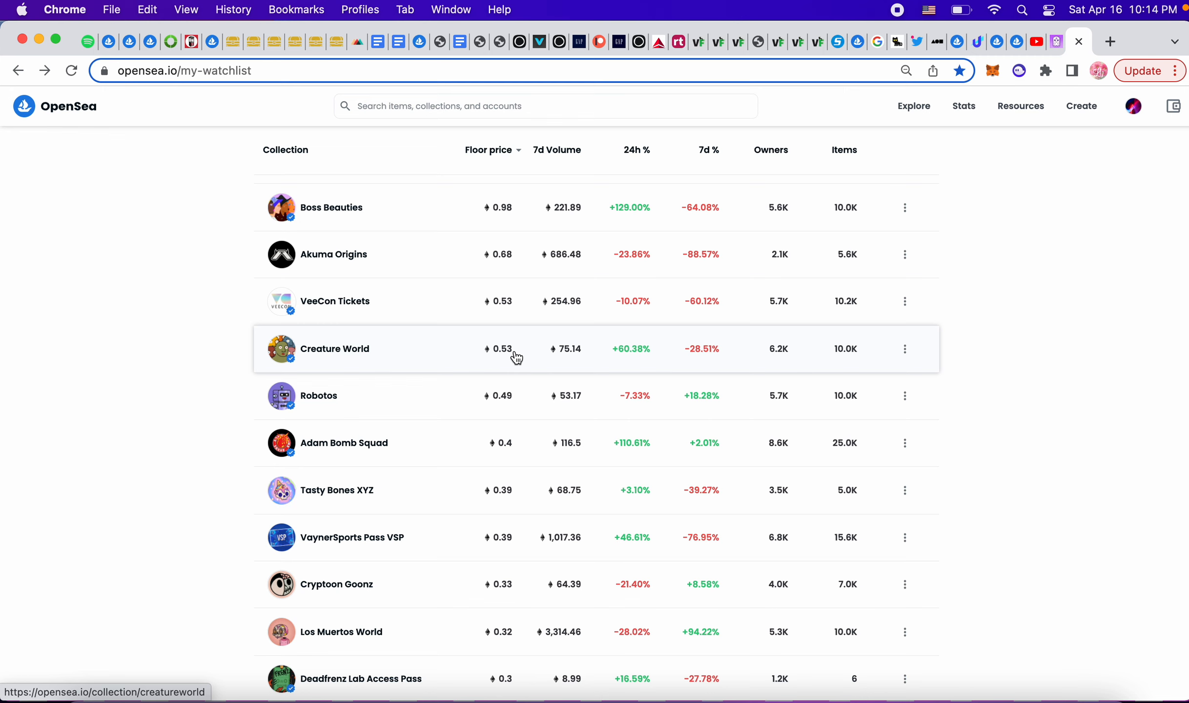
mouse_move(403, 351)
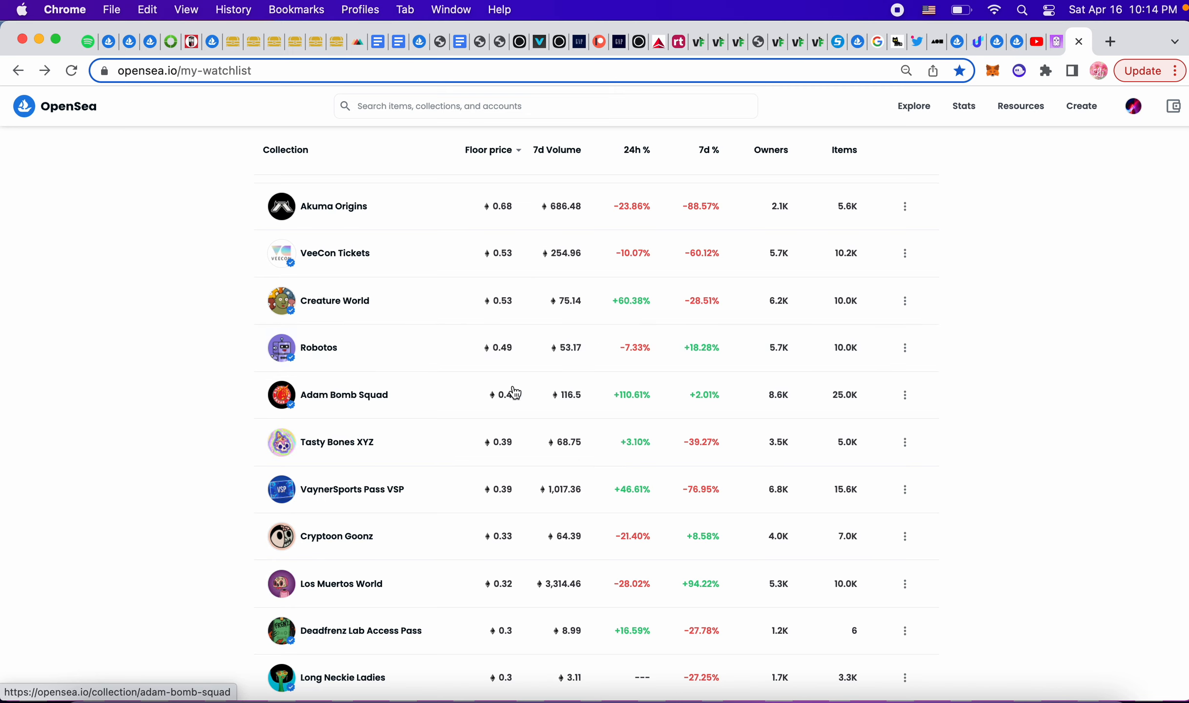
mouse_move(511, 307)
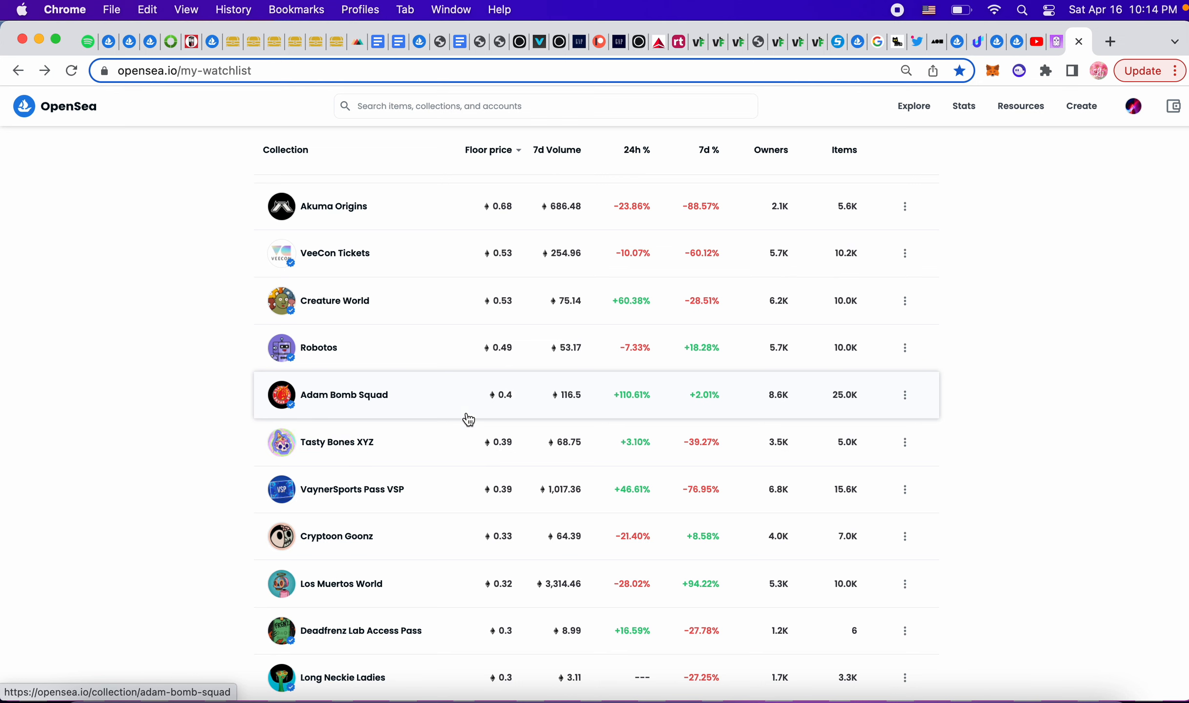
Scroll further down to the cheaper collections around 0.06 ETH, such as Axolittles.
scroll(down, 3)
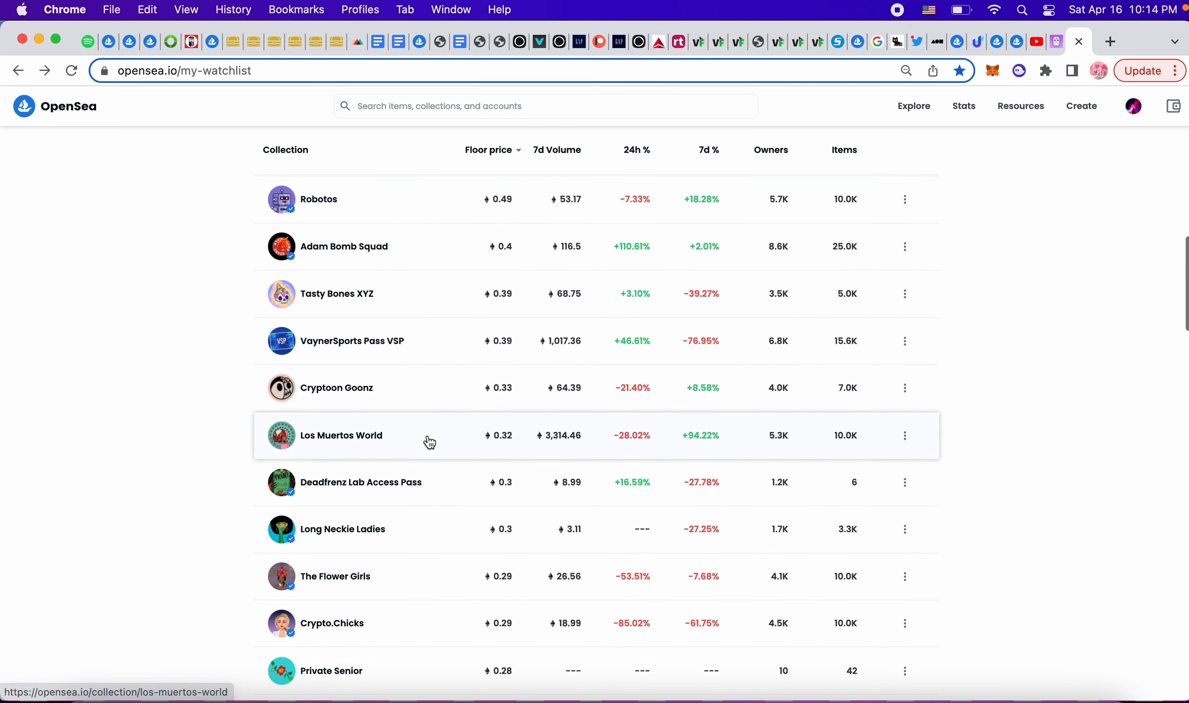
scroll(down, 3)
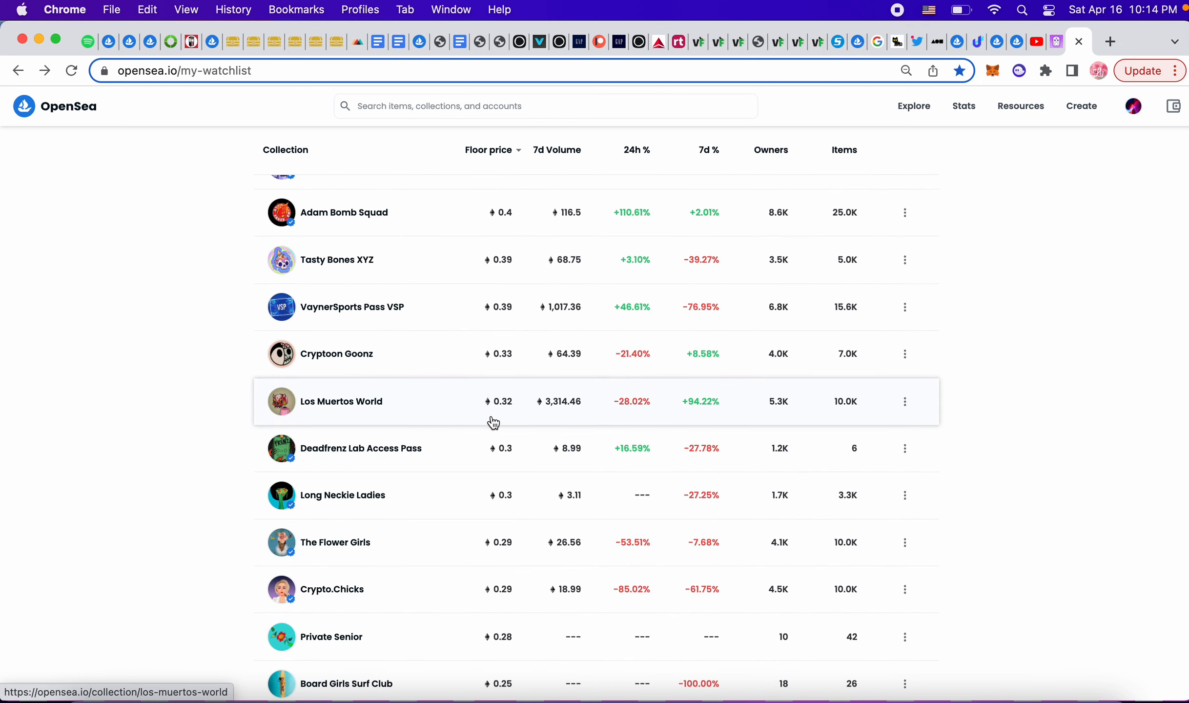
scroll(down, 3)
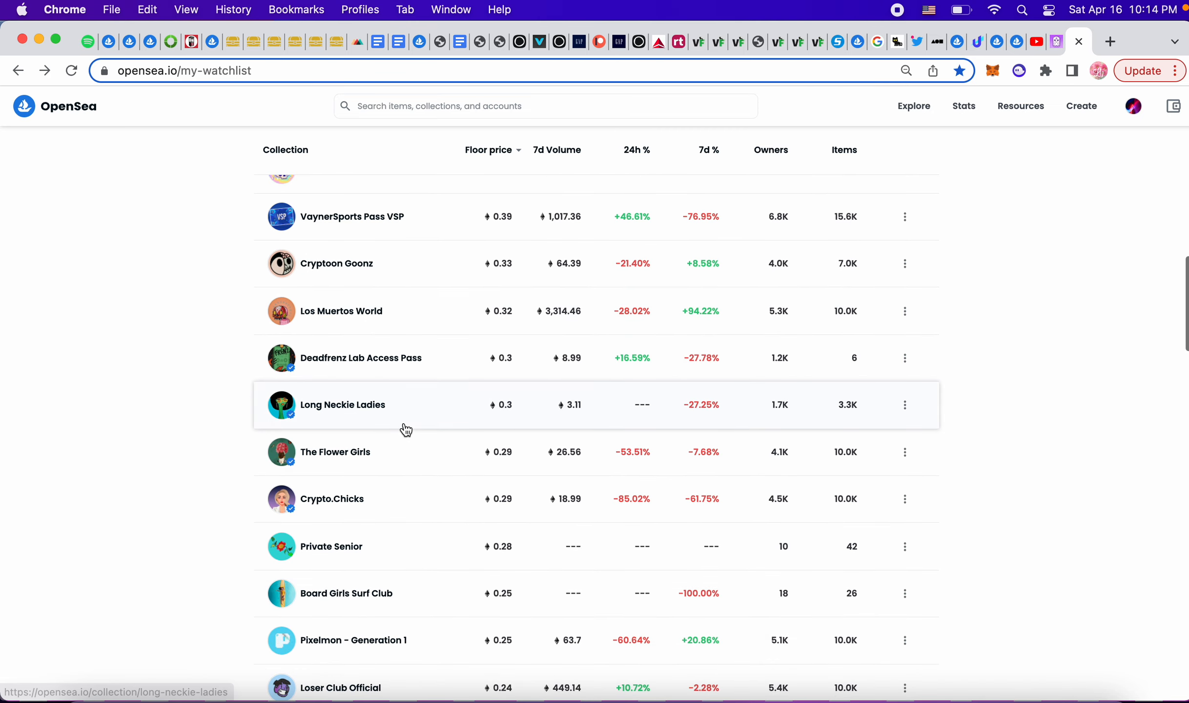
scroll(down, 3)
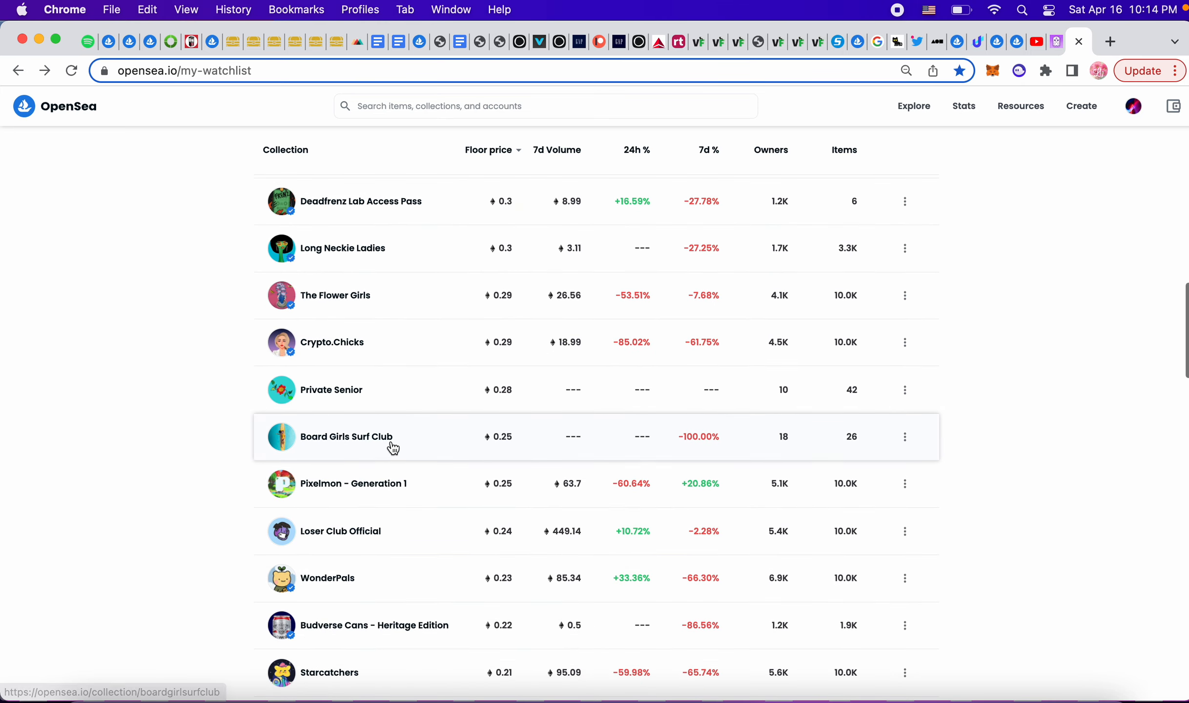
scroll(down, 3)
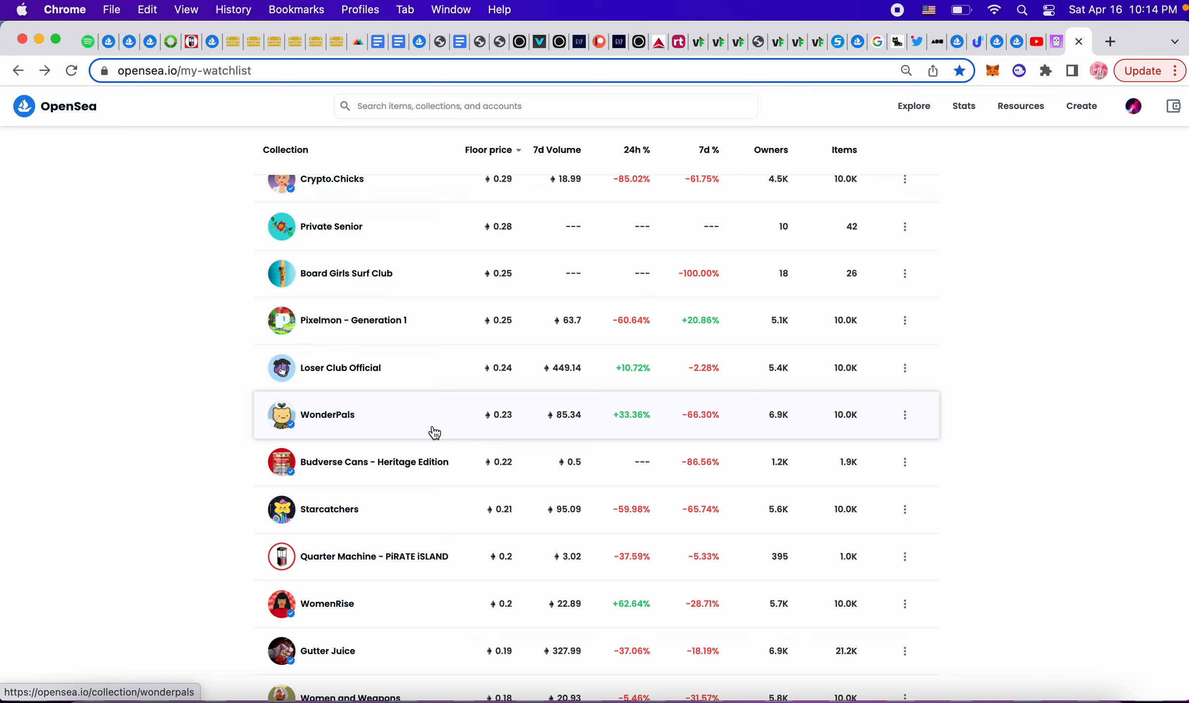
mouse_move(414, 537)
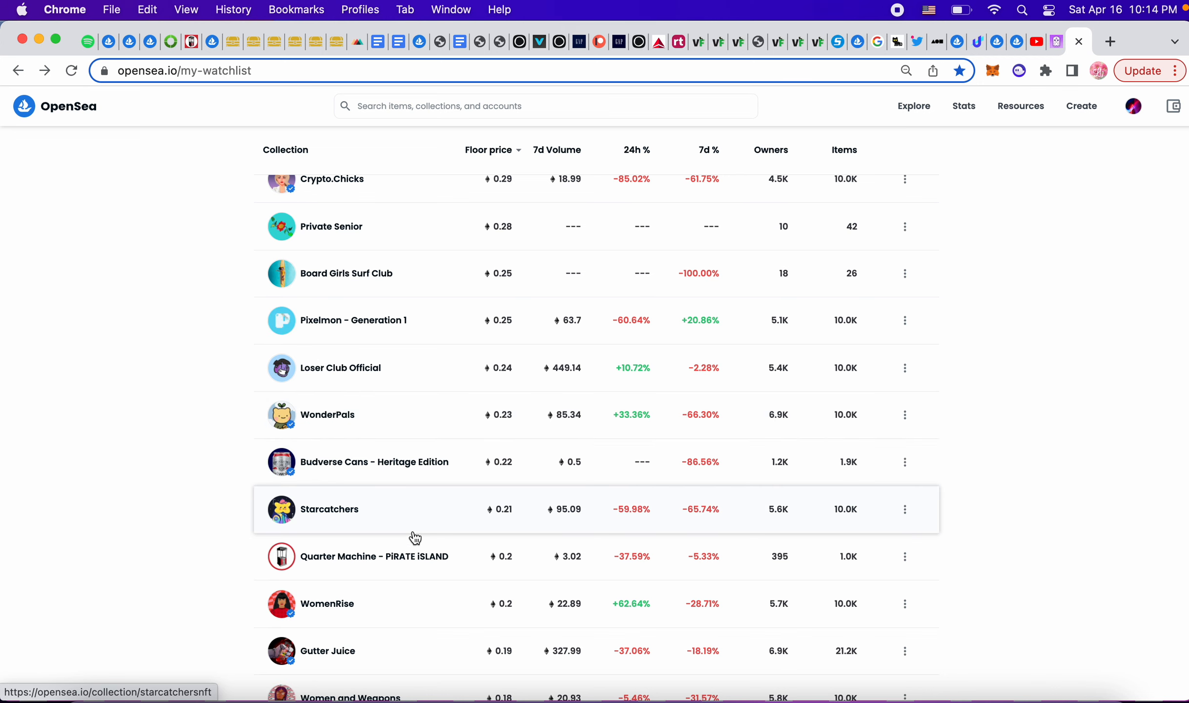
scroll(down, 3)
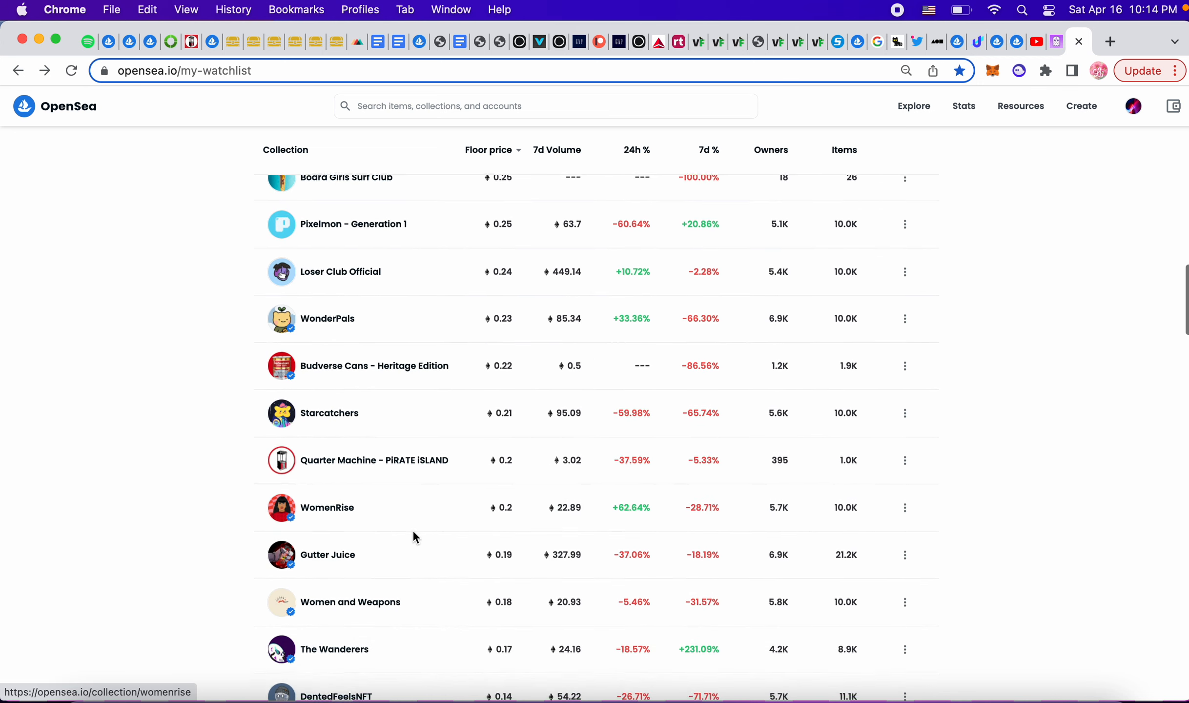
scroll(down, 3)
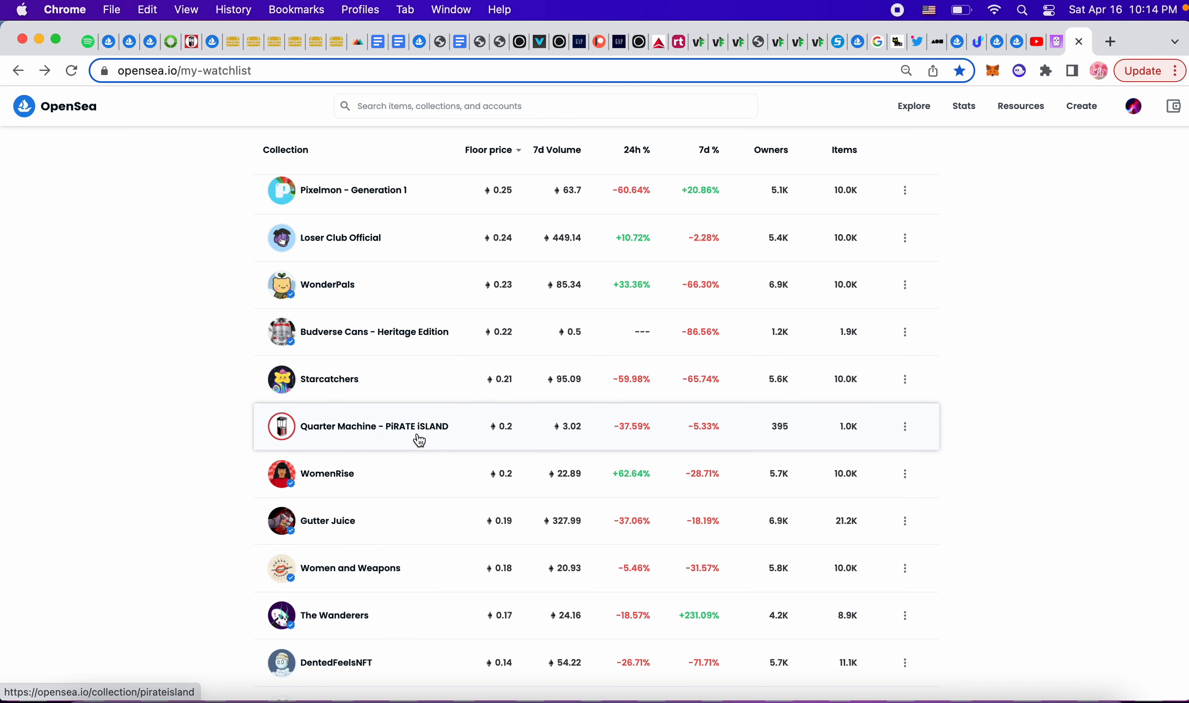
scroll(down, 3)
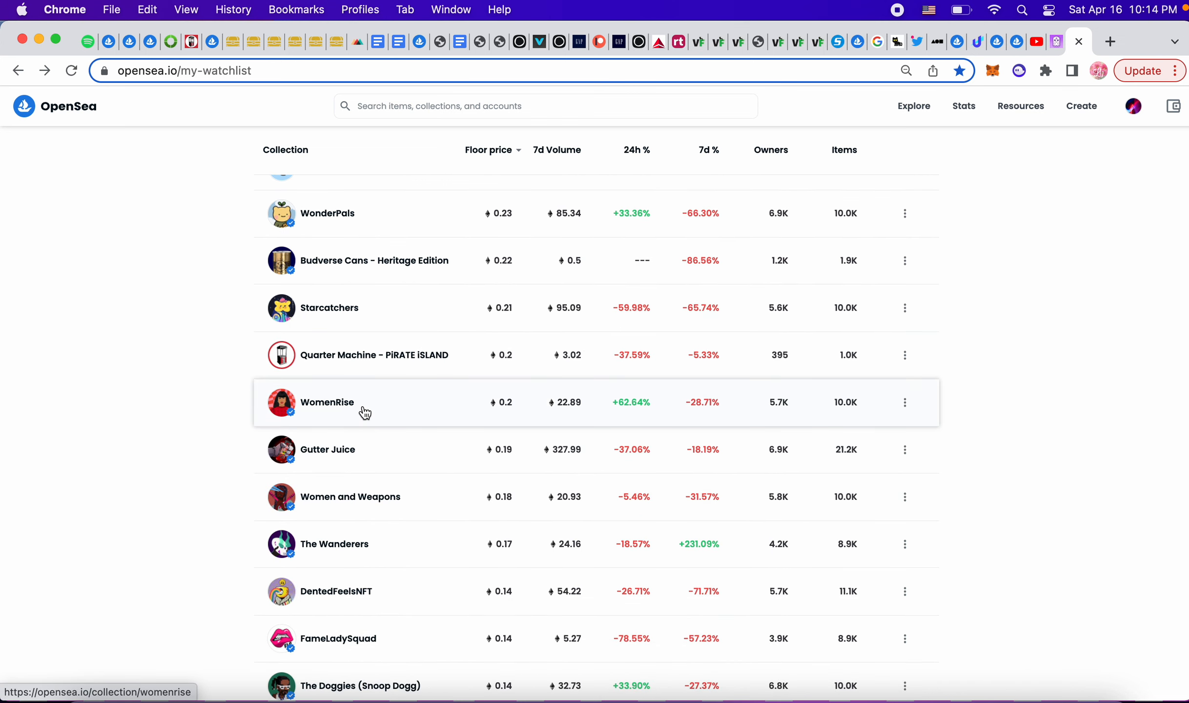
mouse_move(508, 415)
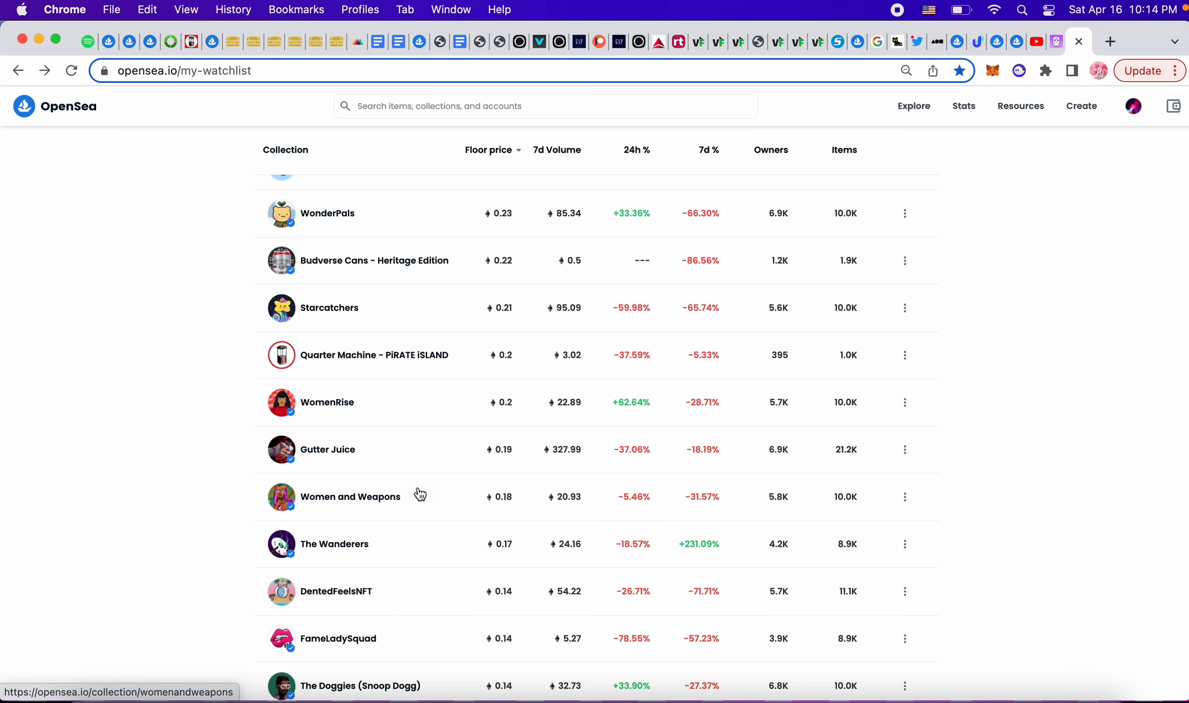
scroll(down, 3)
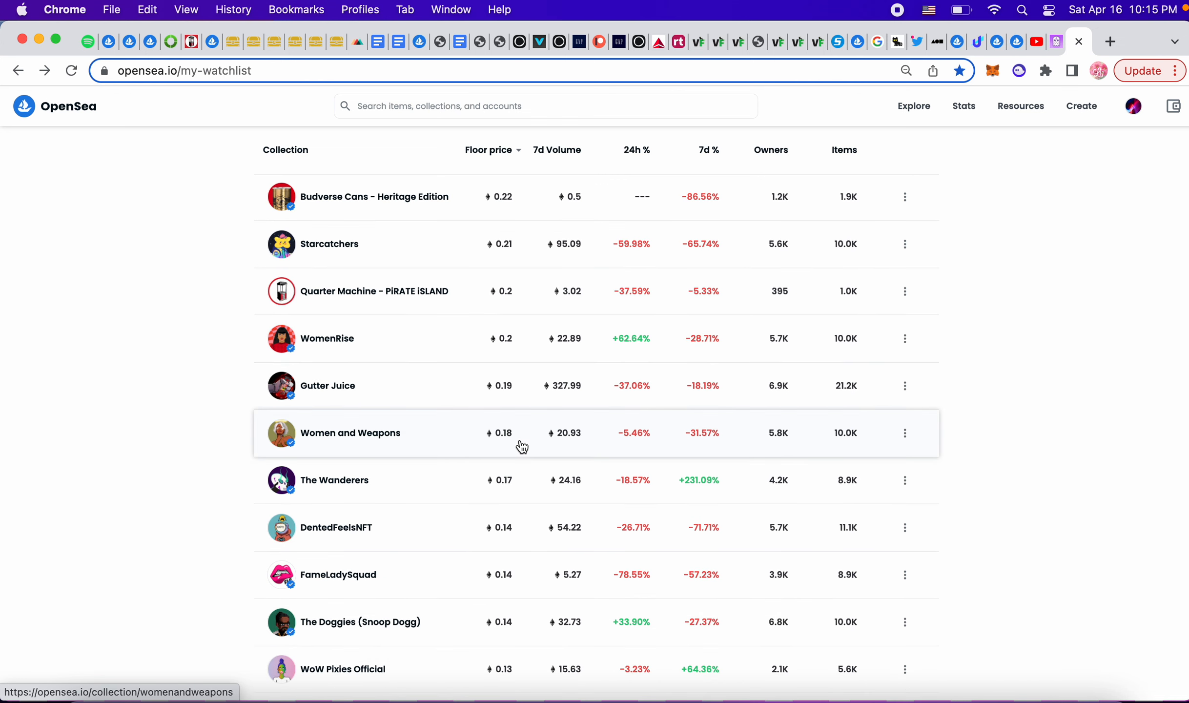
mouse_move(506, 445)
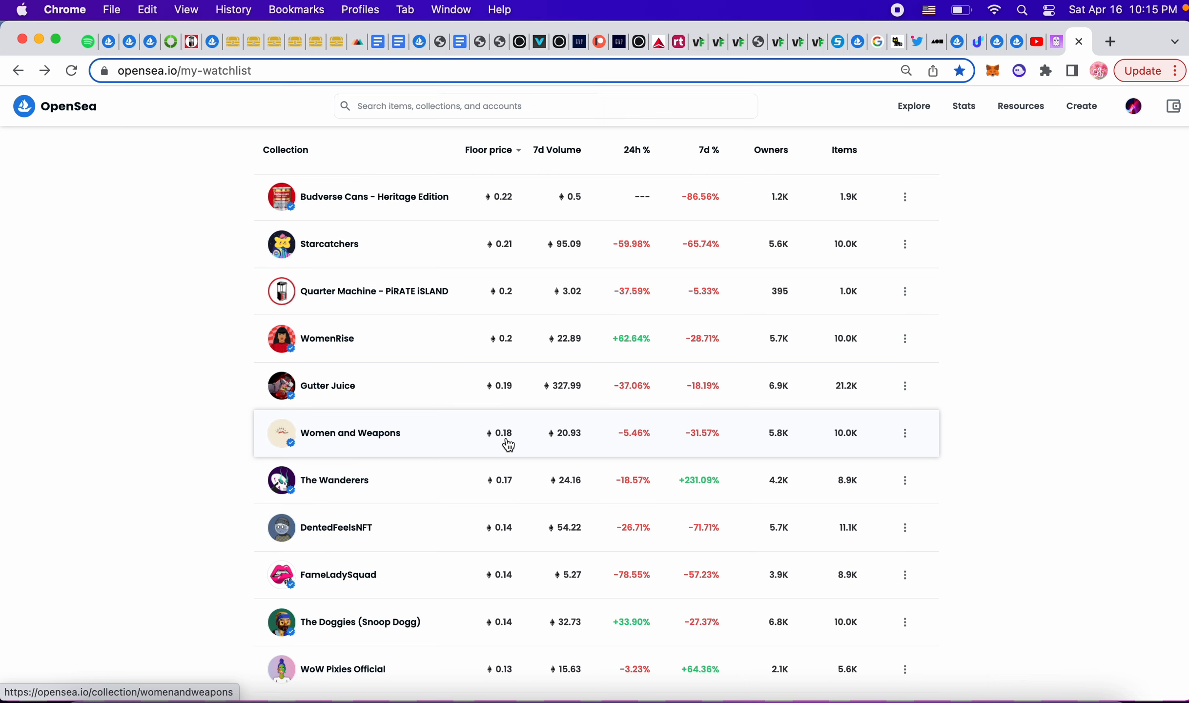
mouse_move(430, 539)
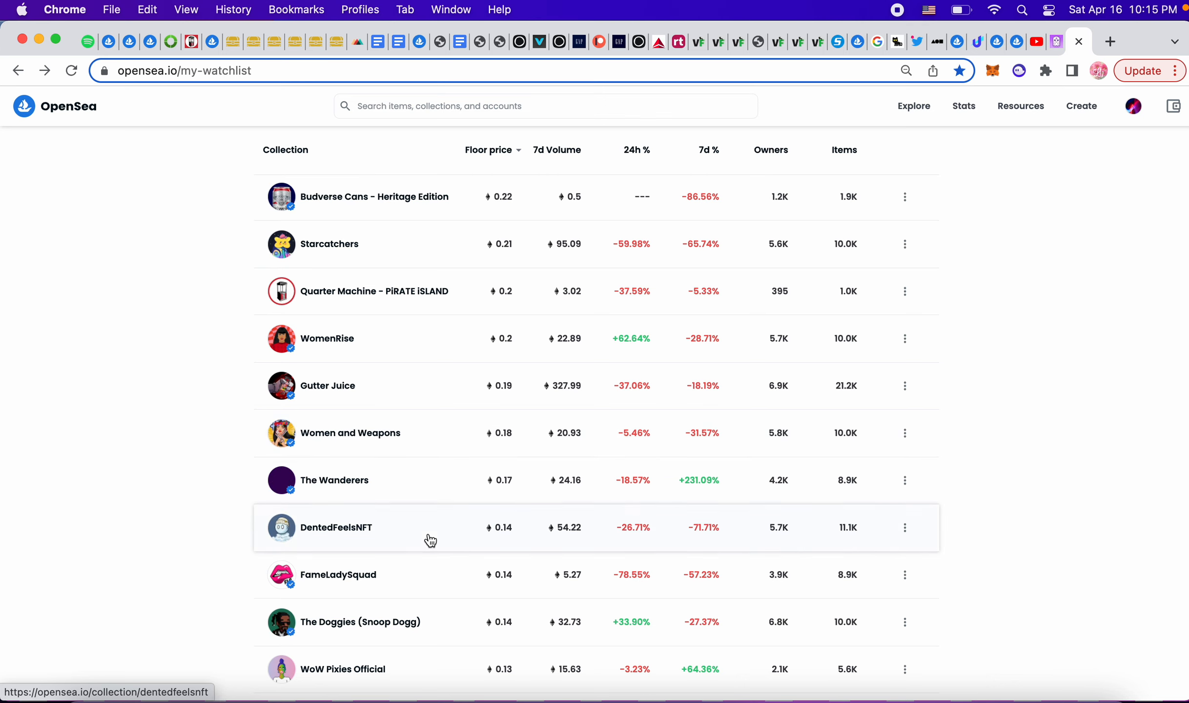
scroll(down, 3)
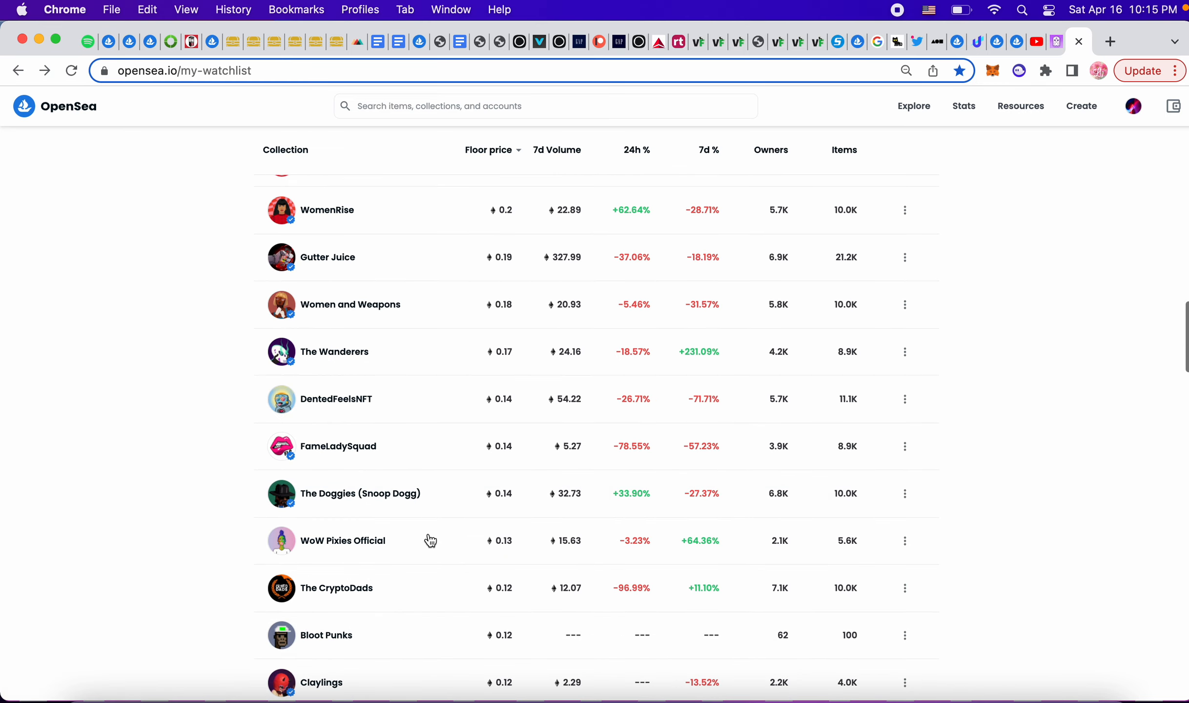
scroll(down, 3)
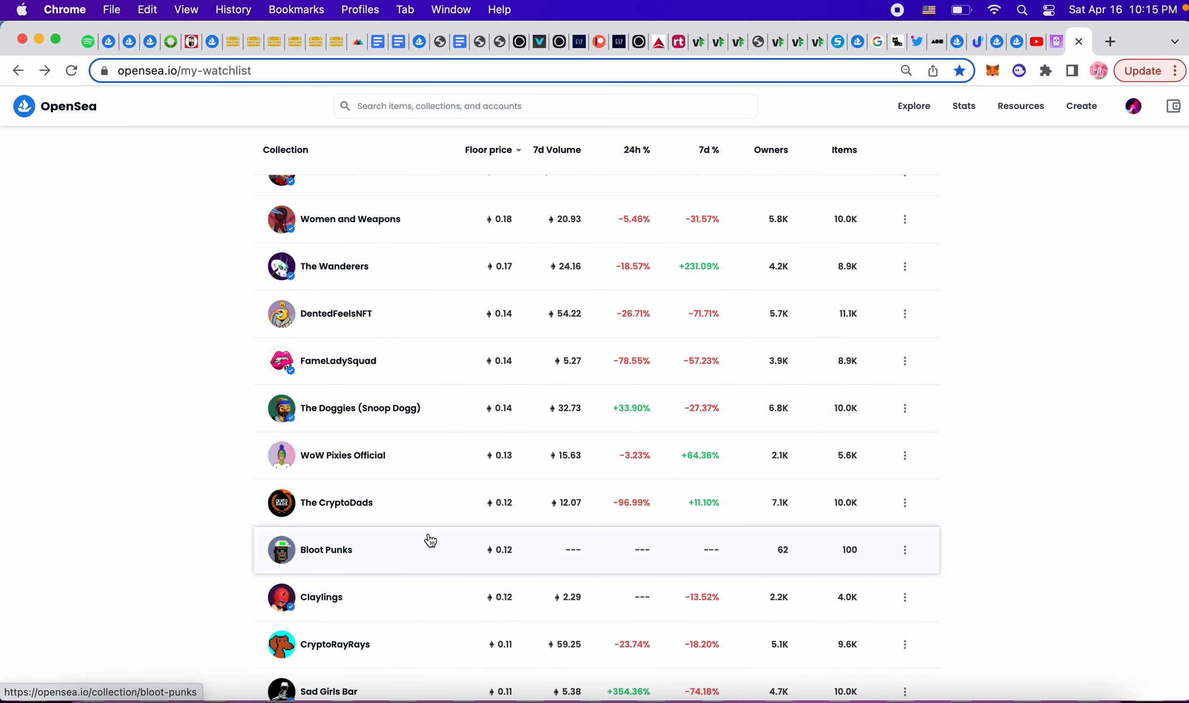
scroll(down, 3)
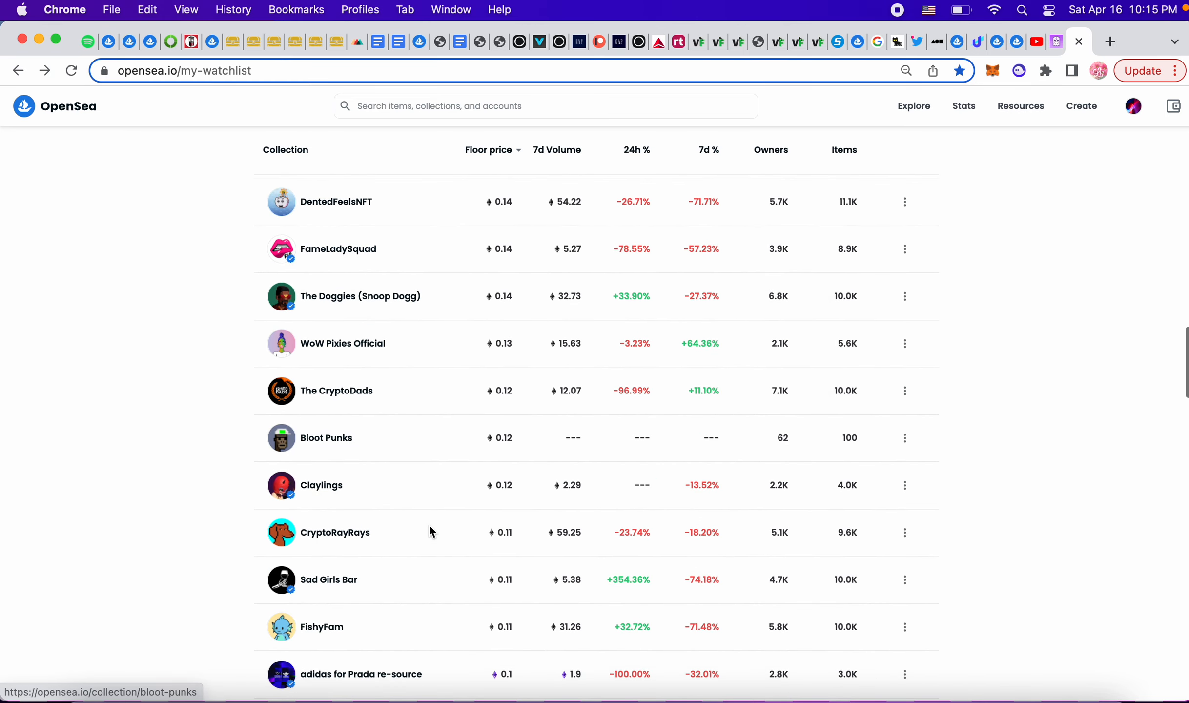
scroll(down, 3)
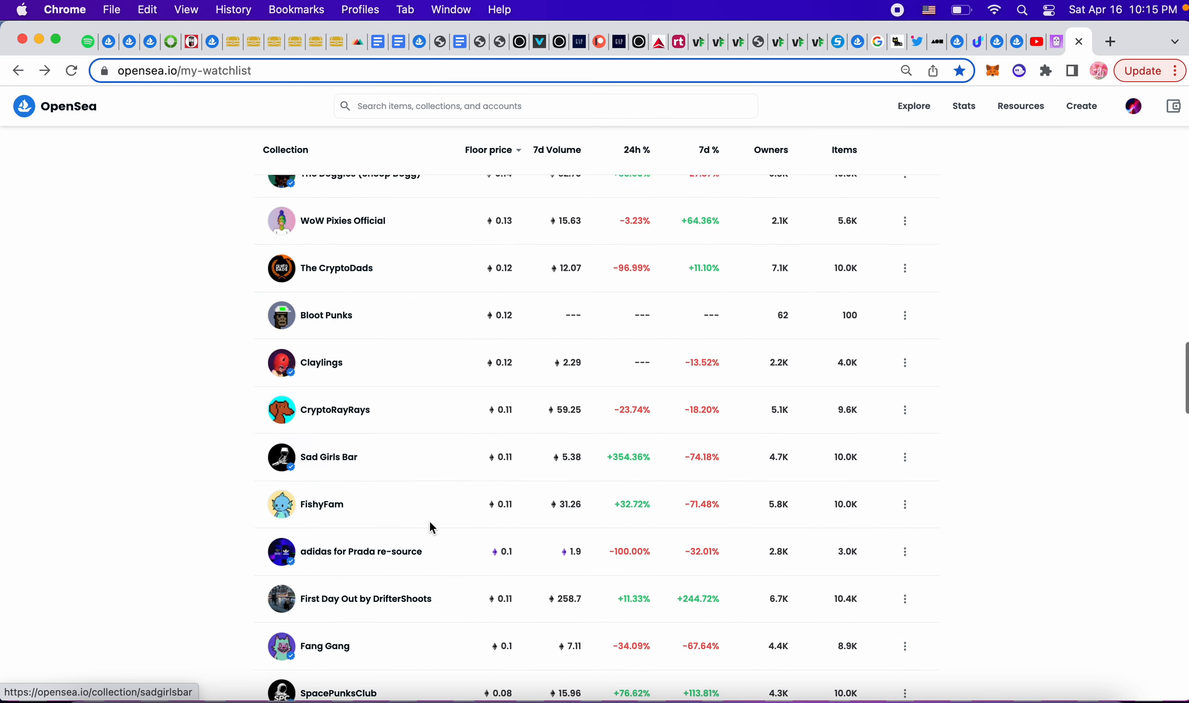
scroll(down, 3)
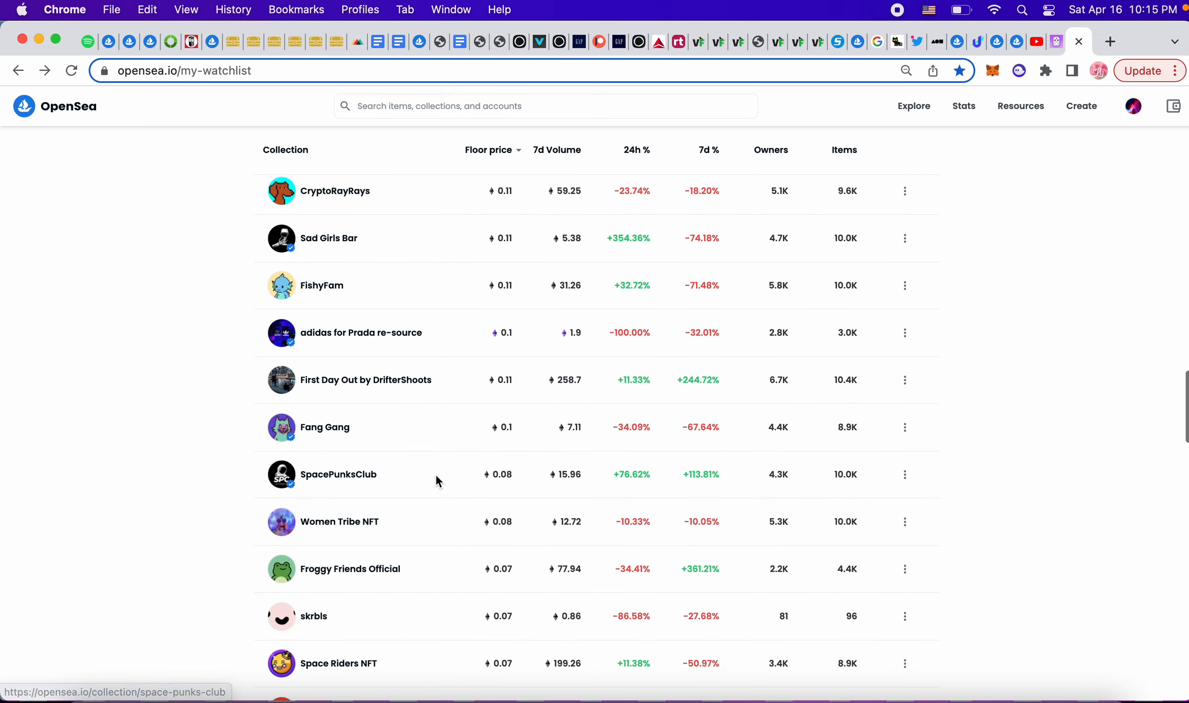
mouse_move(413, 438)
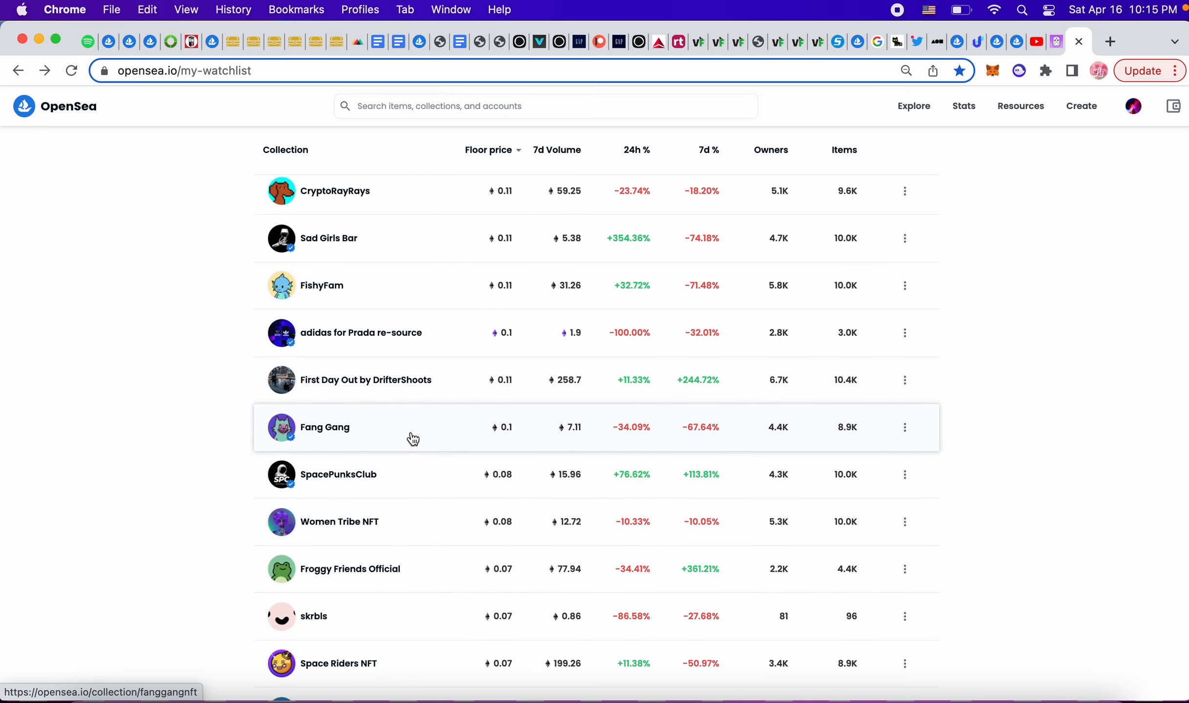
scroll(down, 3)
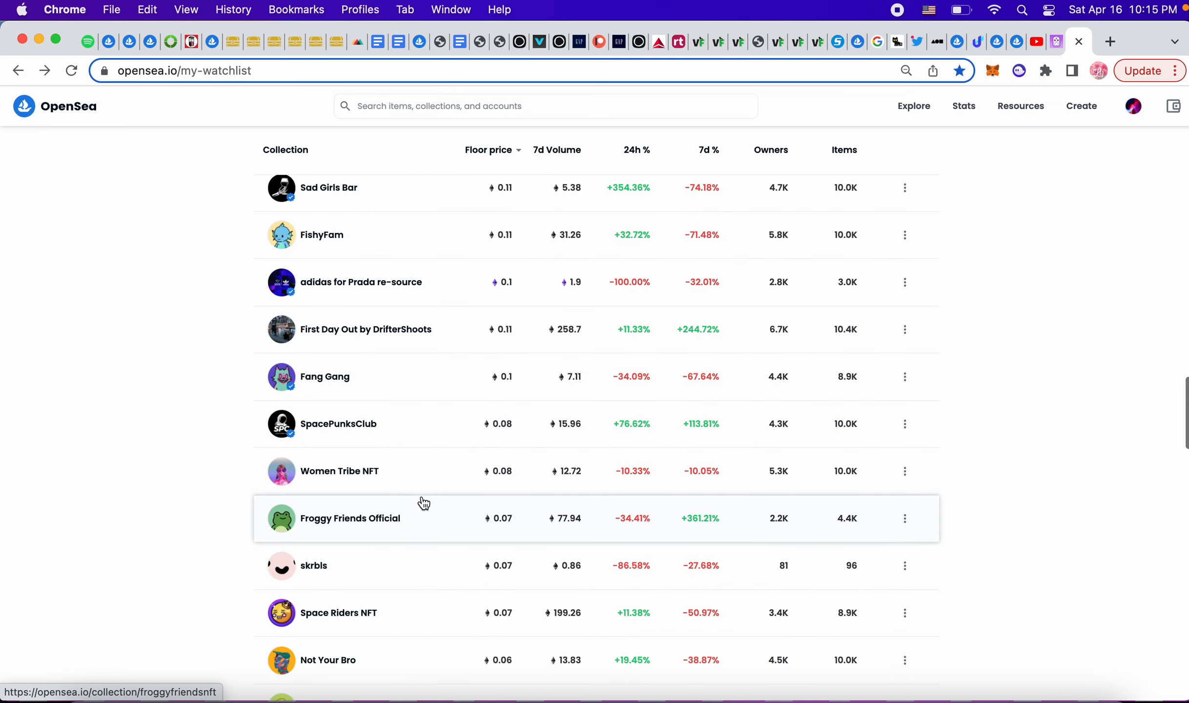
mouse_move(437, 566)
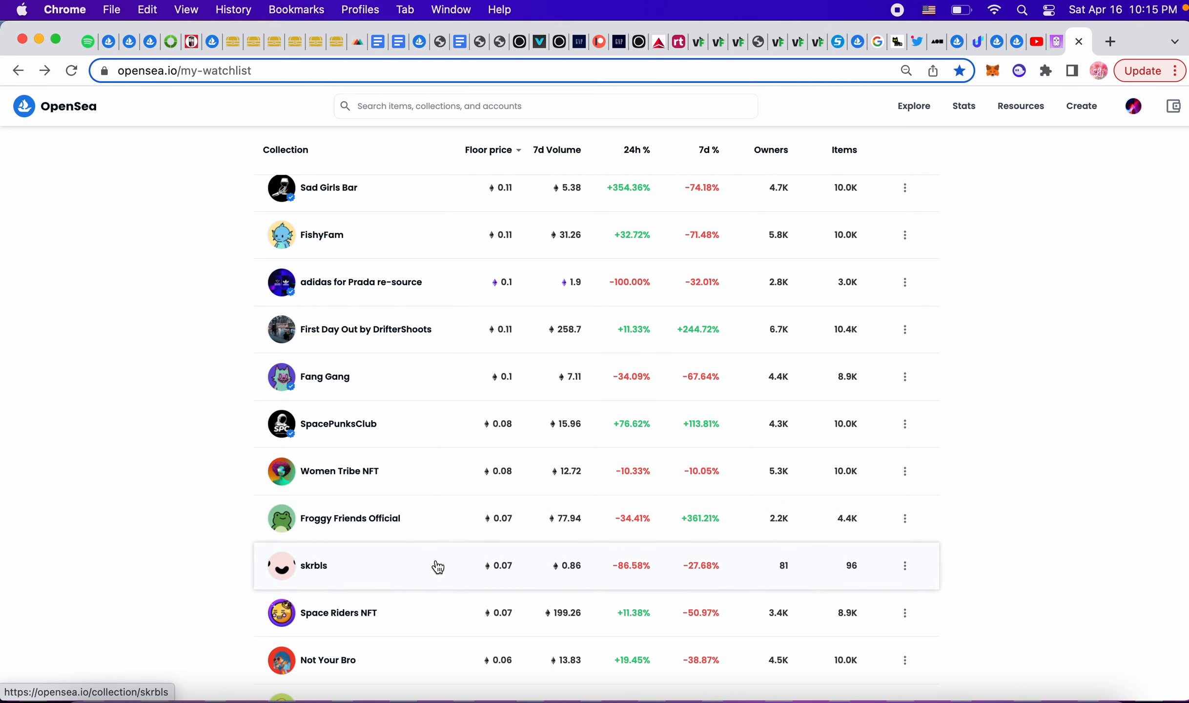
scroll(down, 3)
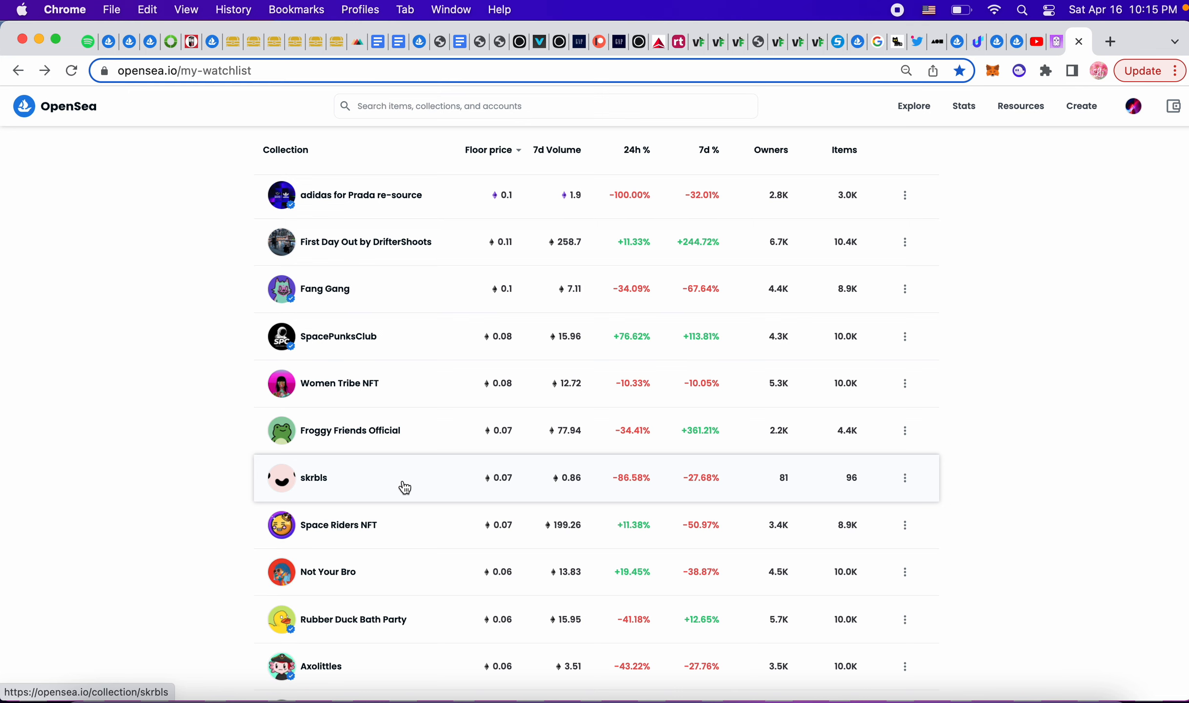
Scroll the floor-price-sorted watchlist down to the bottom entries priced under 0.01 ETH.
scroll(down, 3)
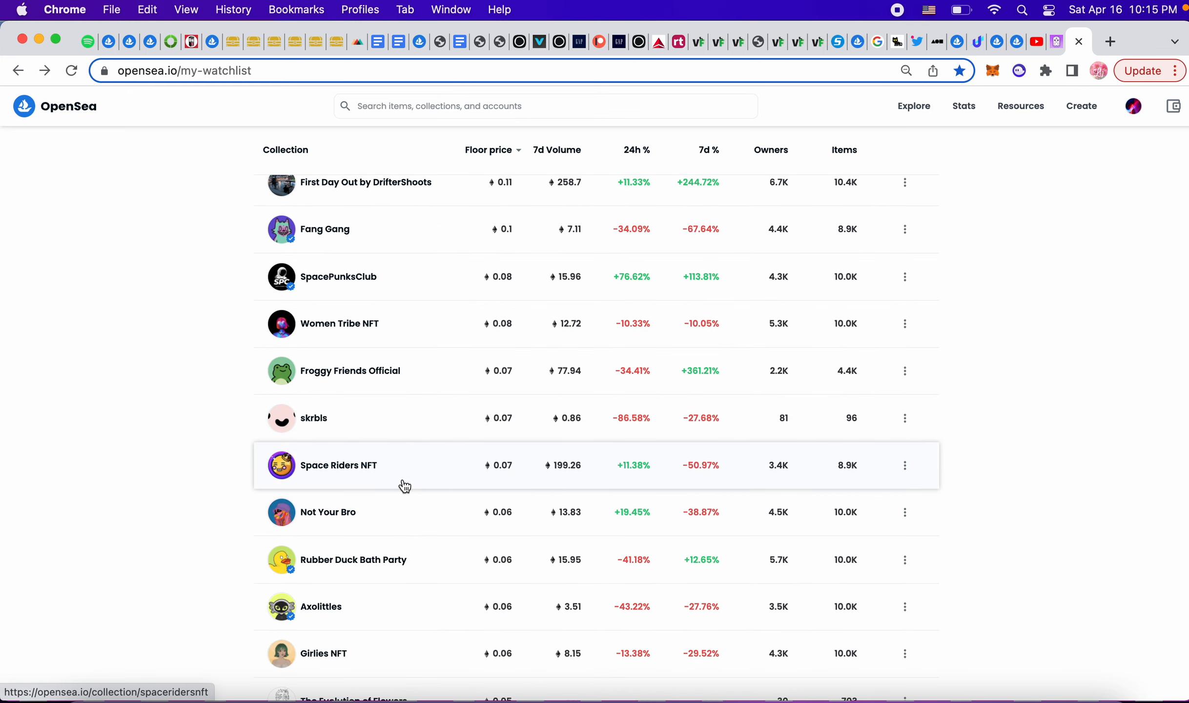
scroll(down, 3)
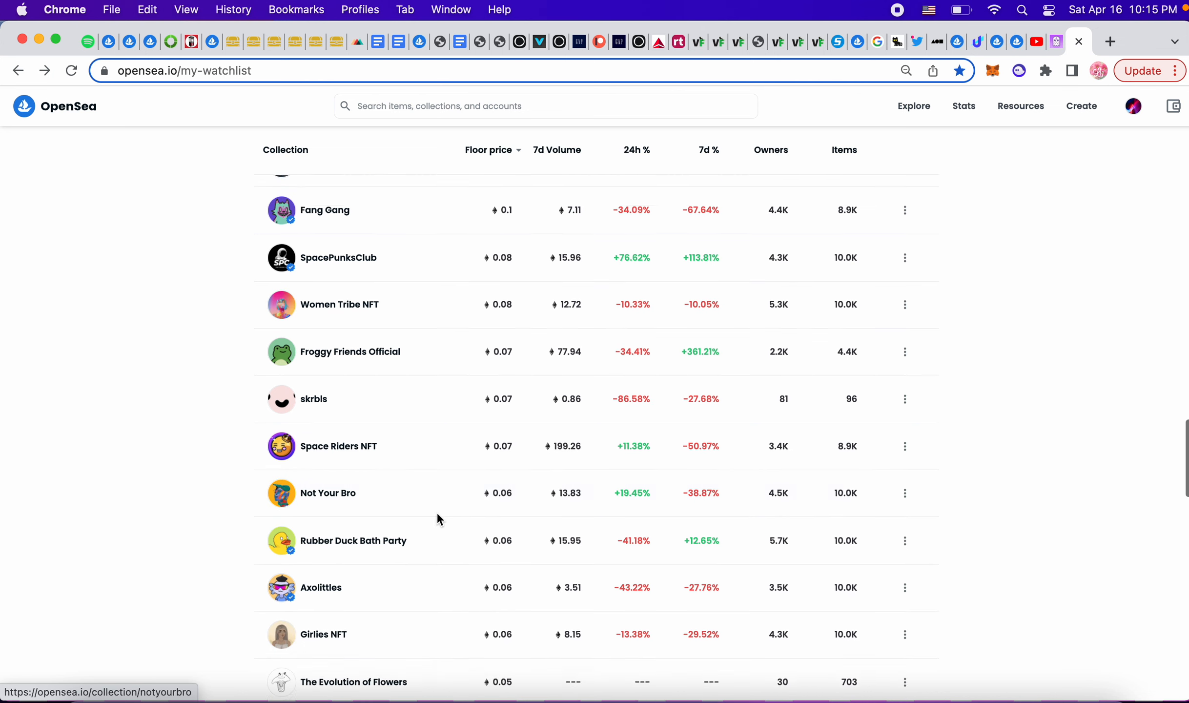
scroll(down, 3)
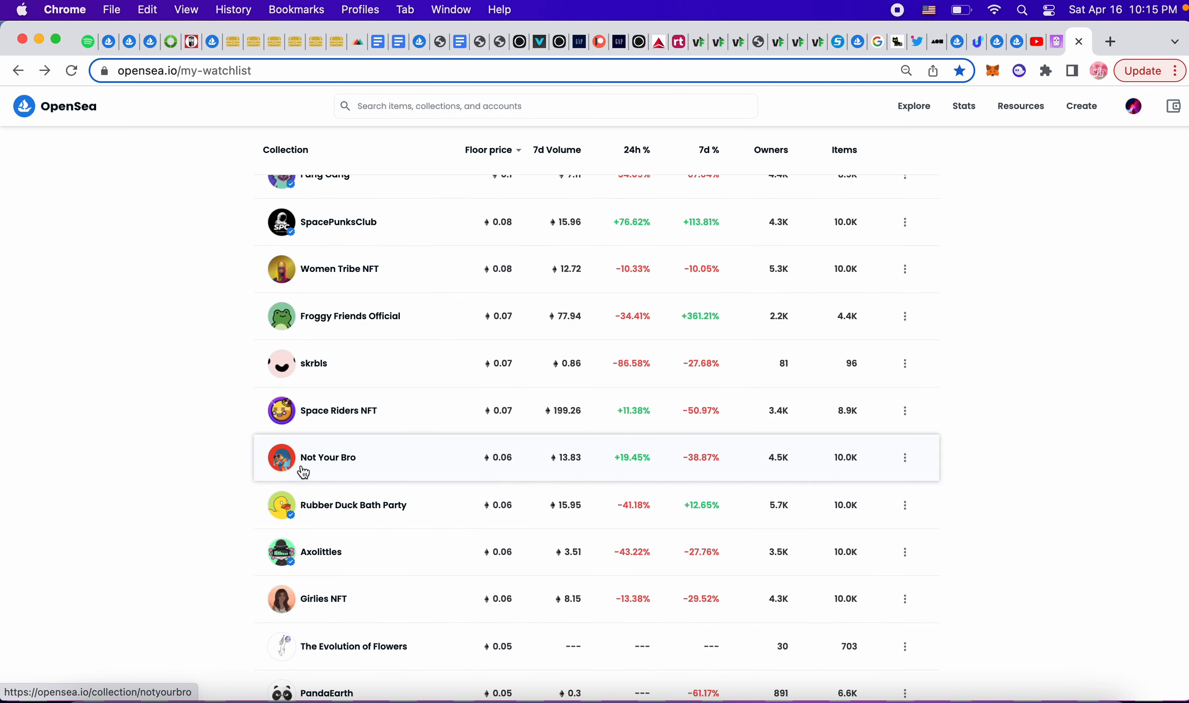
scroll(down, 3)
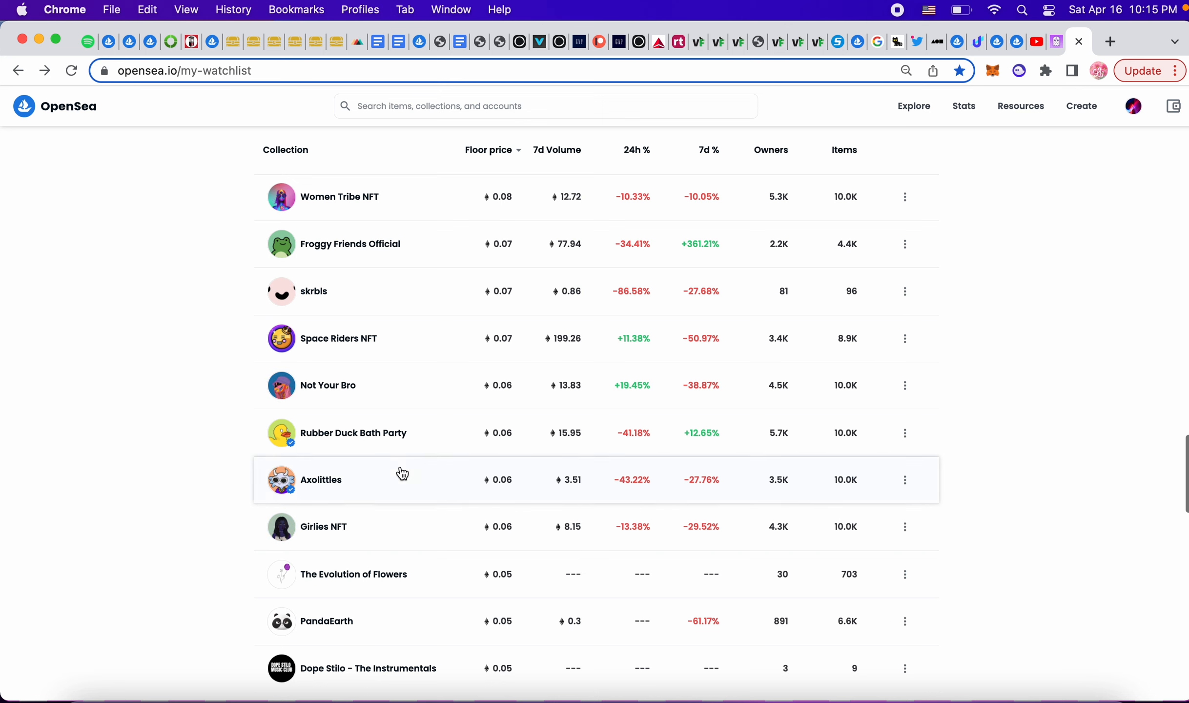
scroll(down, 3)
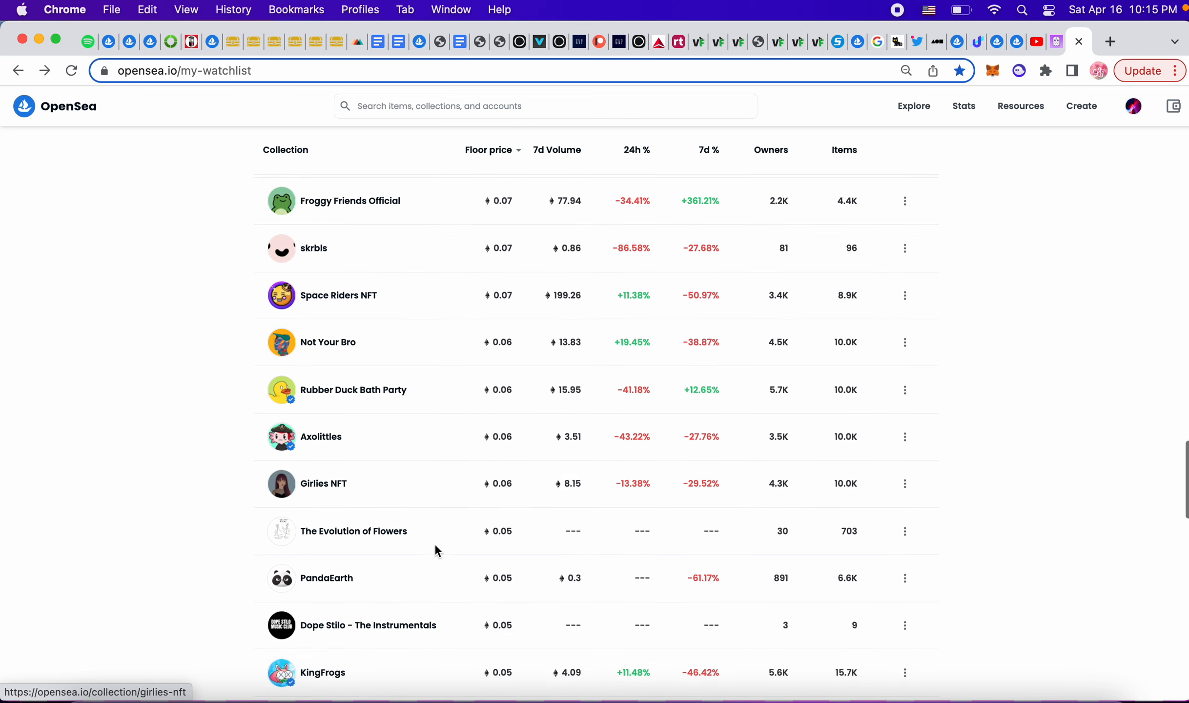
mouse_move(336, 496)
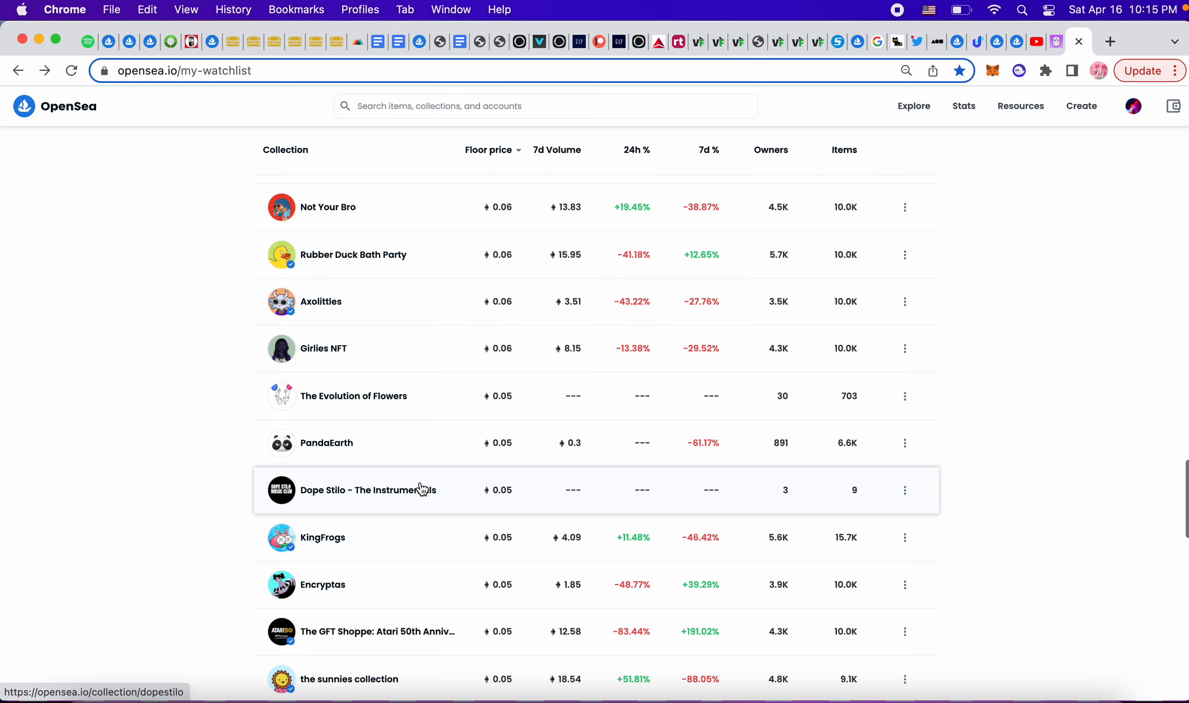
scroll(down, 3)
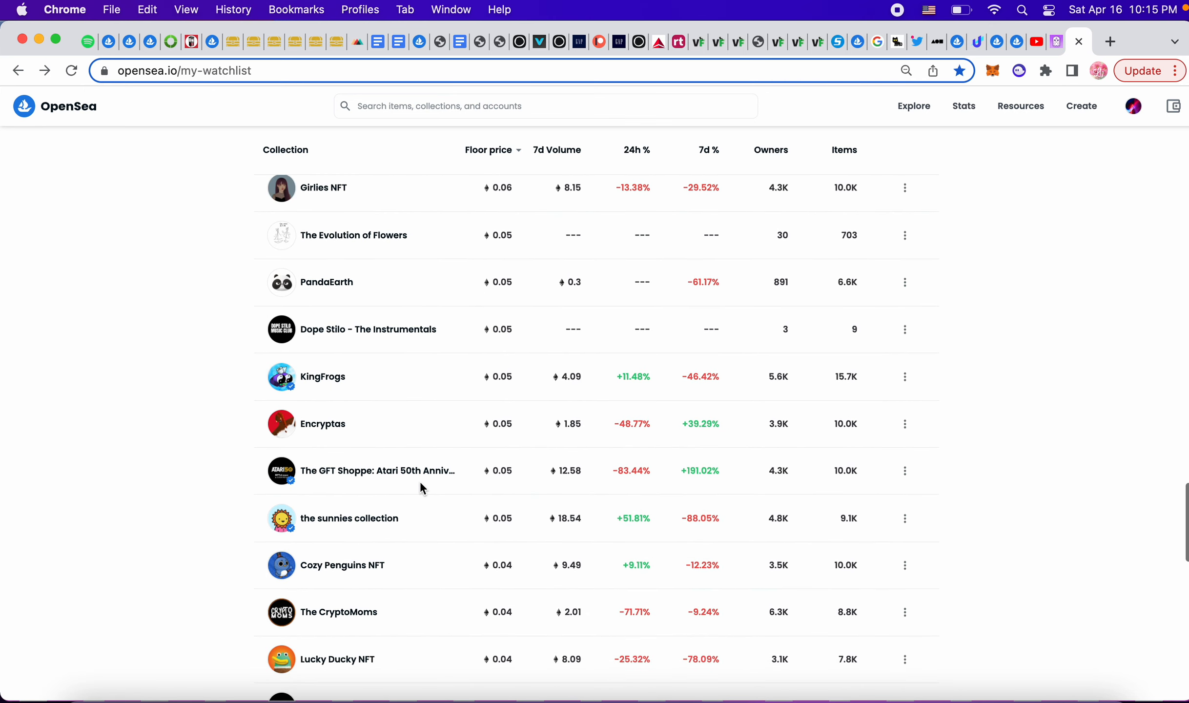
mouse_move(508, 391)
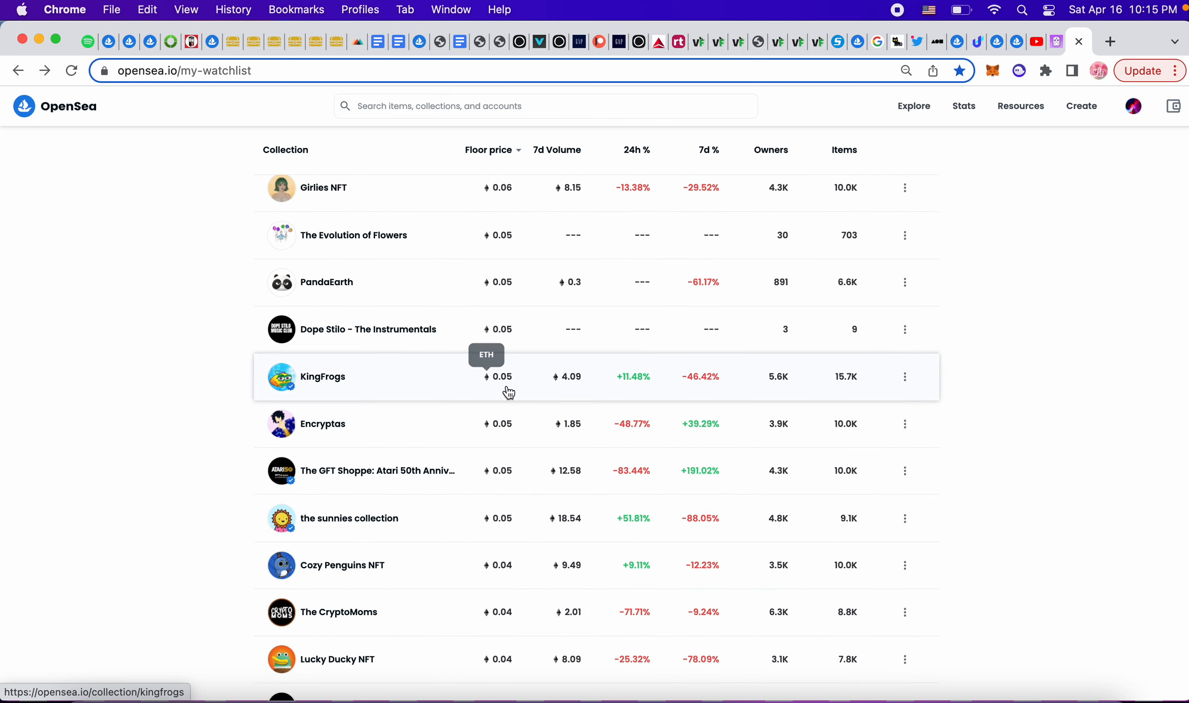
scroll(down, 3)
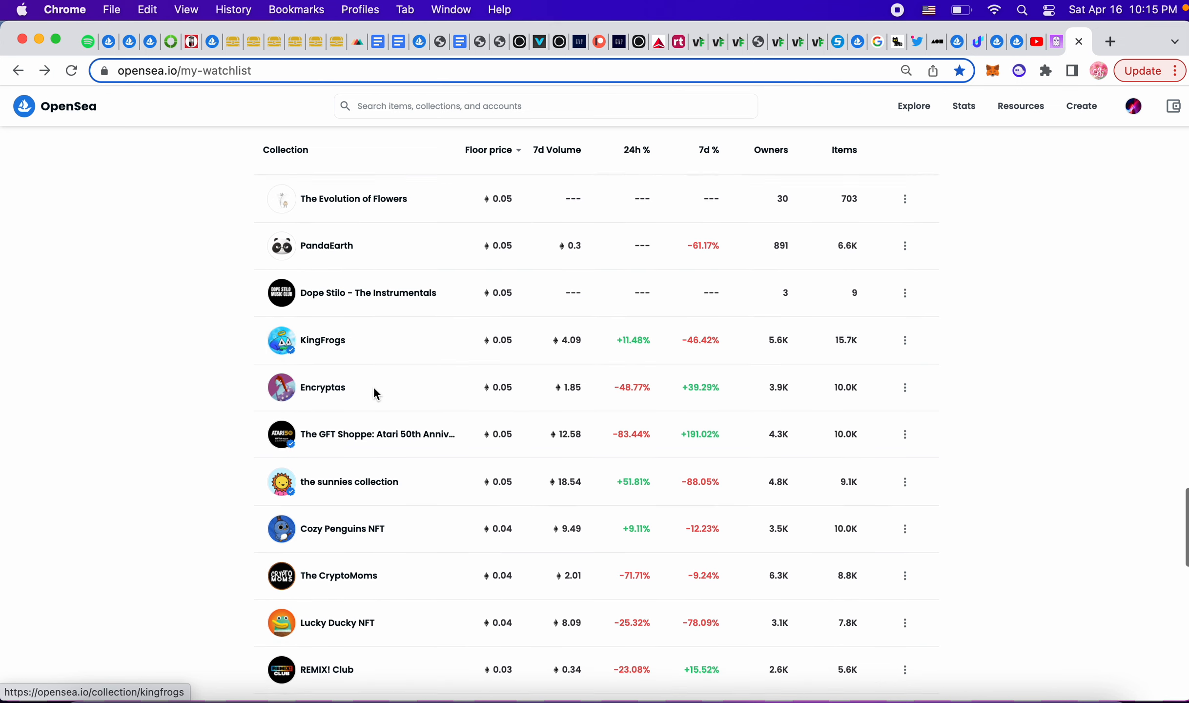
scroll(down, 3)
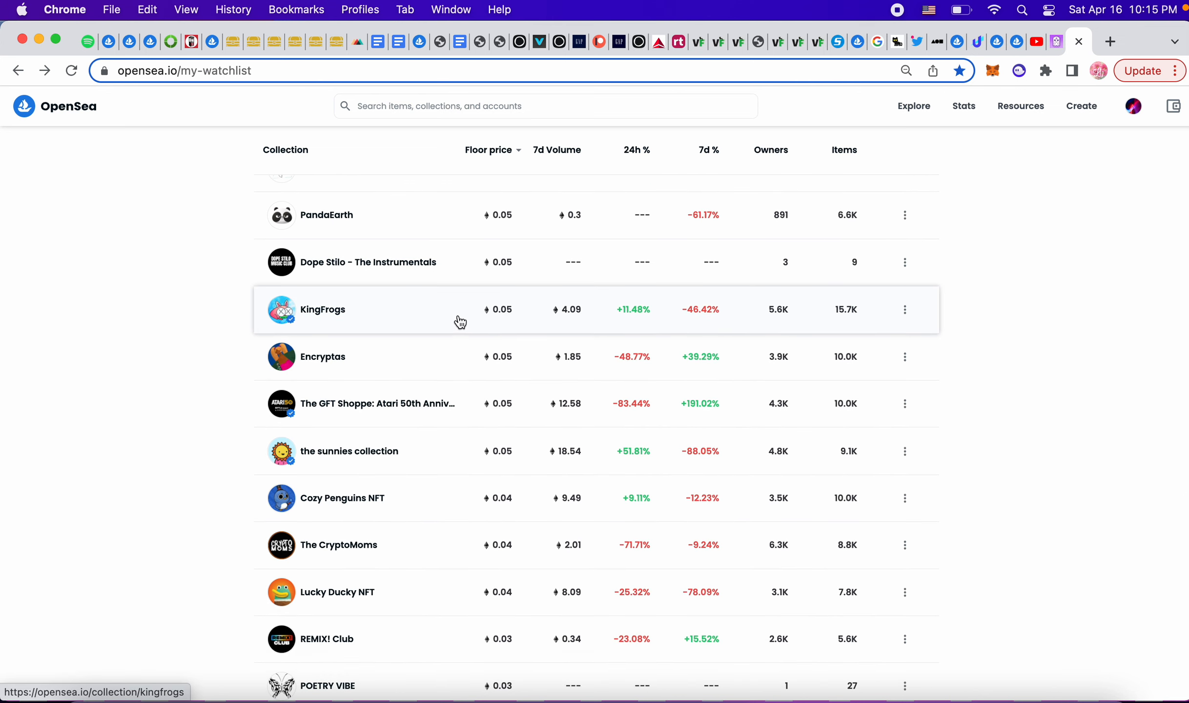
scroll(down, 3)
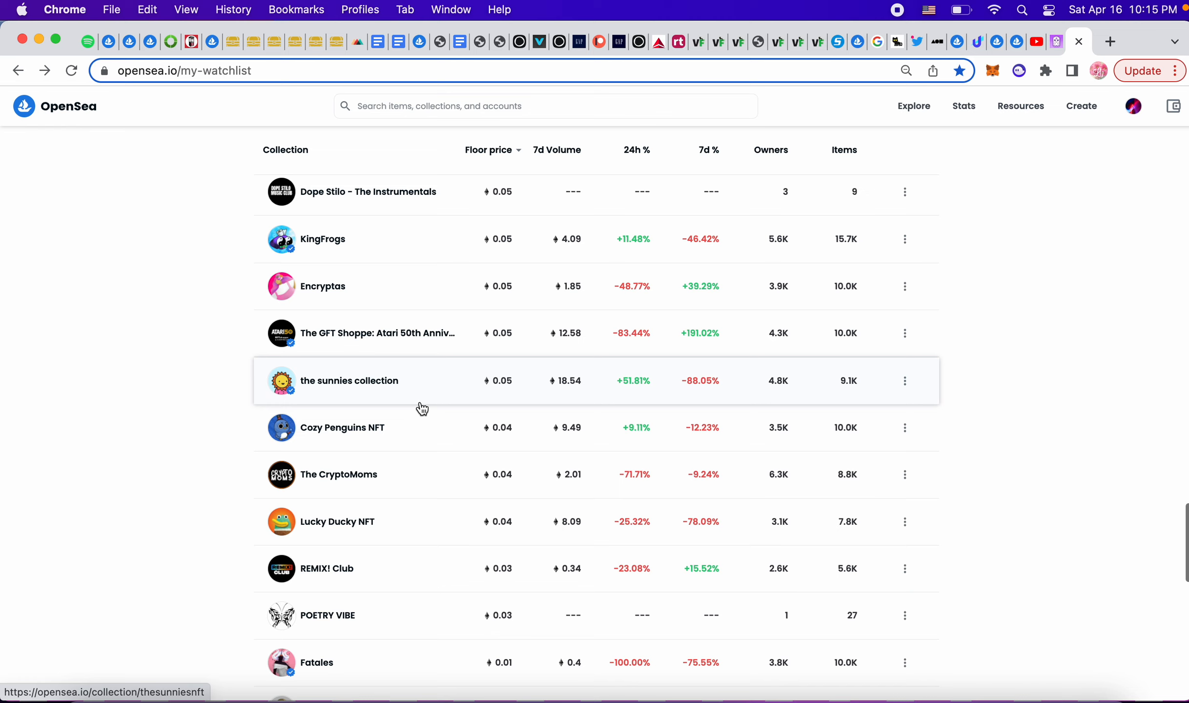
scroll(down, 3)
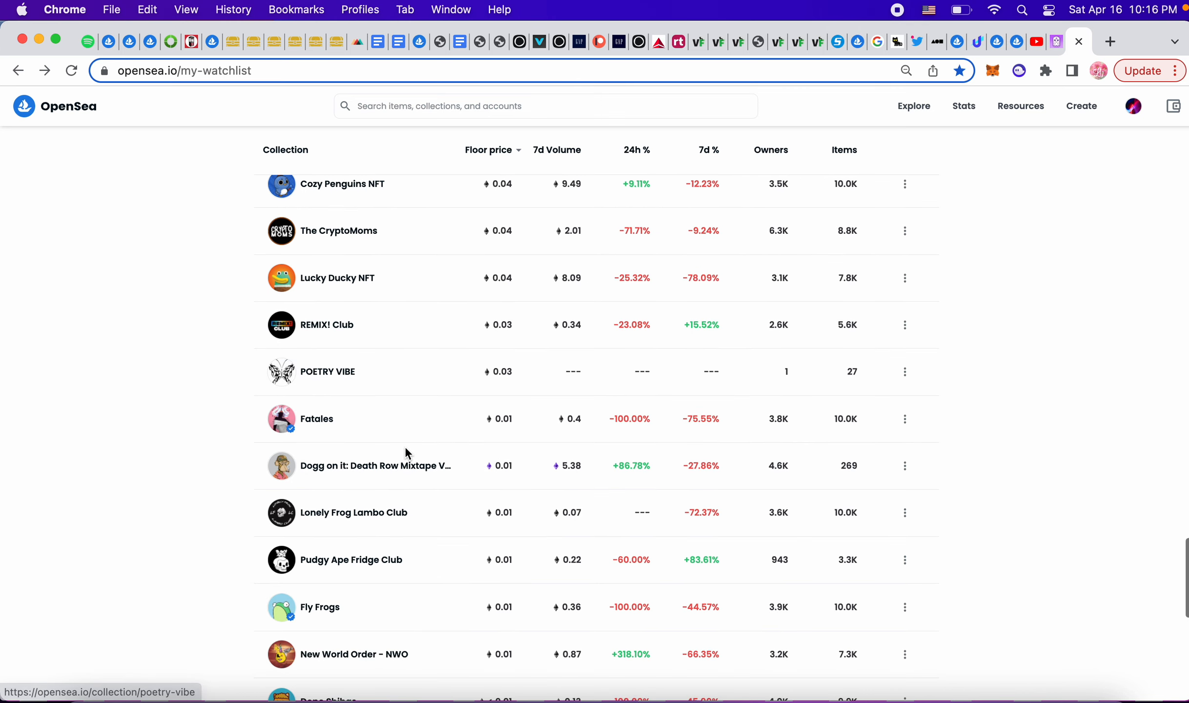
scroll(down, 3)
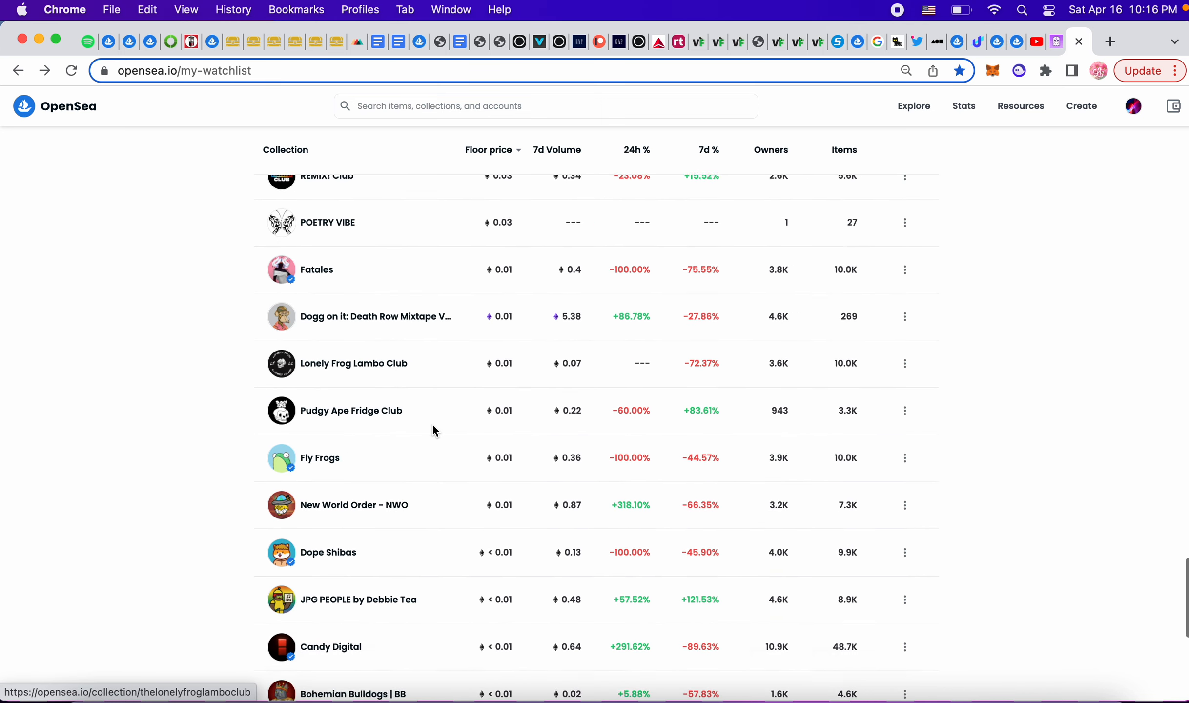
scroll(down, 3)
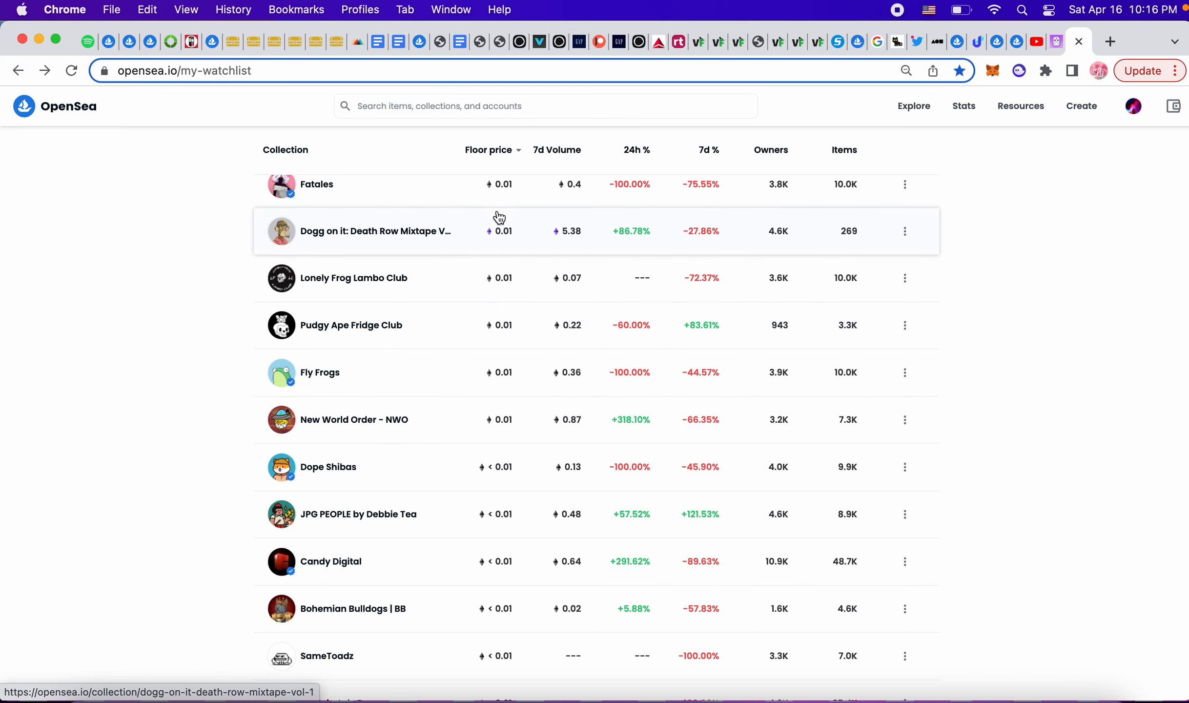
scroll(down, 3)
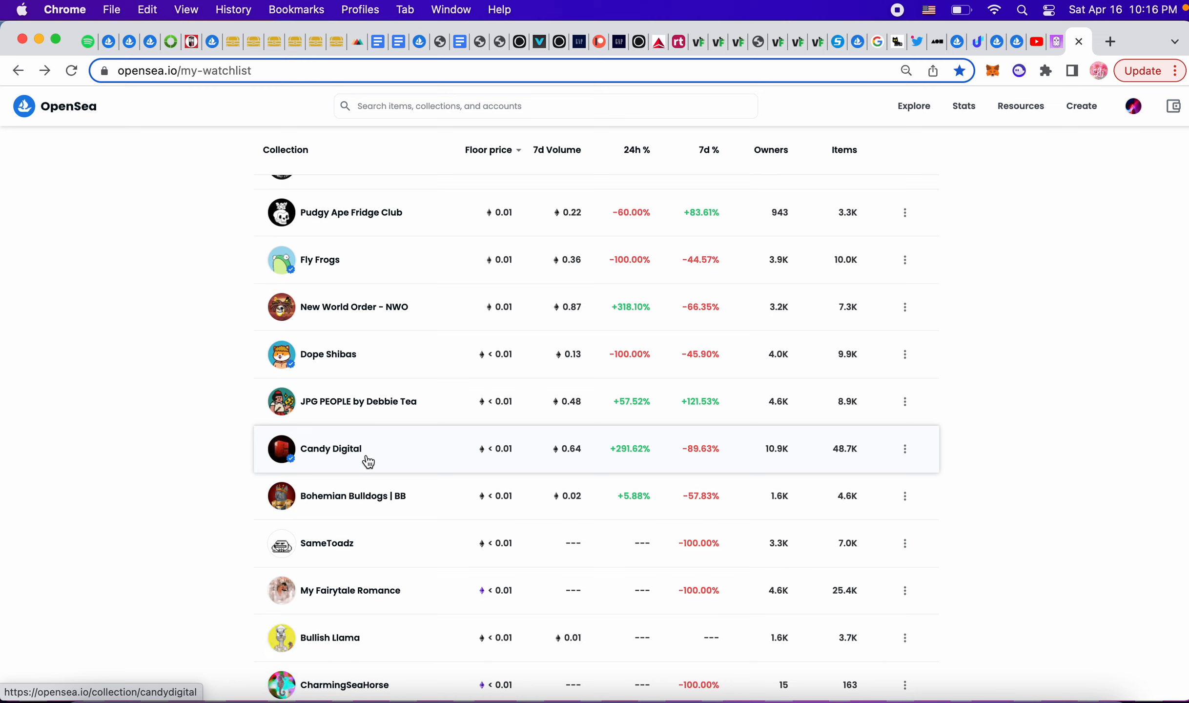
mouse_move(413, 461)
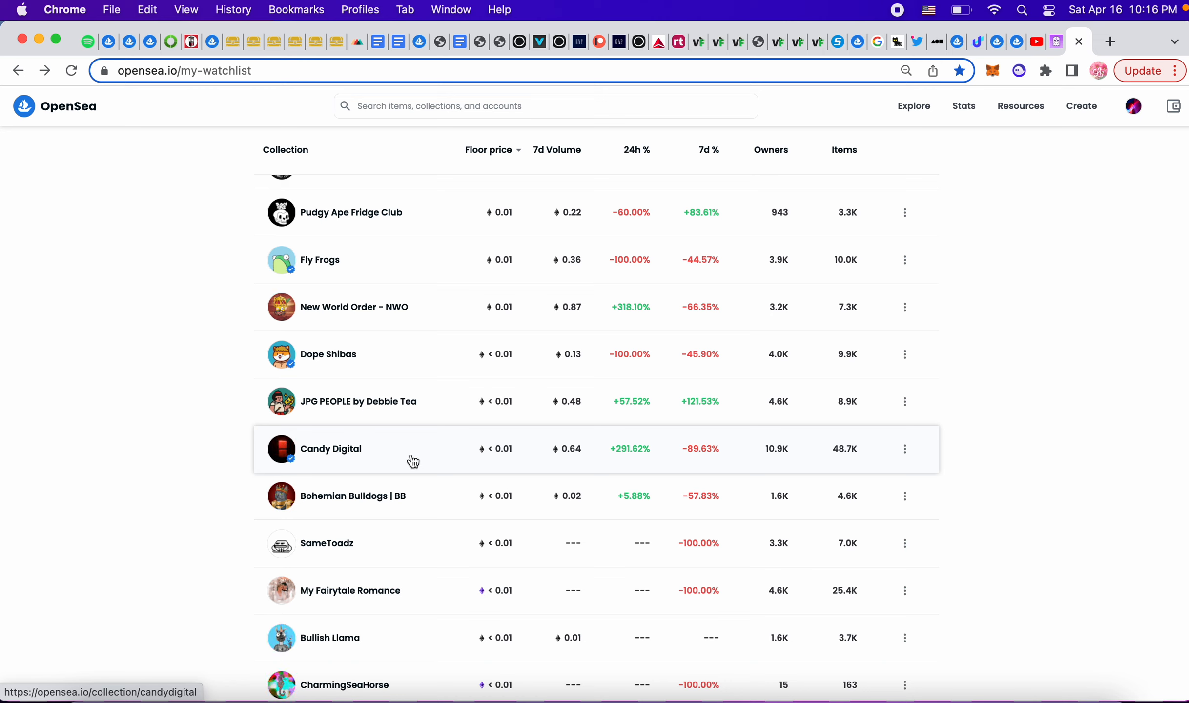
scroll(down, 3)
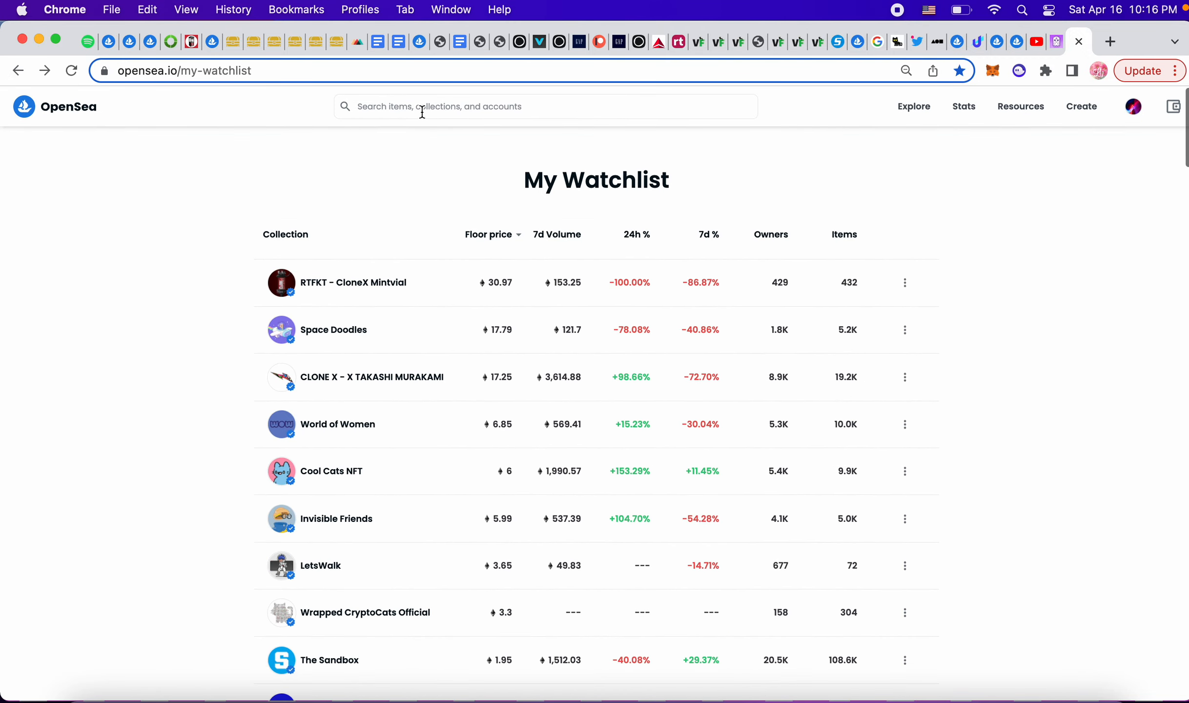
click(898, 41)
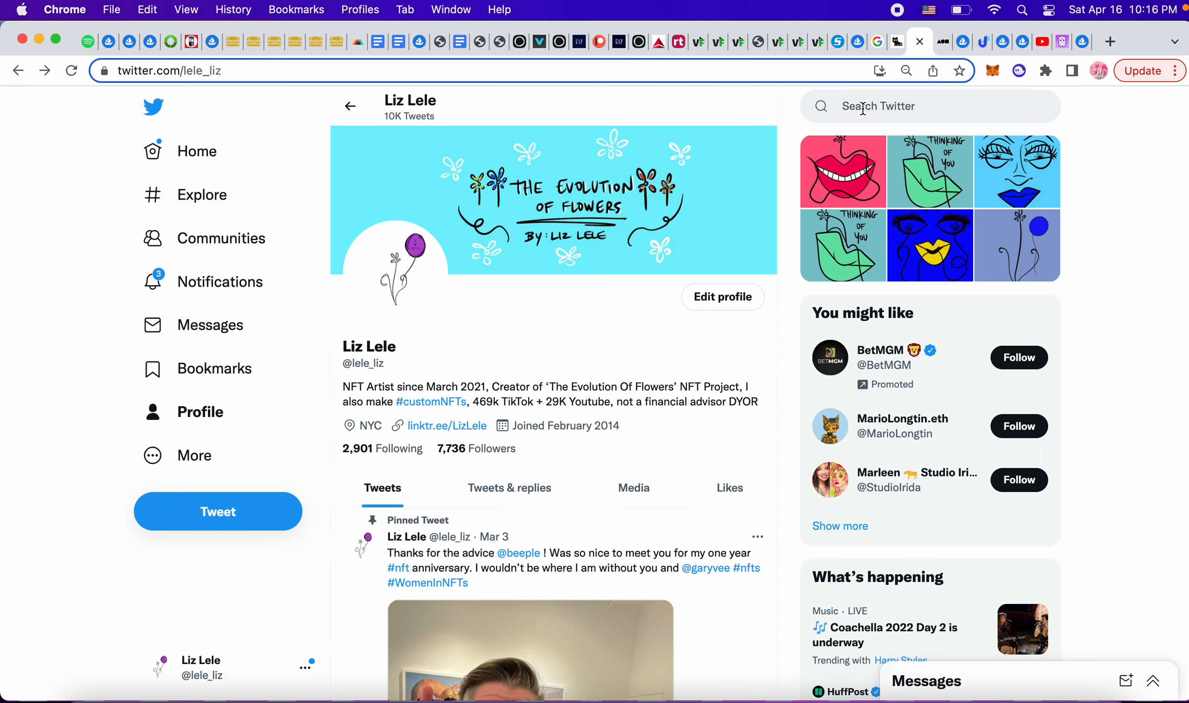
text(t)
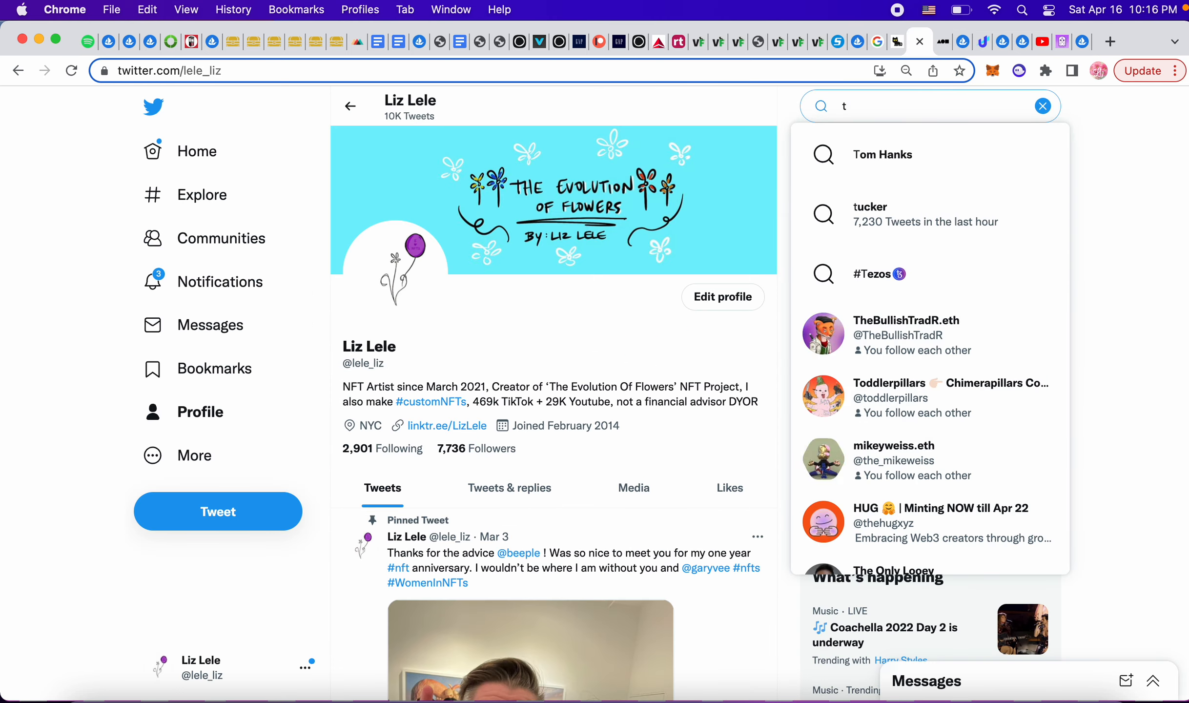
text(mn)
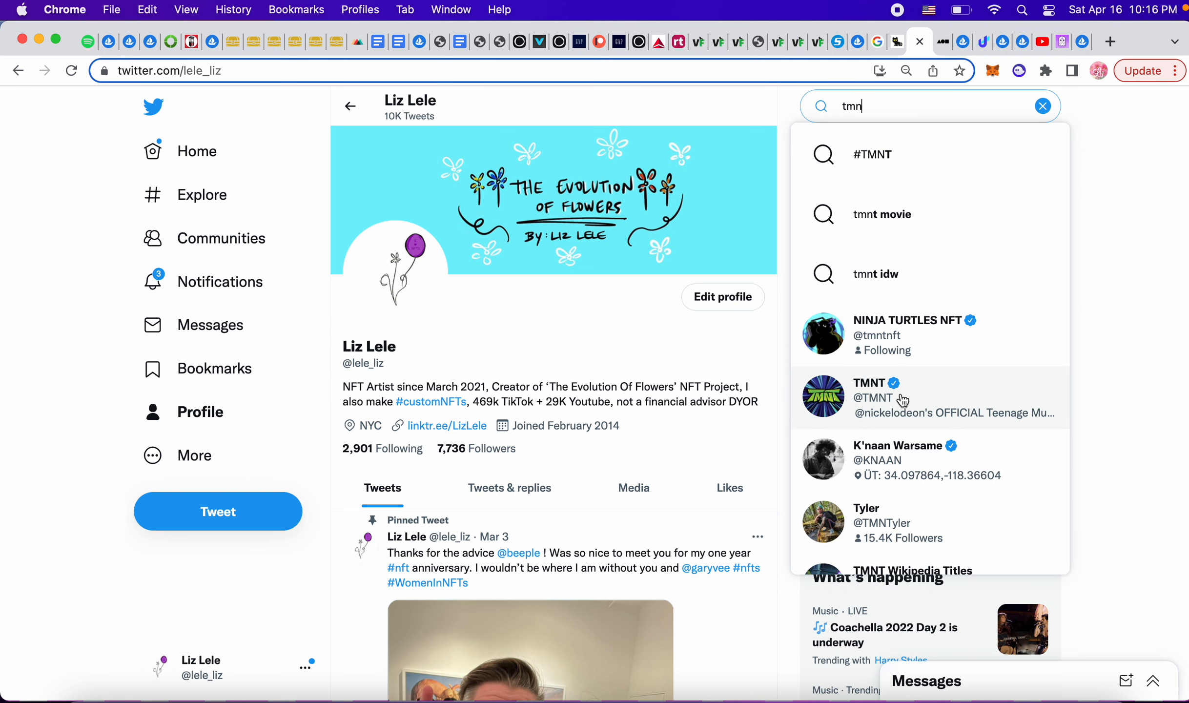
click(907, 335)
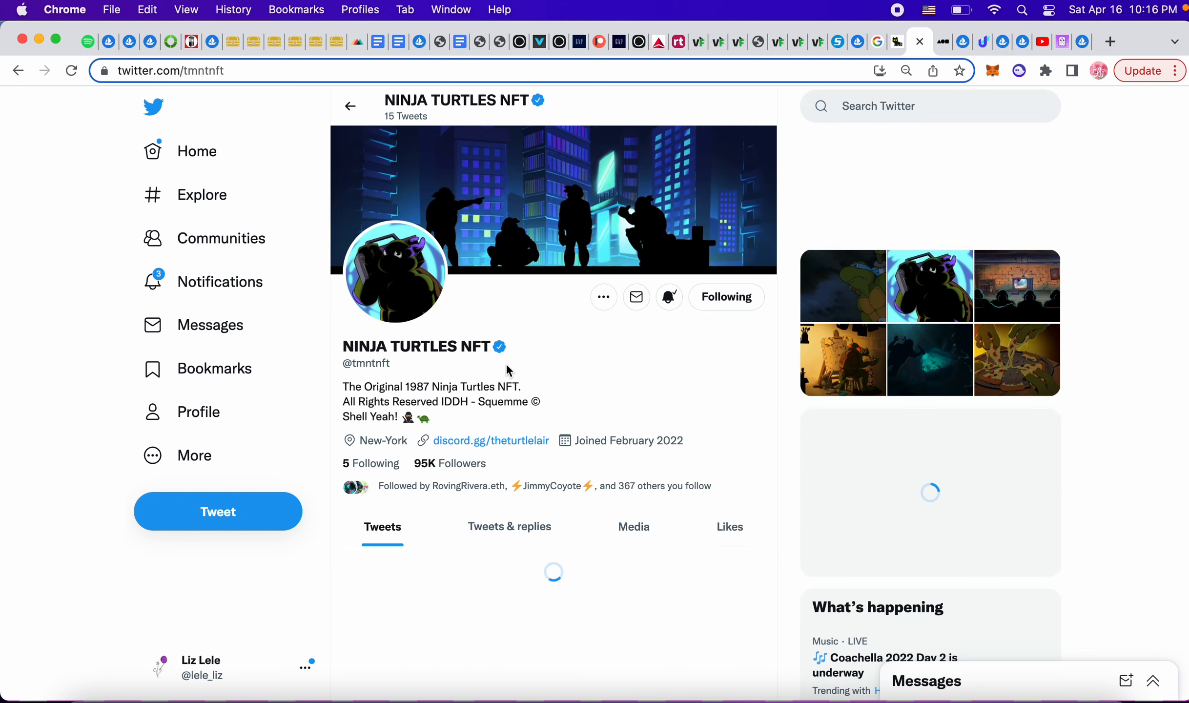
Like the NINJA TURTLES NFT pinned tweet and play its video.
scroll(down, 3)
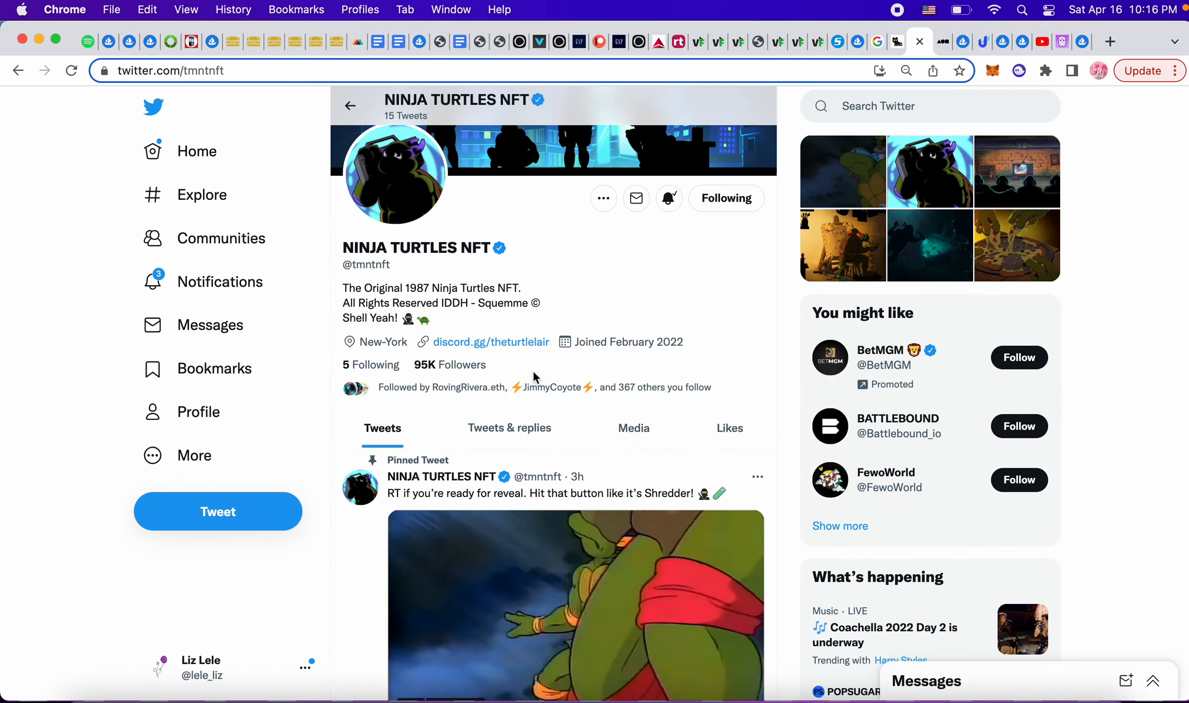
scroll(down, 3)
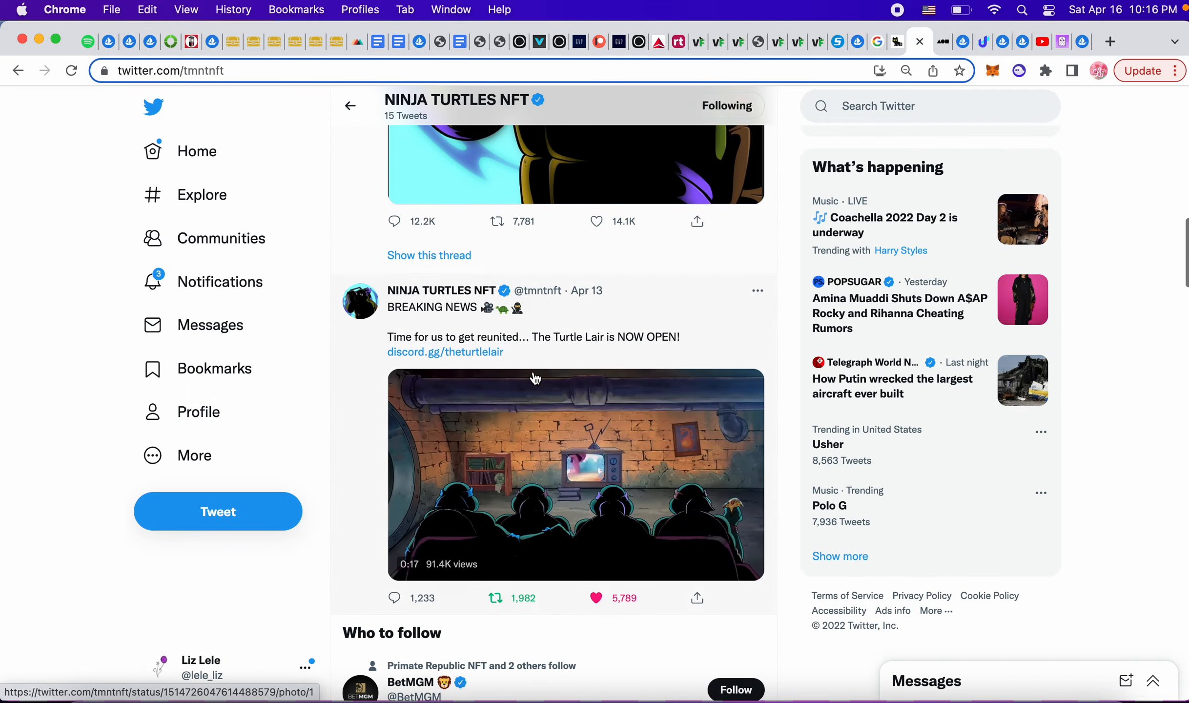
scroll(down, 3)
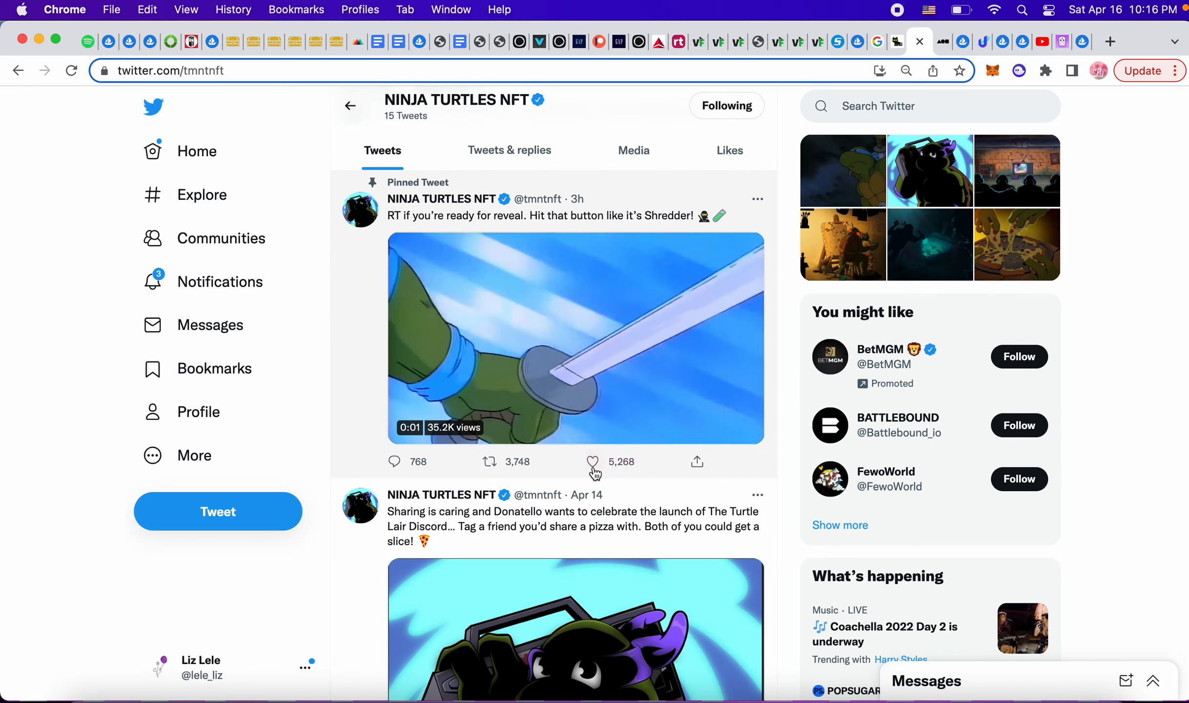
click(596, 461)
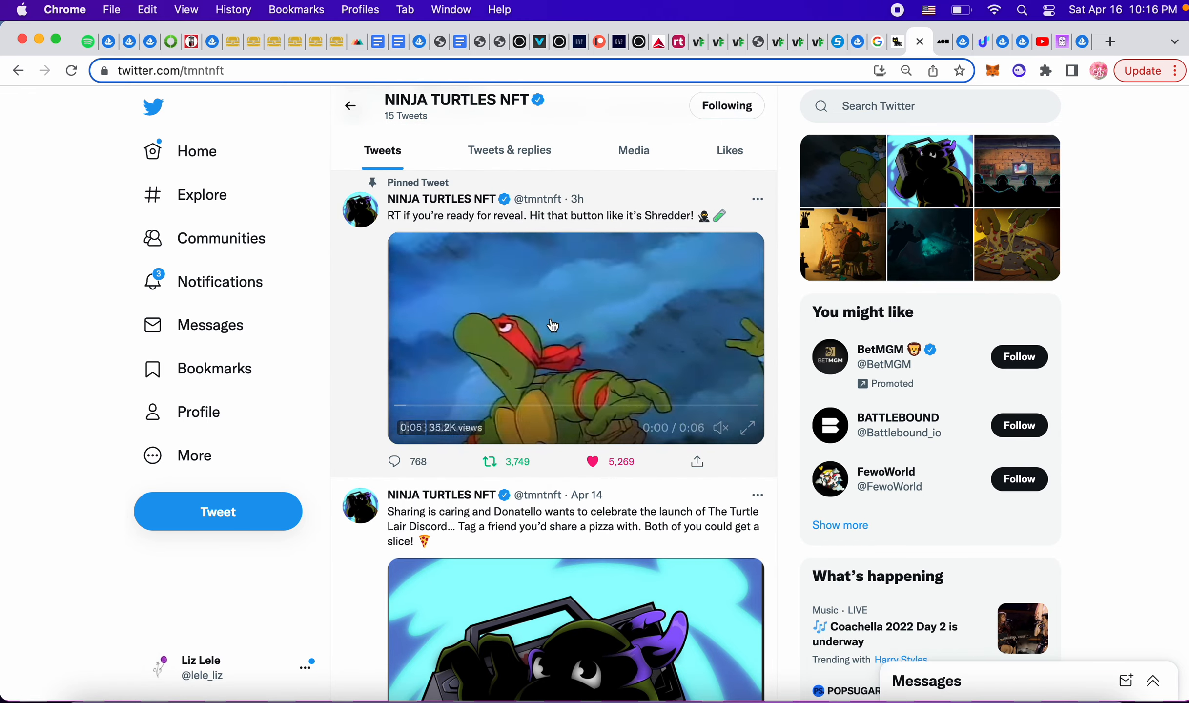
click(575, 338)
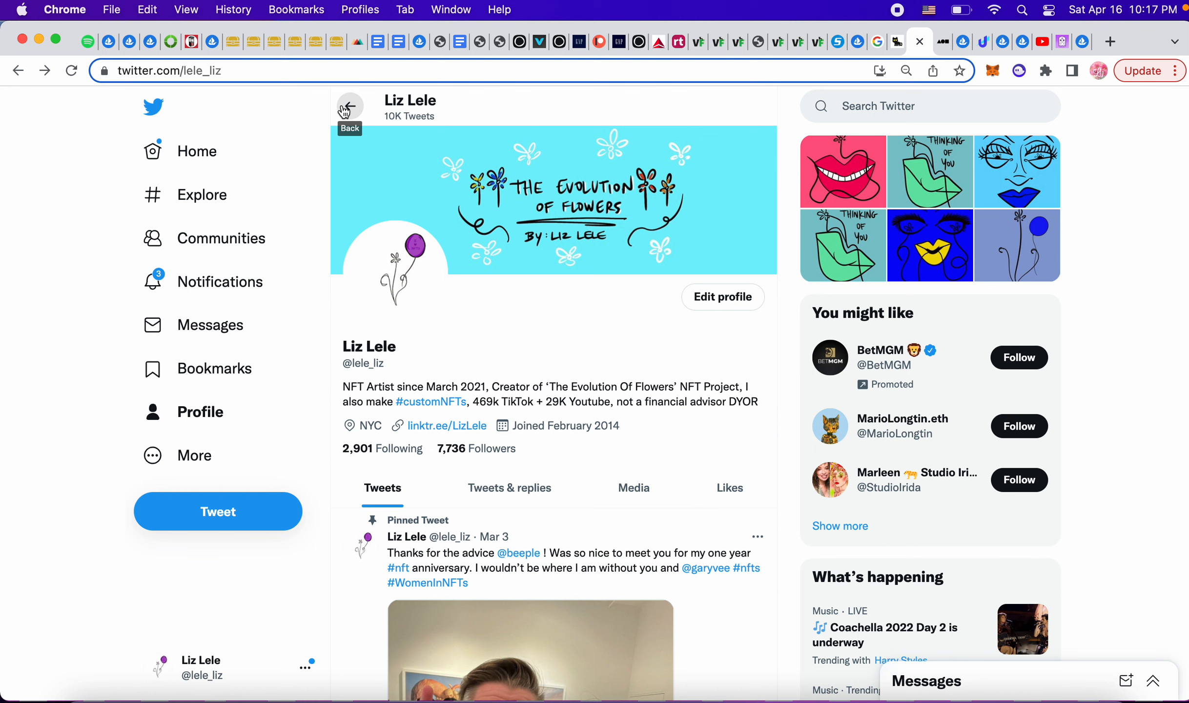
mouse_move(568, 294)
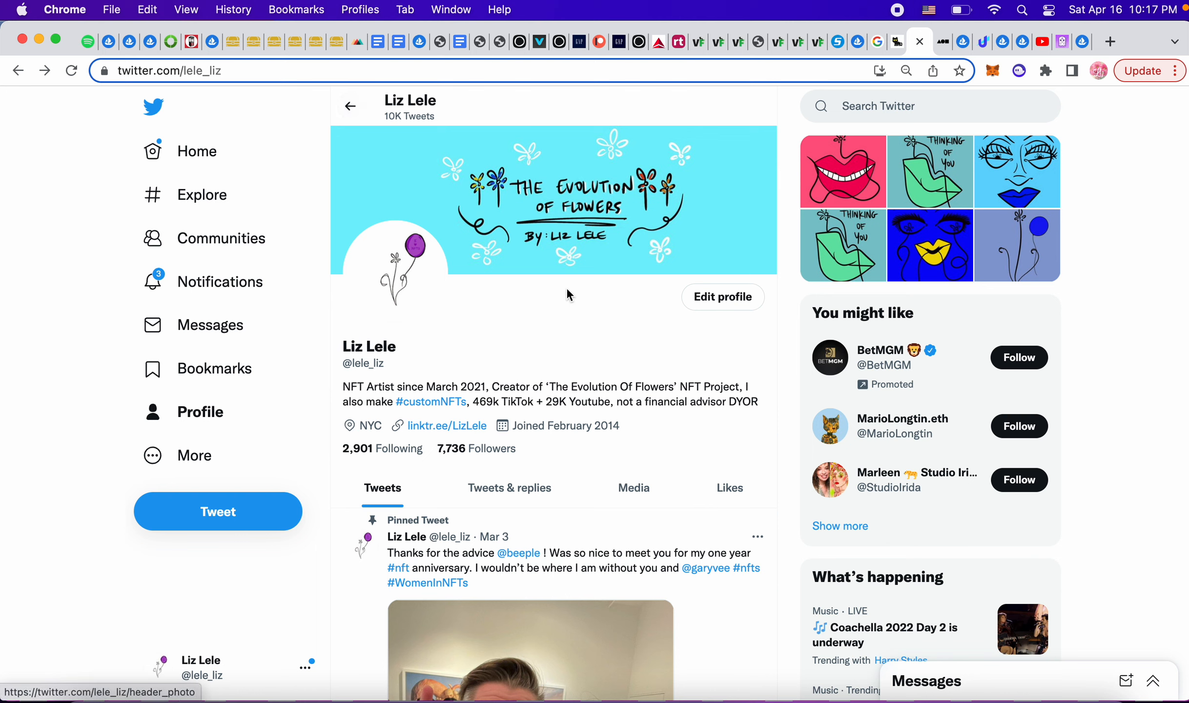
mouse_move(570, 329)
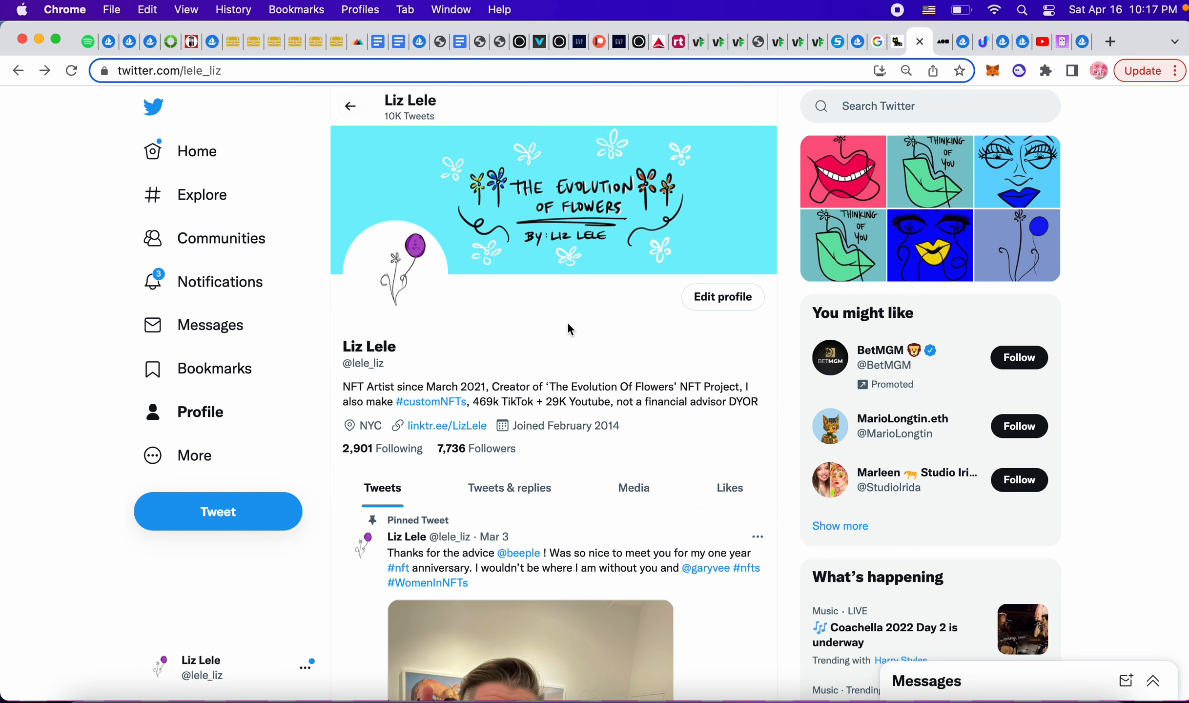
mouse_move(911, 7)
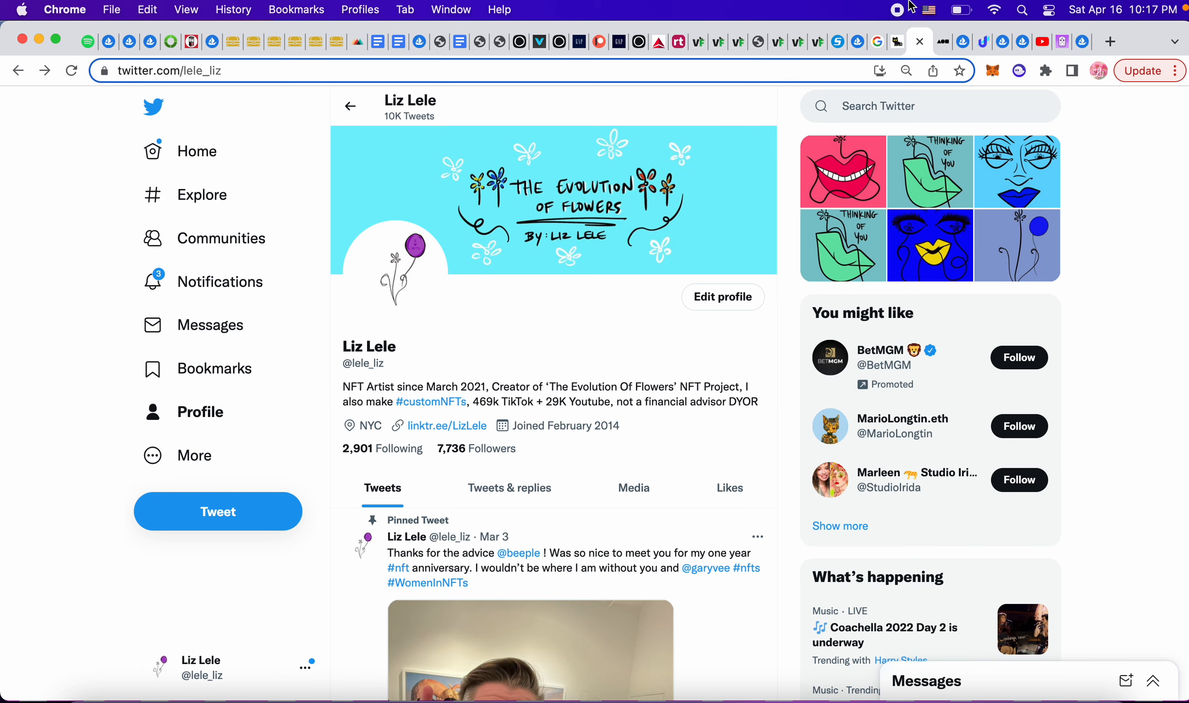